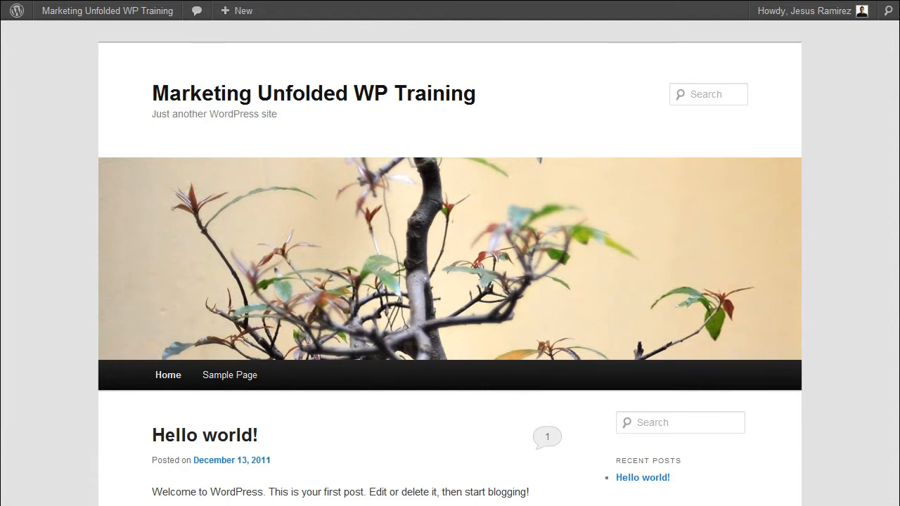
Step: Start a new post from the admin bar's New menu, landing in the Add New Post editor
scroll(down, 3)
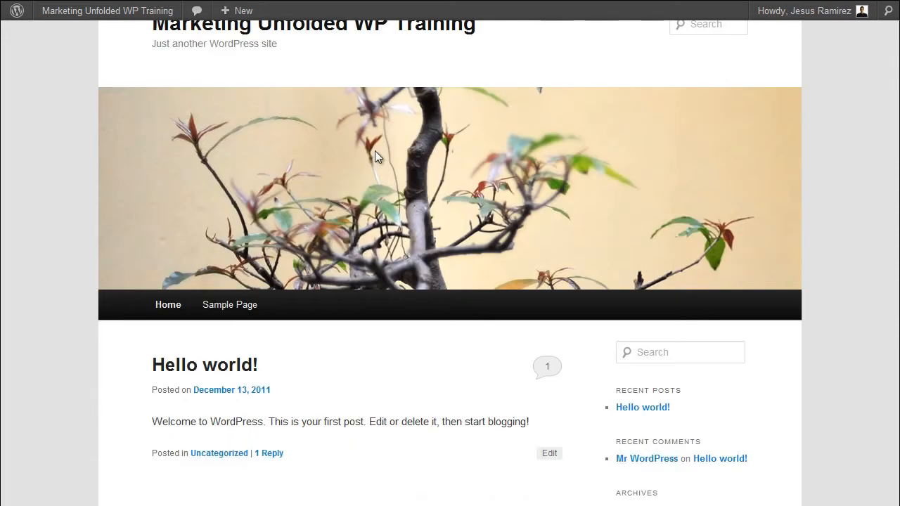
scroll(down, 3)
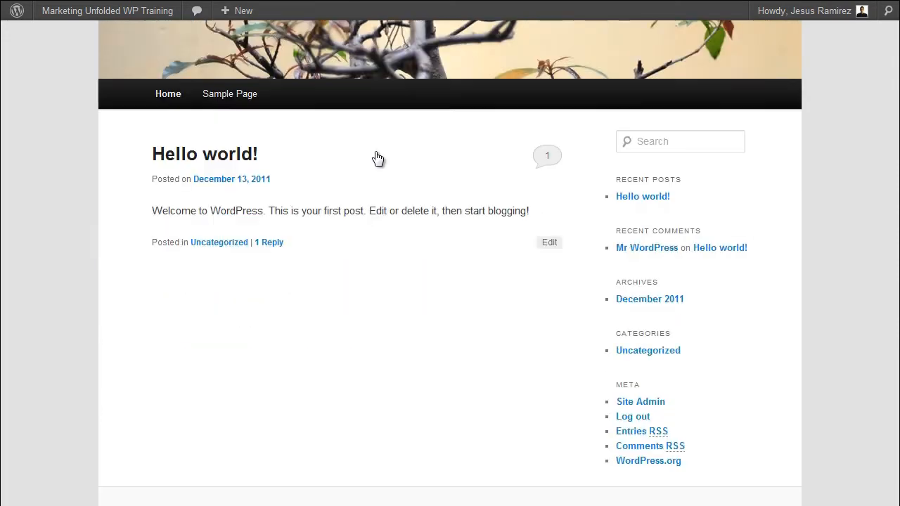
mouse_move(258, 125)
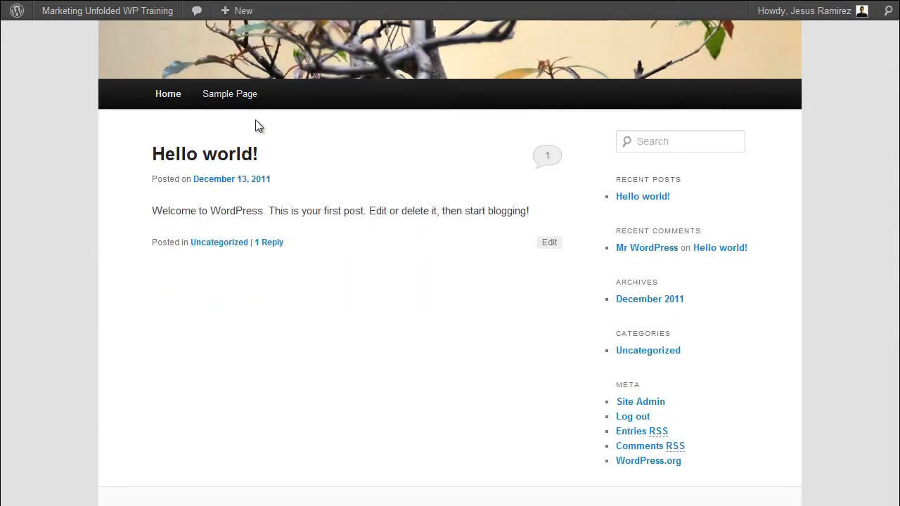
mouse_move(422, 247)
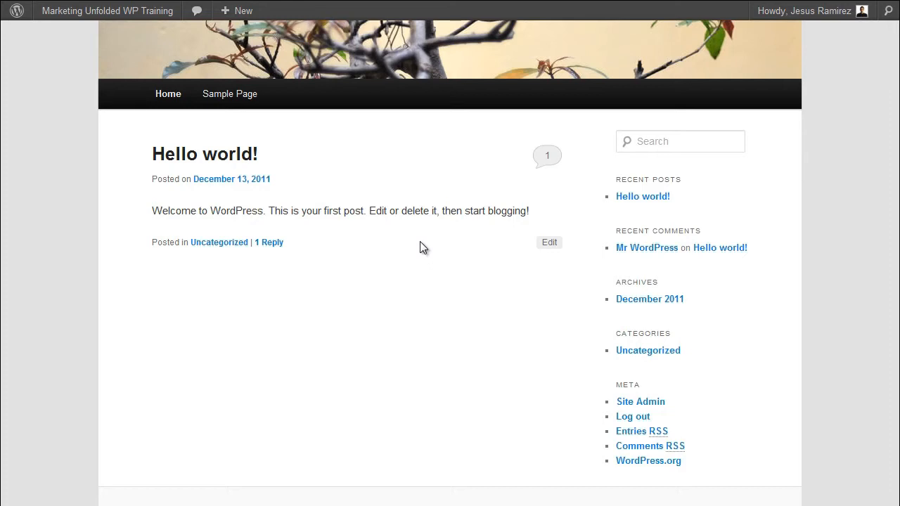
mouse_move(169, 93)
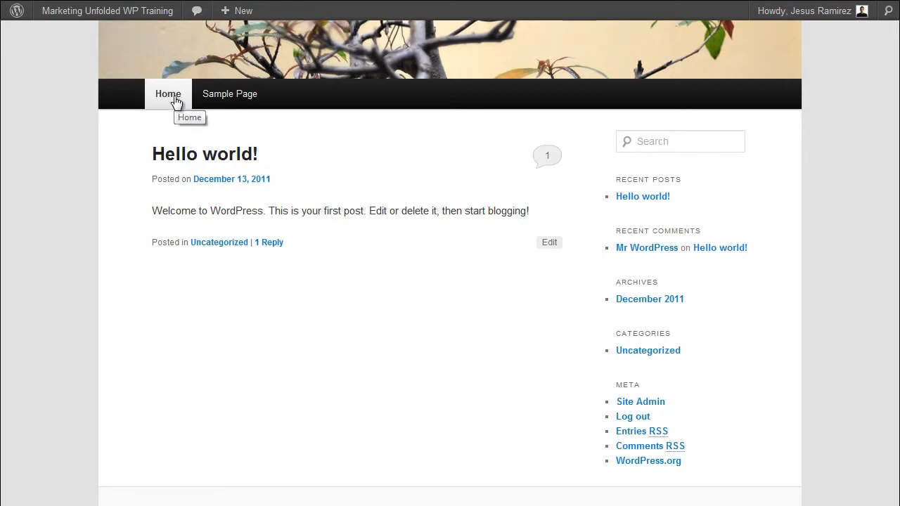
mouse_move(220, 242)
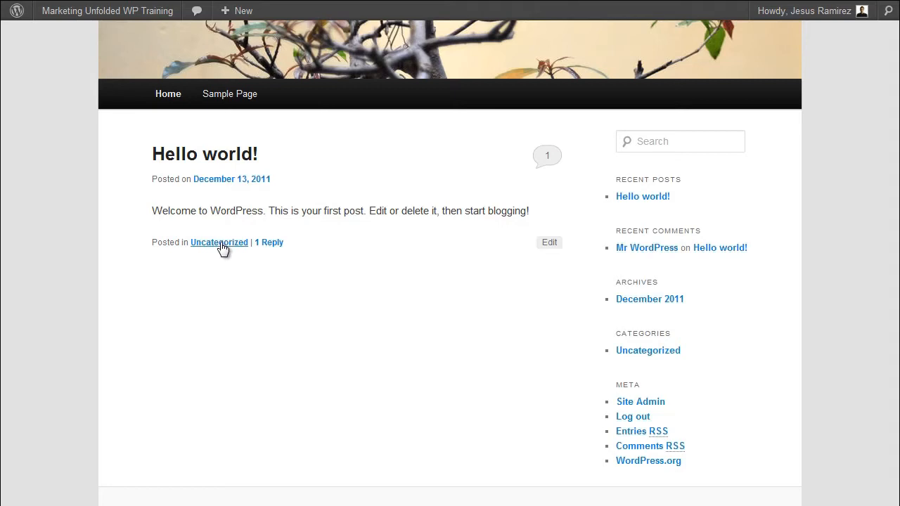
mouse_move(219, 242)
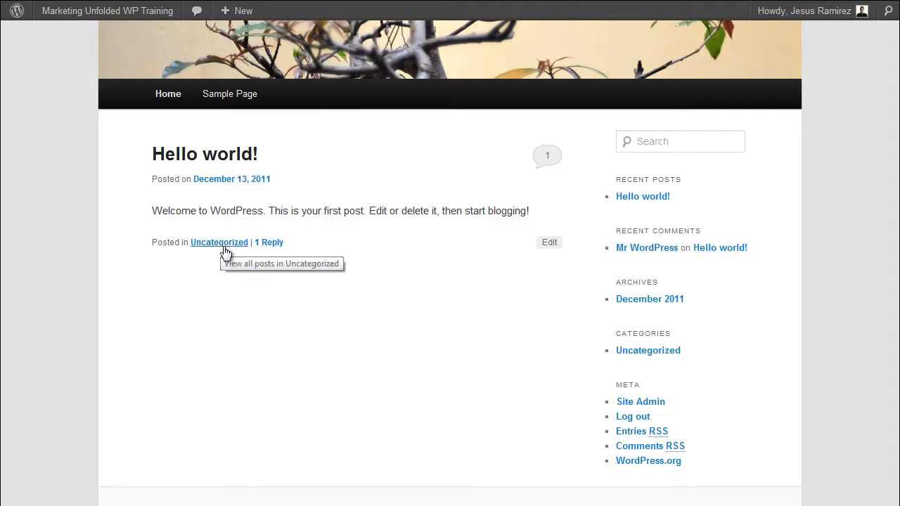
mouse_move(316, 253)
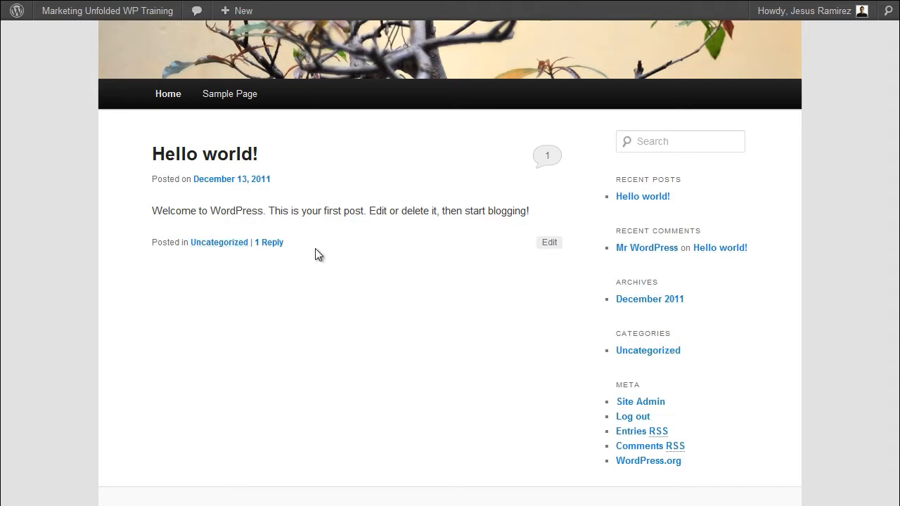
mouse_move(296, 160)
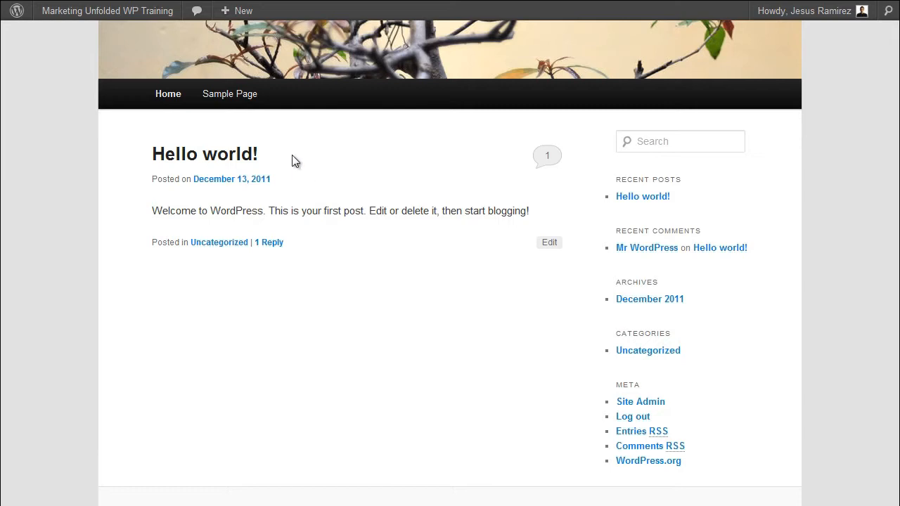
mouse_move(292, 169)
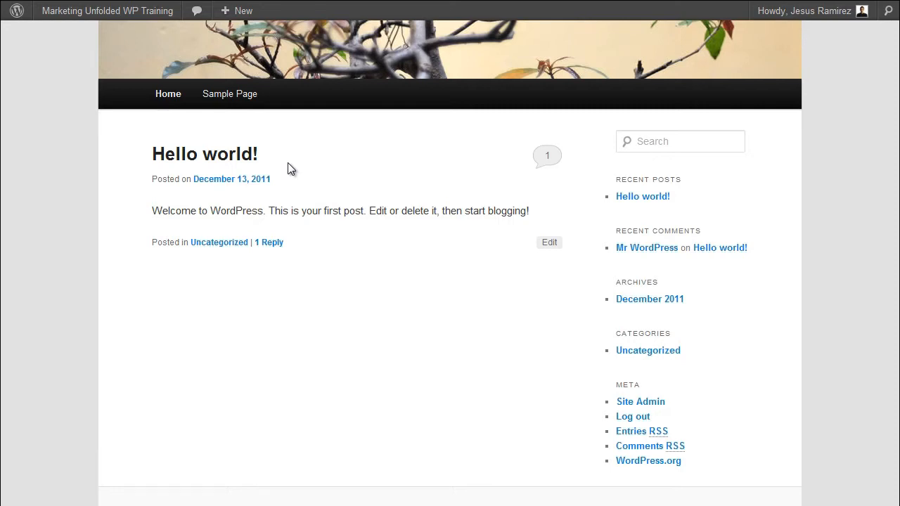
scroll(up, 3)
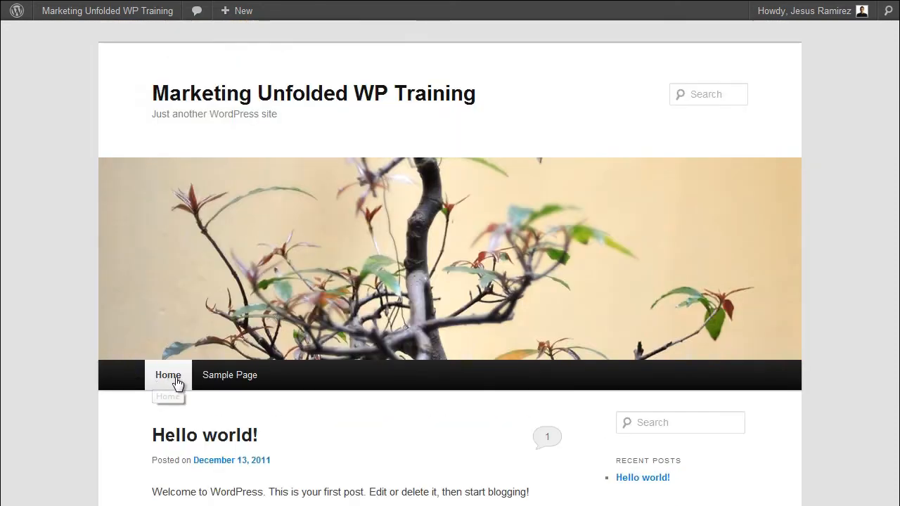
mouse_move(307, 380)
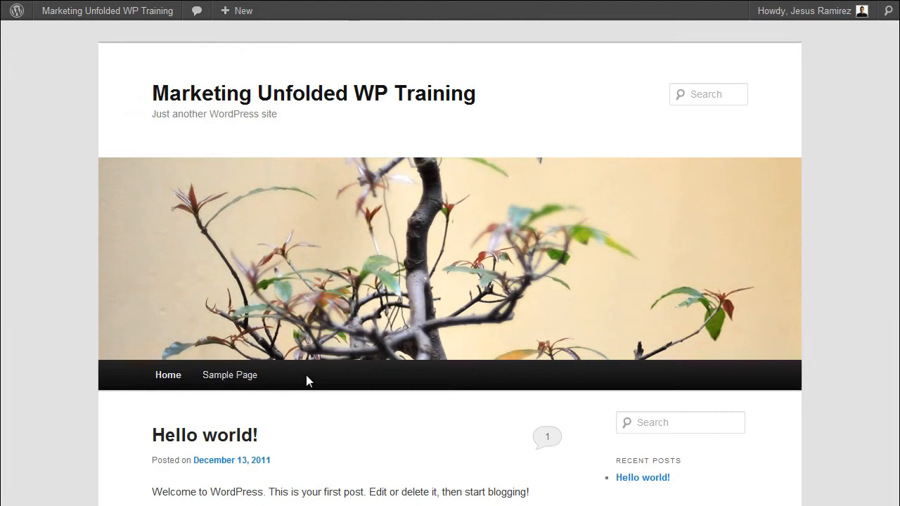
mouse_move(306, 411)
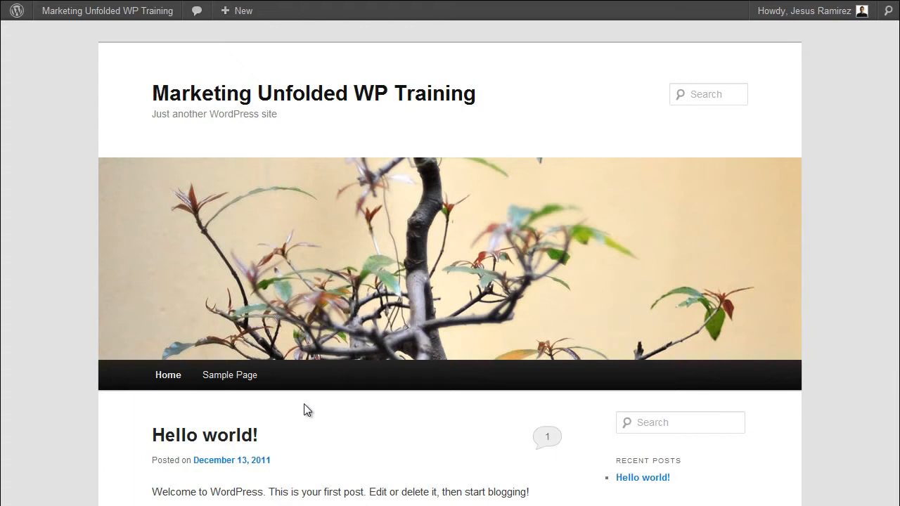
click(242, 11)
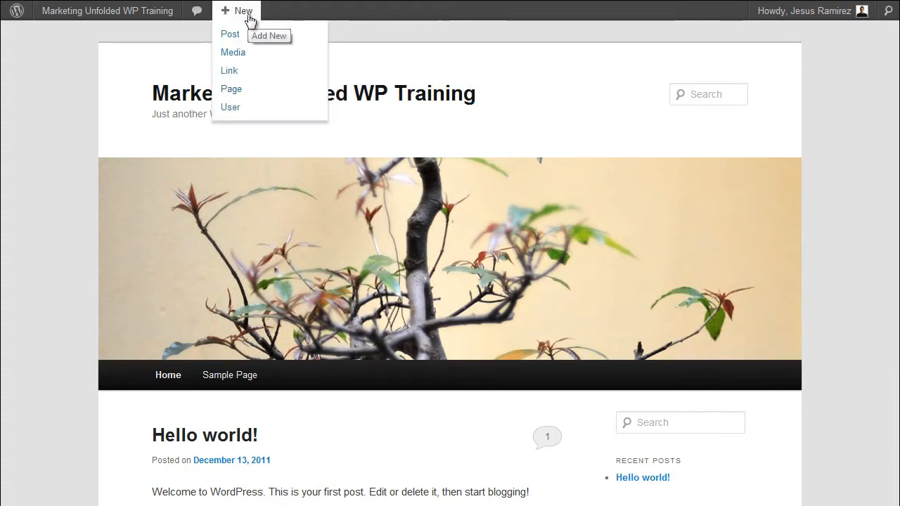
mouse_move(231, 34)
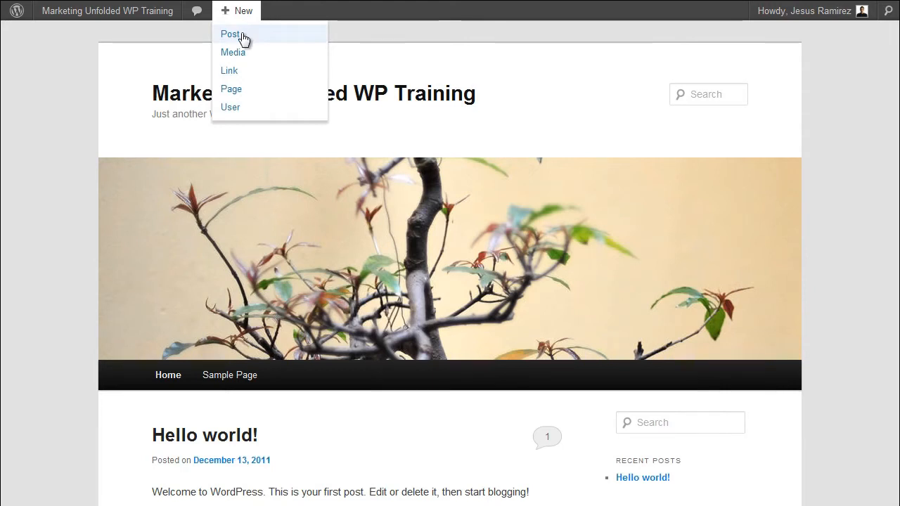
click(230, 33)
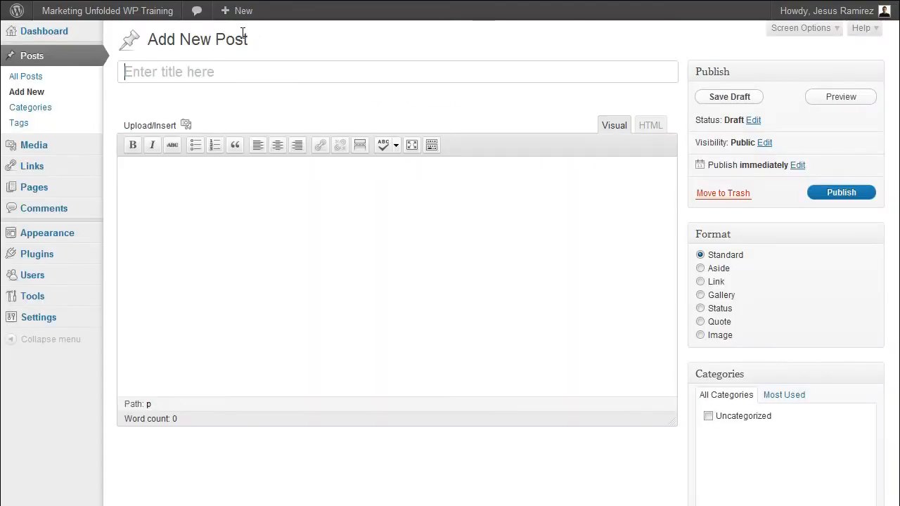
mouse_move(27, 93)
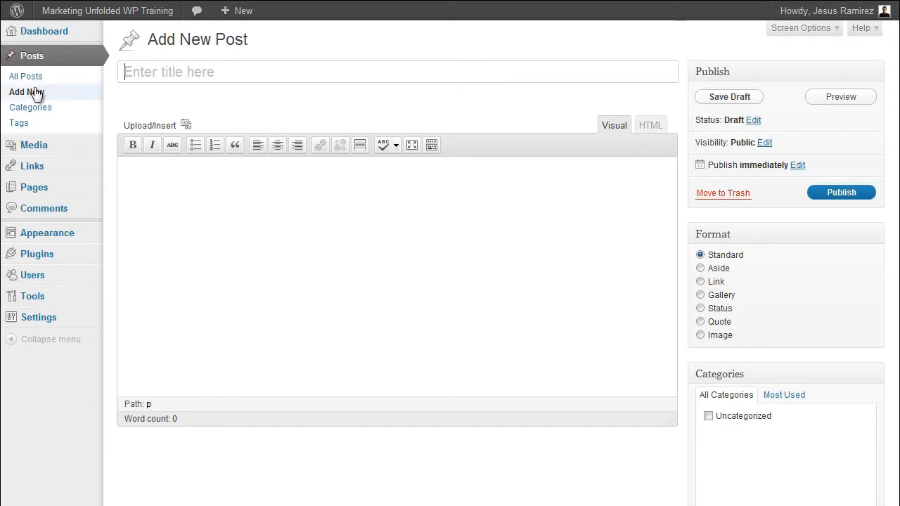
mouse_move(71, 96)
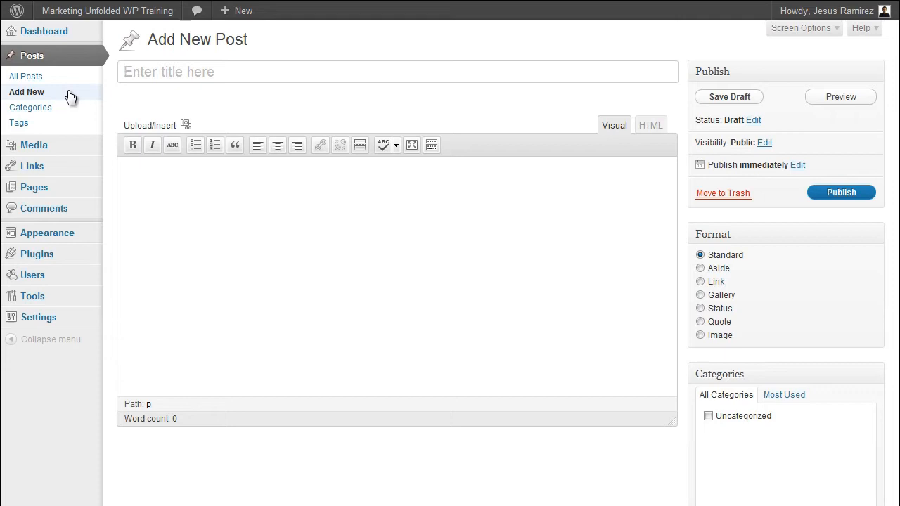
mouse_move(642, 78)
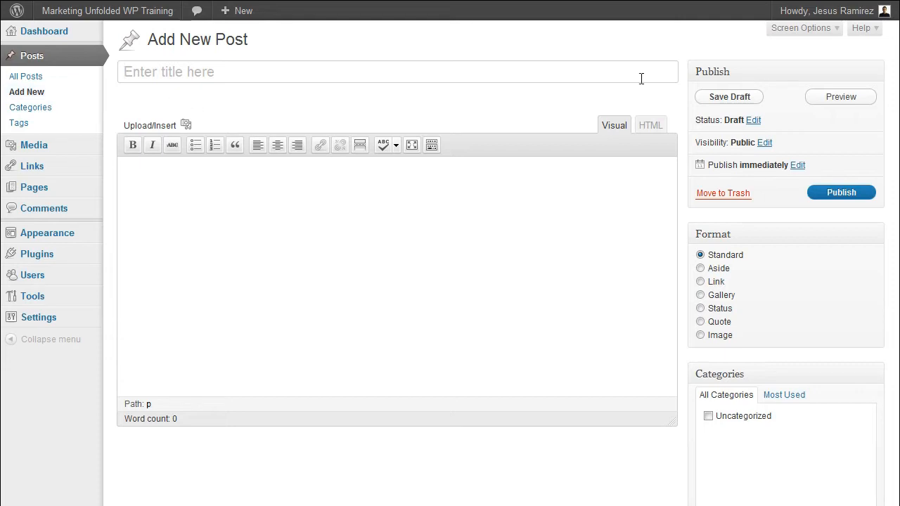
Step: Briefly show and hide Screen Options and restore the side panels to their original order
click(800, 28)
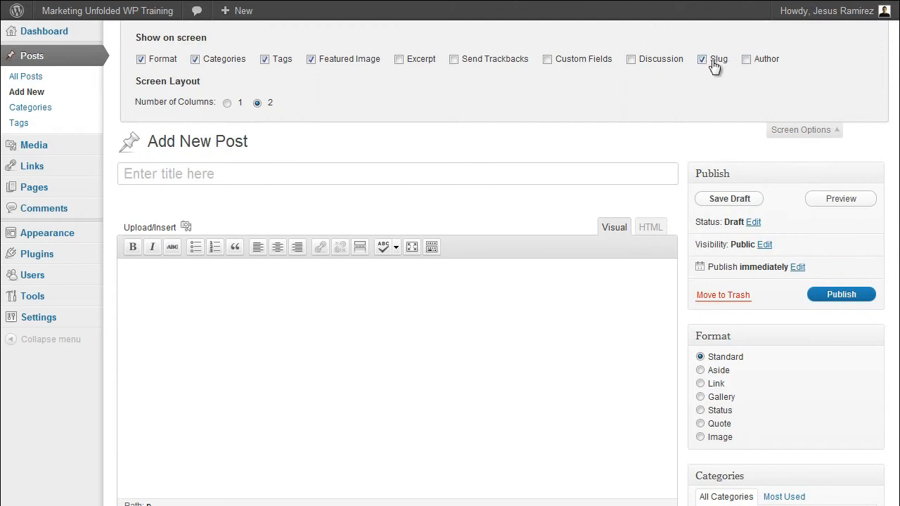
mouse_move(706, 64)
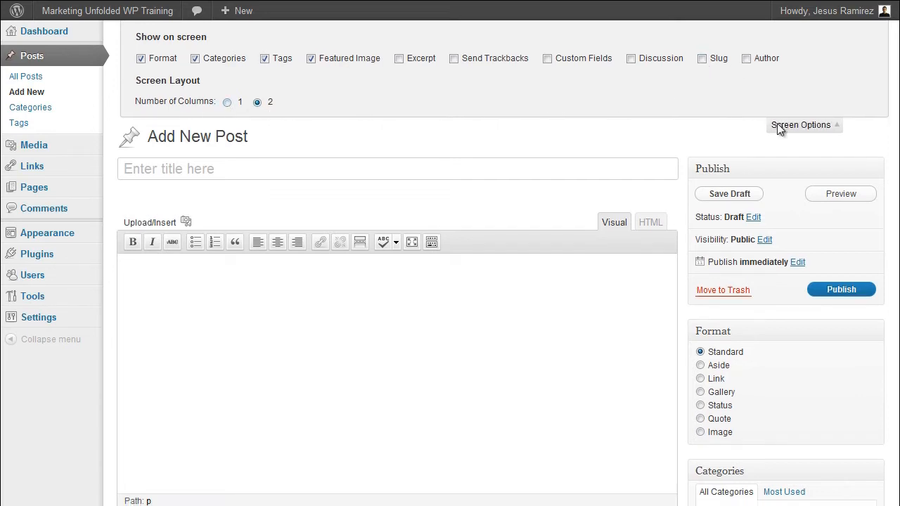
click(802, 124)
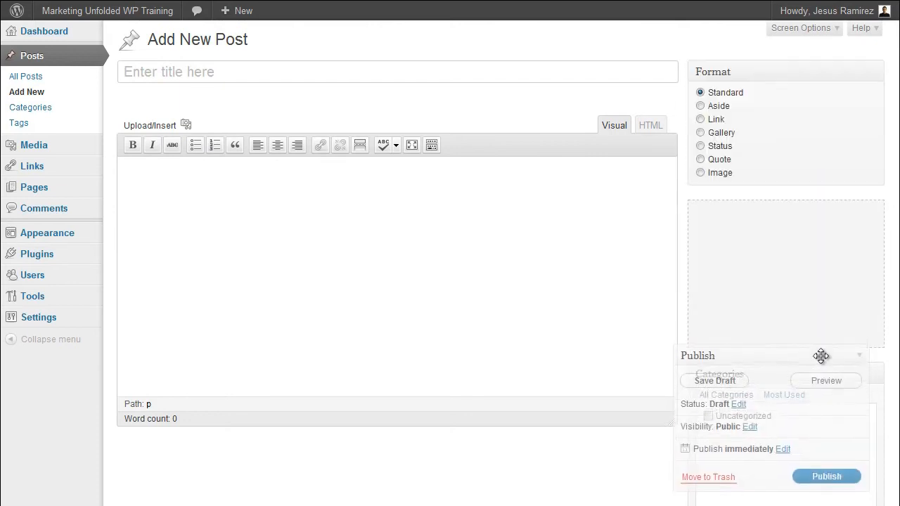
drag(822, 356, 743, 79)
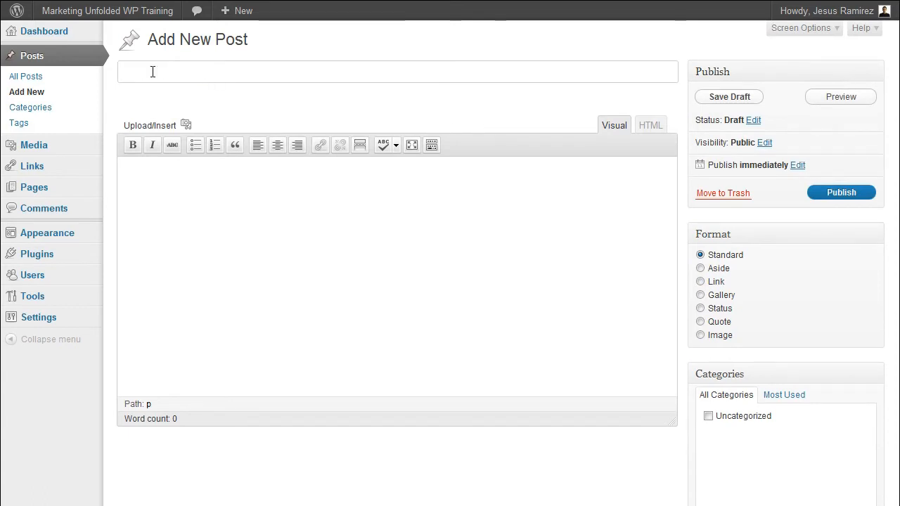
Step: Title the post 'What Is Facebook?' and shorten its permalink slug to 'facebook'
text(What Is Facebook?)
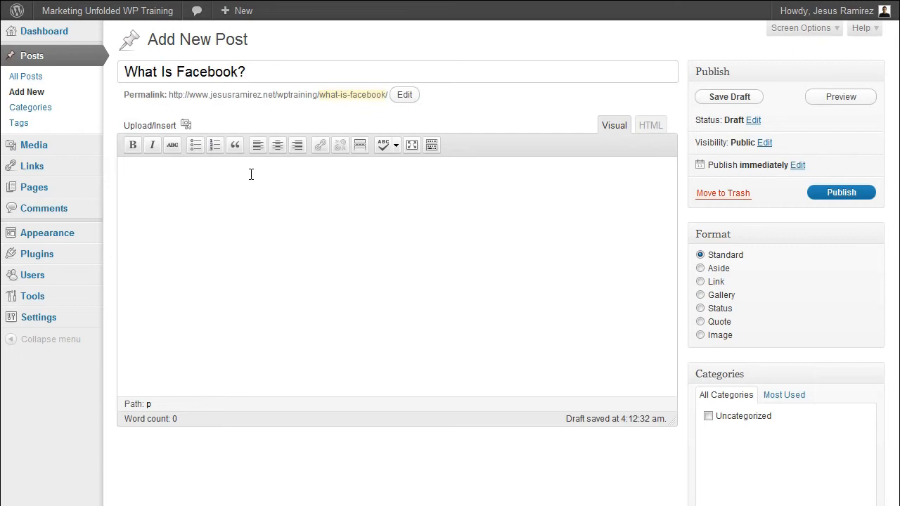
mouse_move(311, 105)
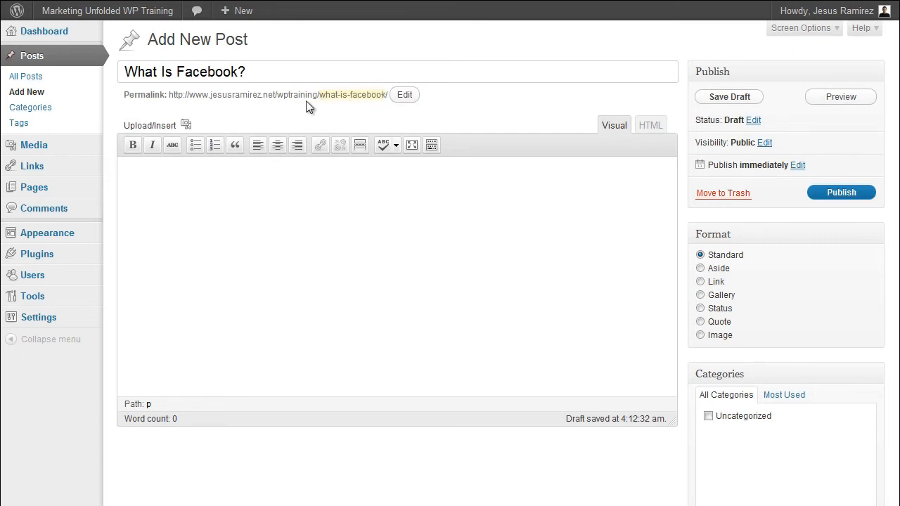
mouse_move(377, 106)
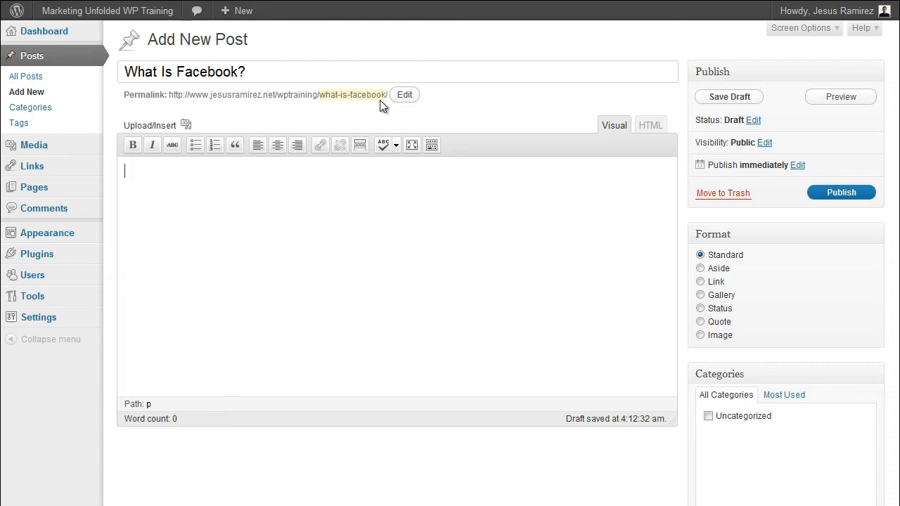
click(405, 94)
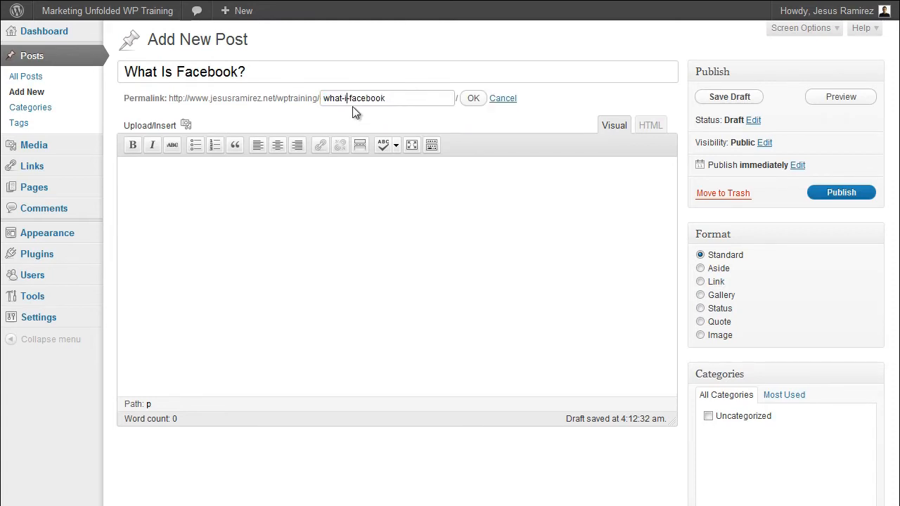
text(facebook)
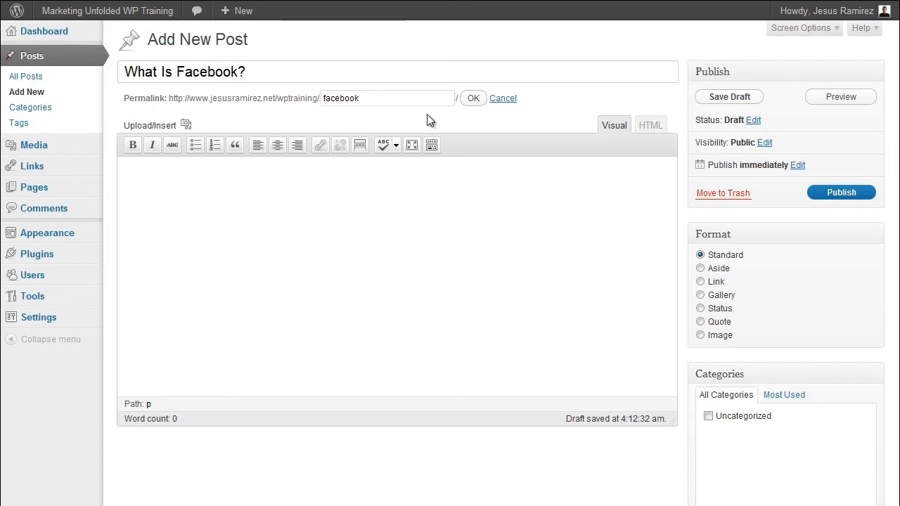
click(472, 98)
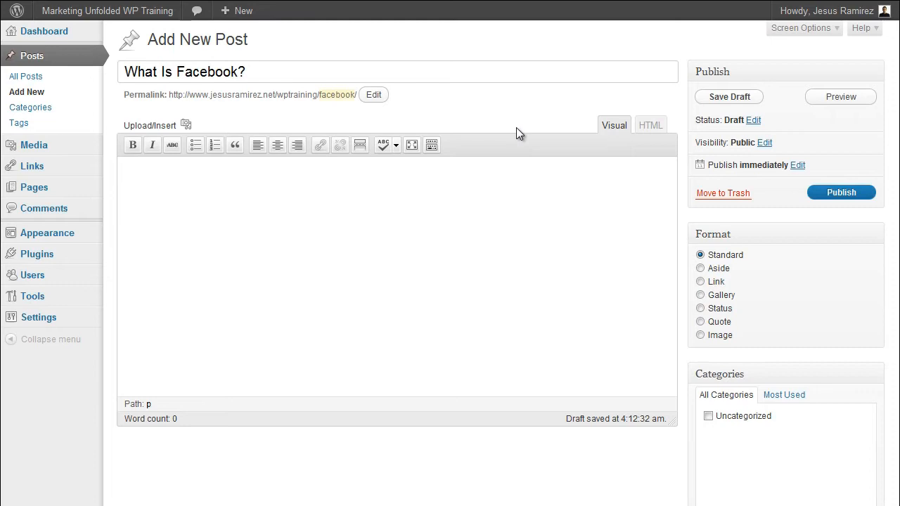
mouse_move(127, 174)
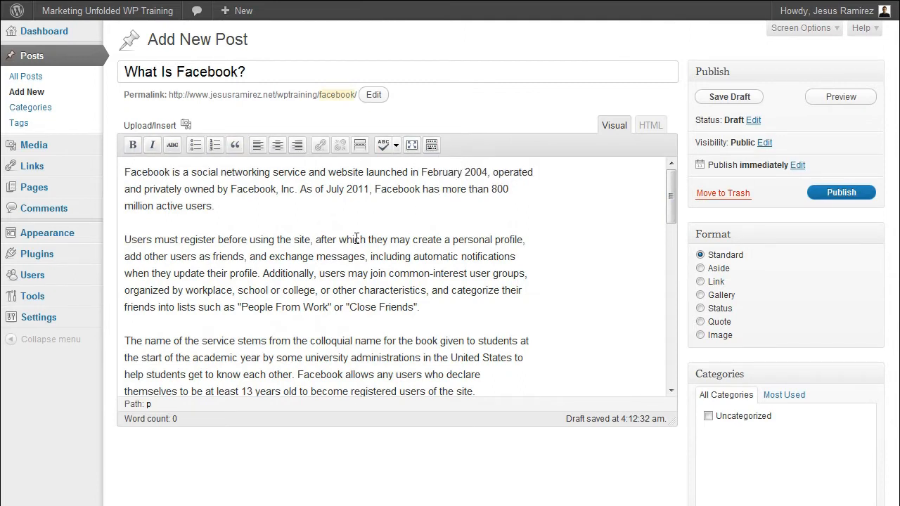
mouse_move(354, 233)
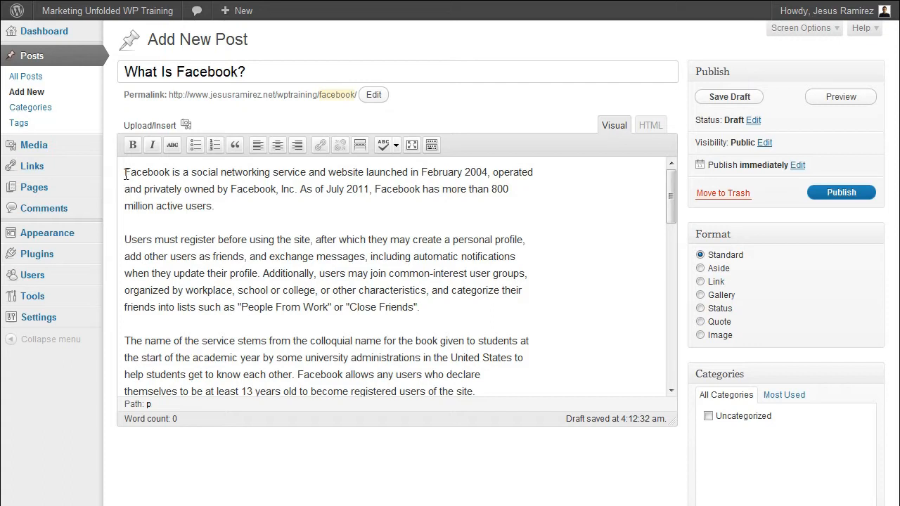
Step: Italicise 'social networking' and select 'website' for strikethrough in the first sentence
double_click(146, 171)
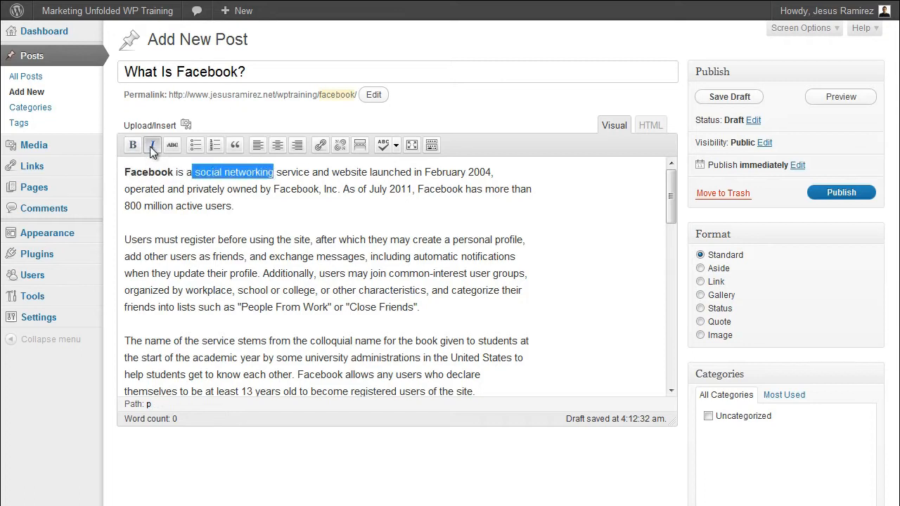
click(152, 145)
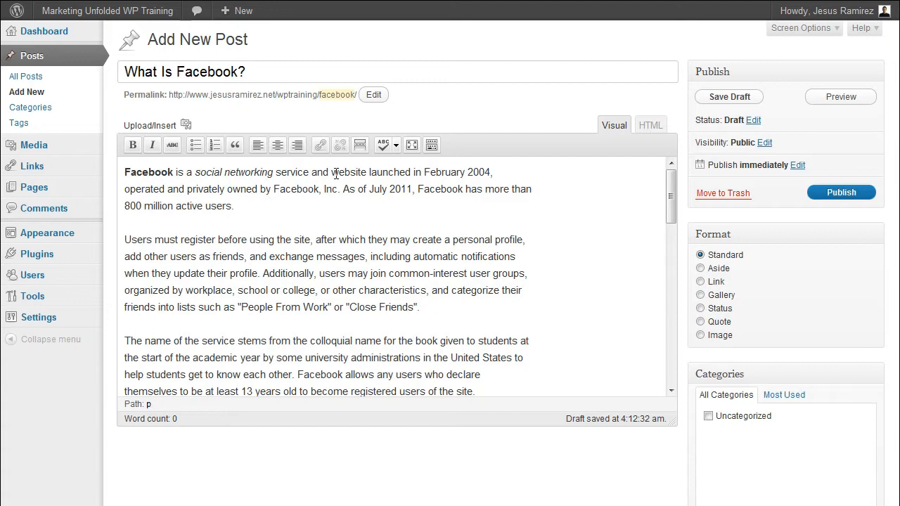
double_click(348, 171)
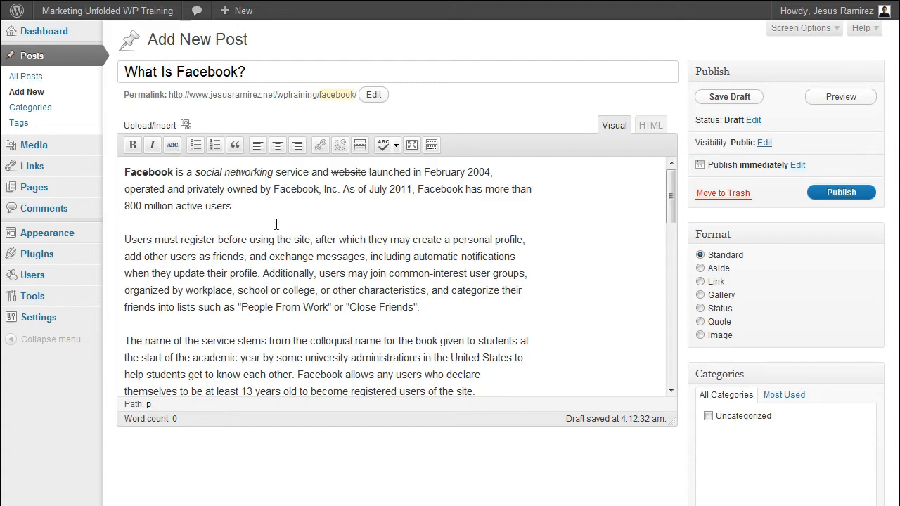
Step: Make the founder names a bulleted list and the key people a numbered list
scroll(down, 3)
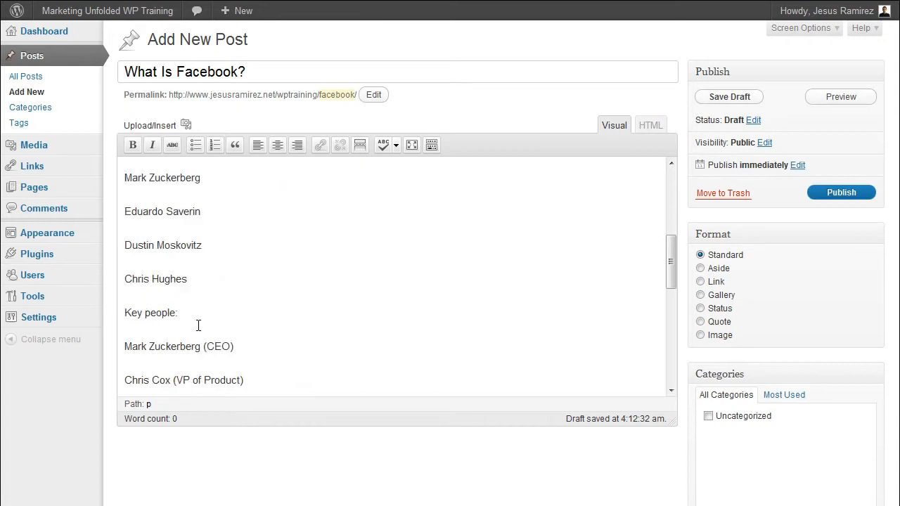
drag(124, 177, 187, 278)
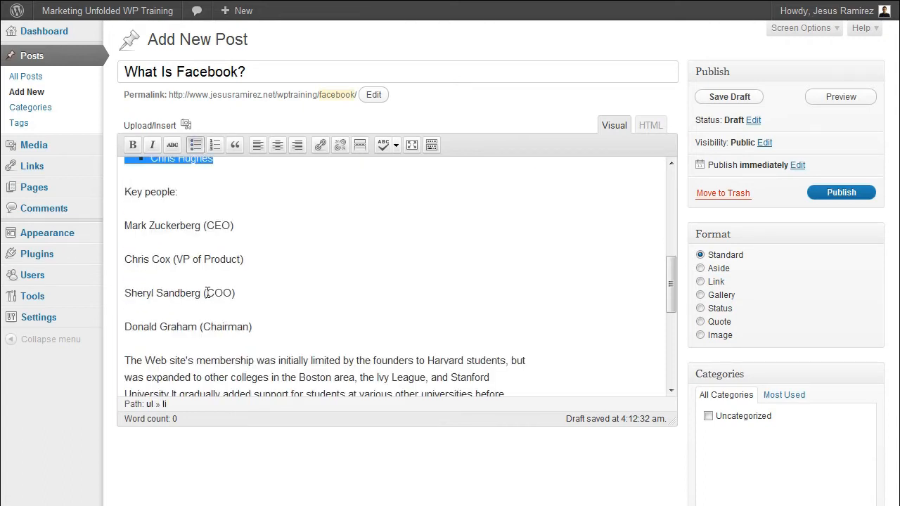
drag(124, 225, 252, 327)
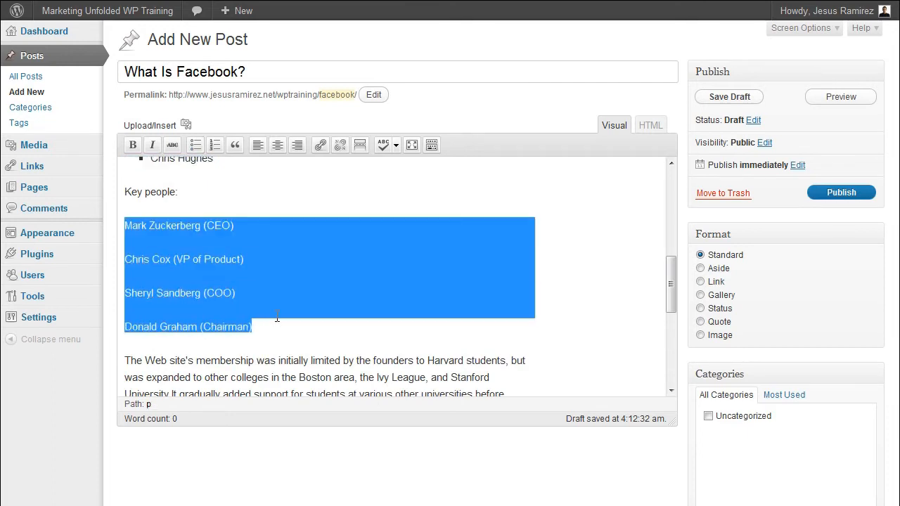
click(215, 144)
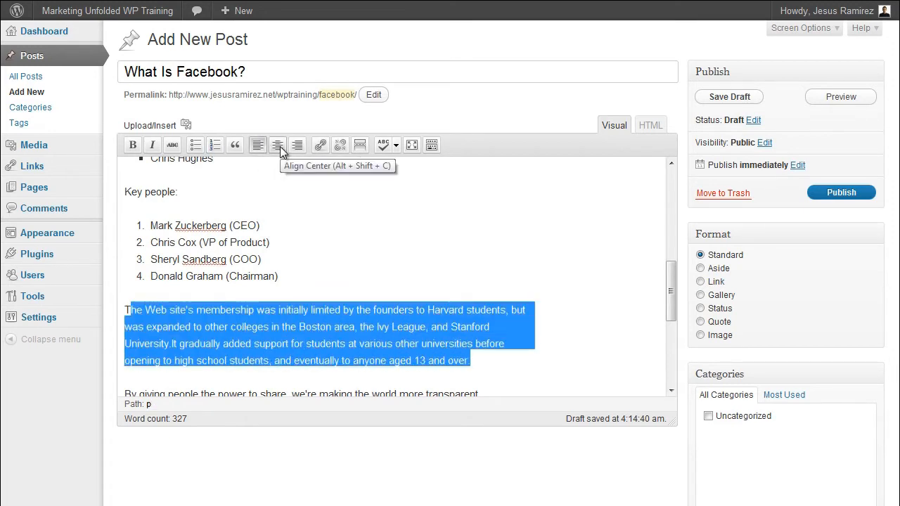
Step: Centre then left-align the membership paragraph and set the Zuckerberg quote as a blockquote
click(279, 145)
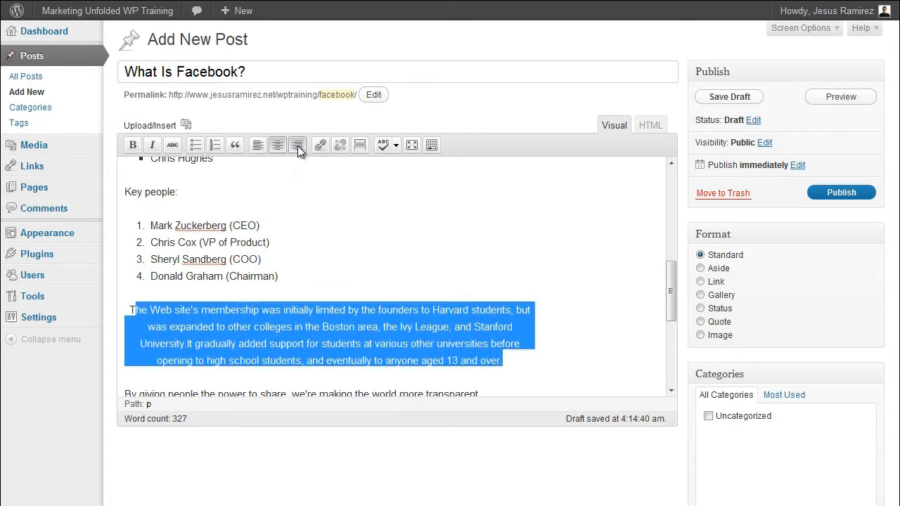
click(259, 145)
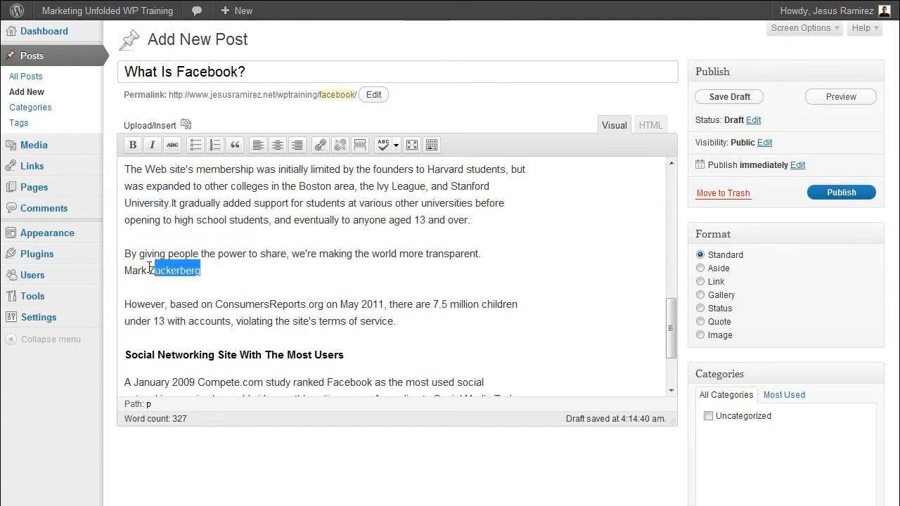
click(234, 145)
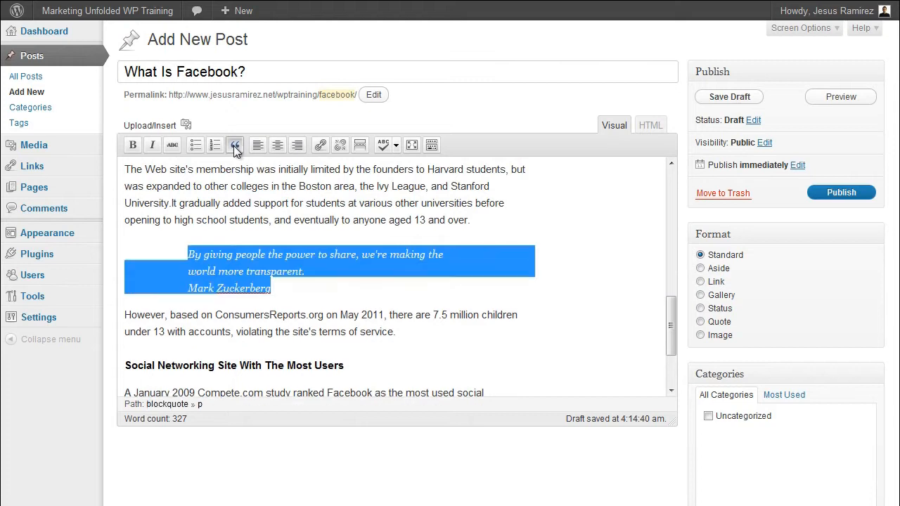
click(235, 145)
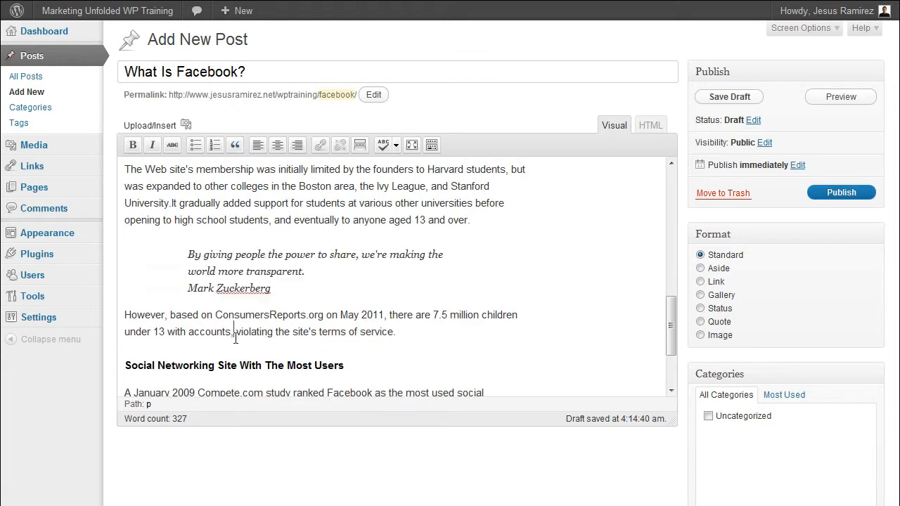
double_click(224, 315)
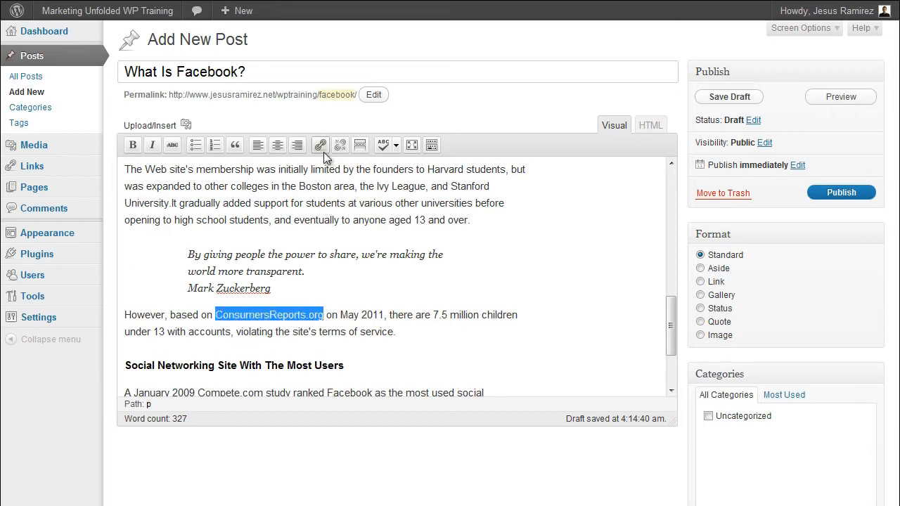
click(321, 144)
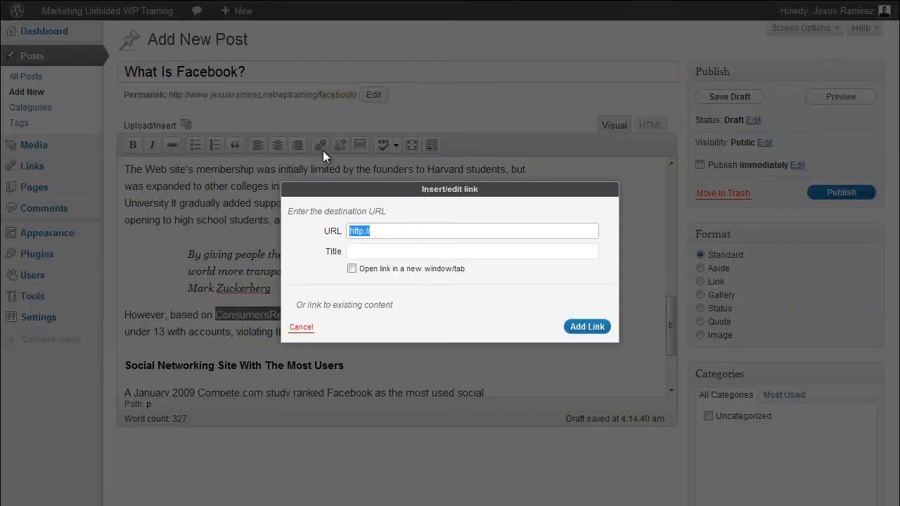
text(http://www.consumerreports.org)
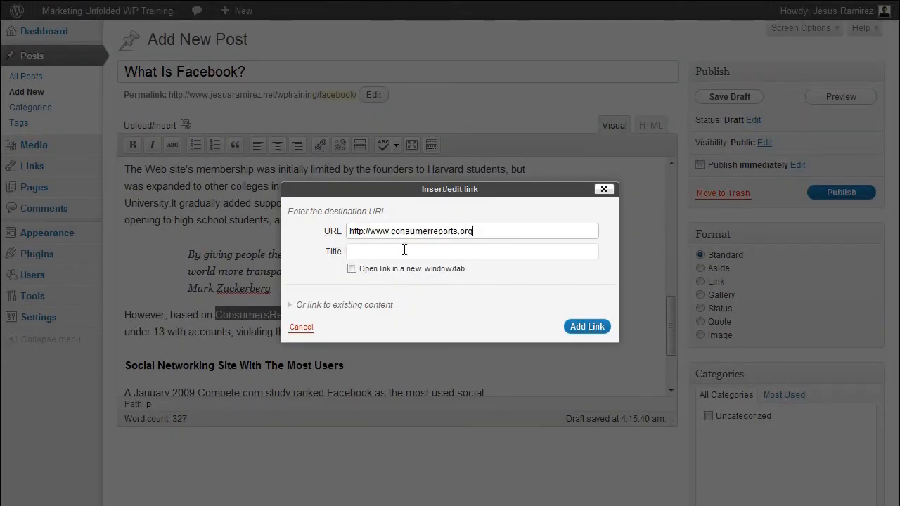
text(C)
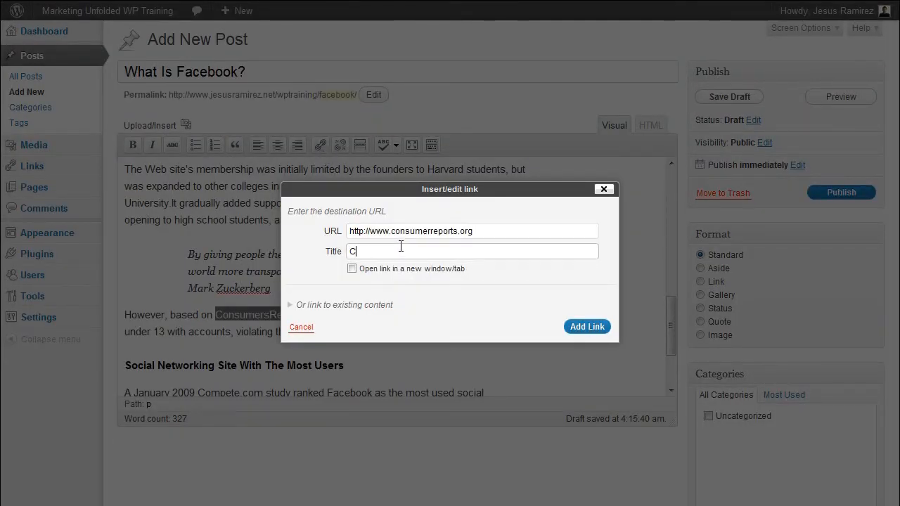
text(onsumer)
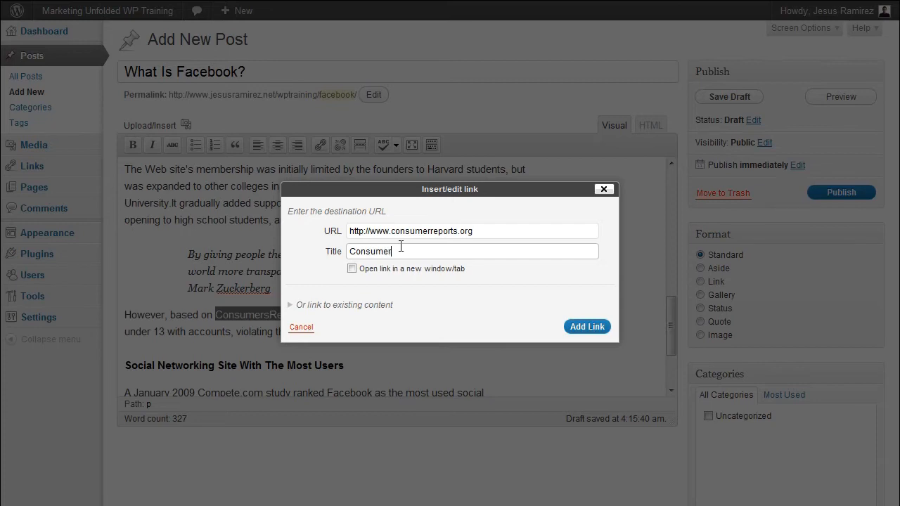
text(Repor)
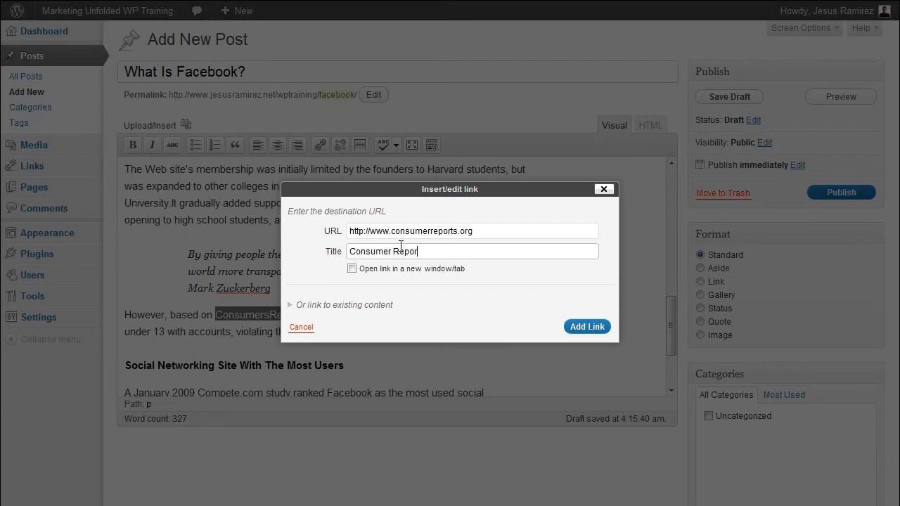
text(ts)
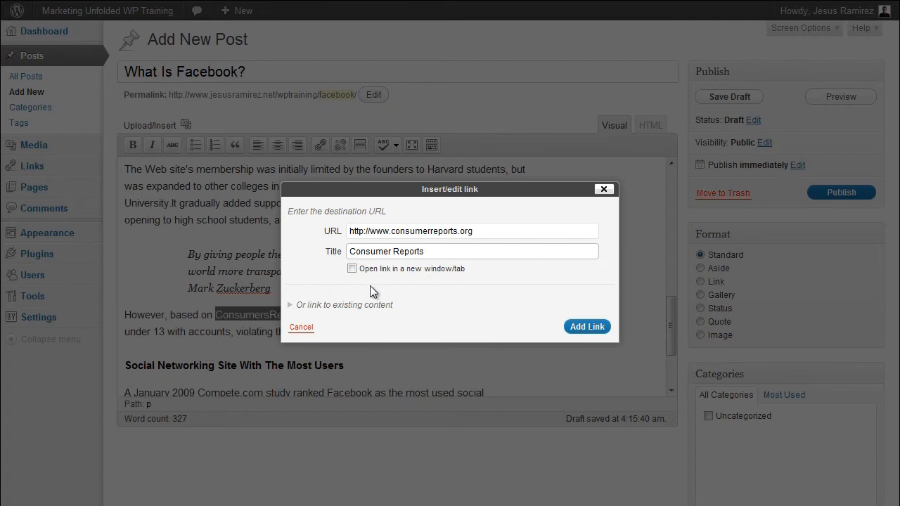
click(352, 269)
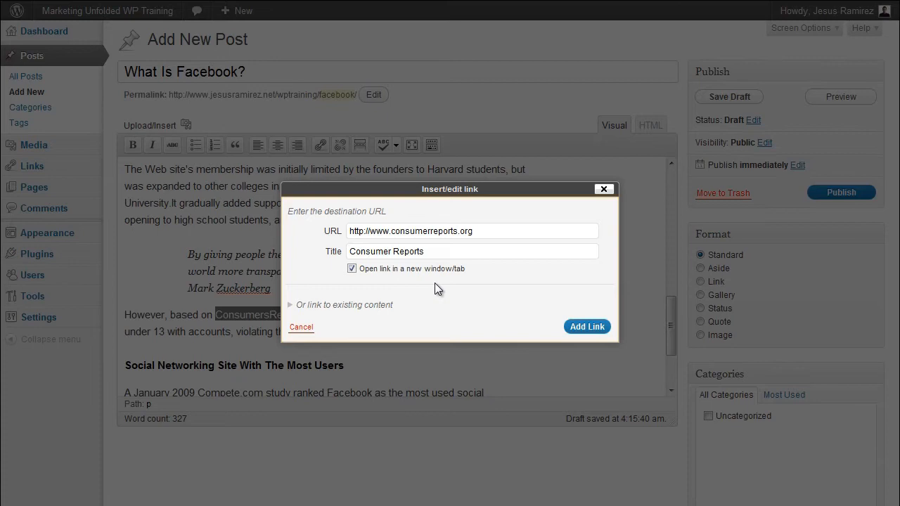
mouse_move(373, 321)
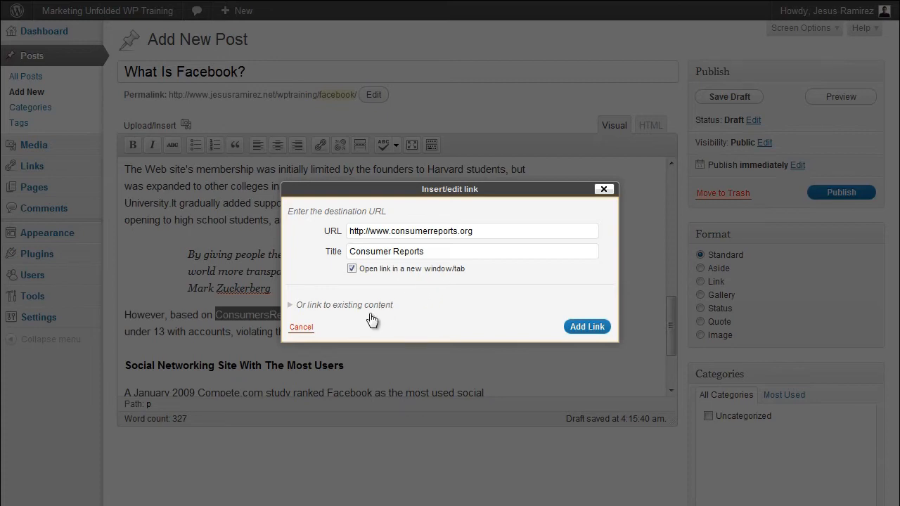
mouse_move(301, 312)
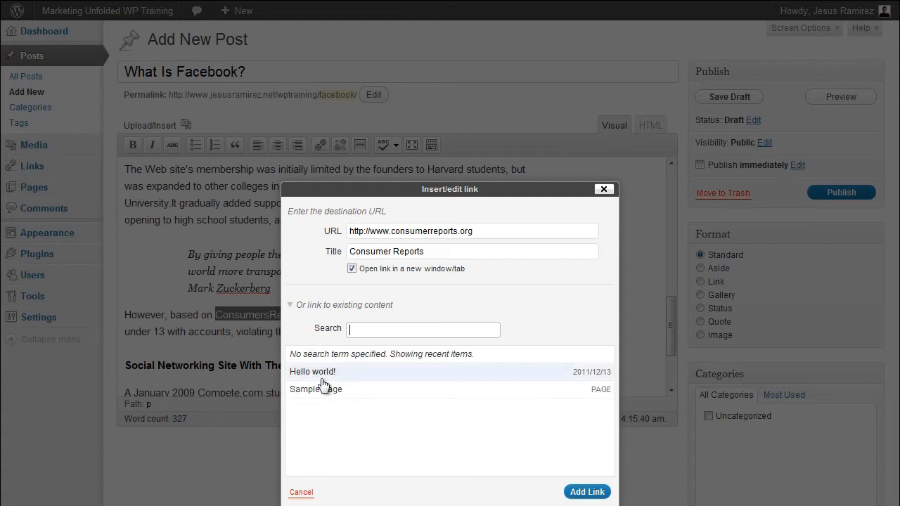
mouse_move(324, 377)
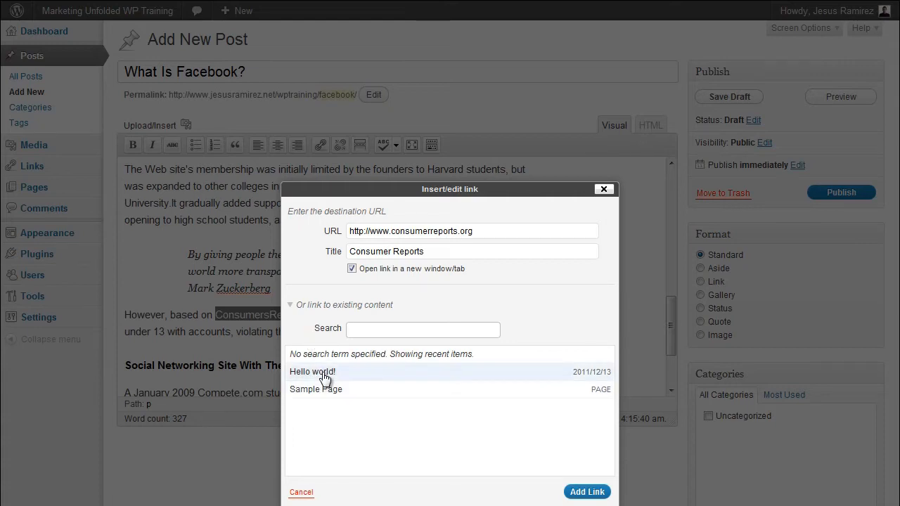
mouse_move(602, 392)
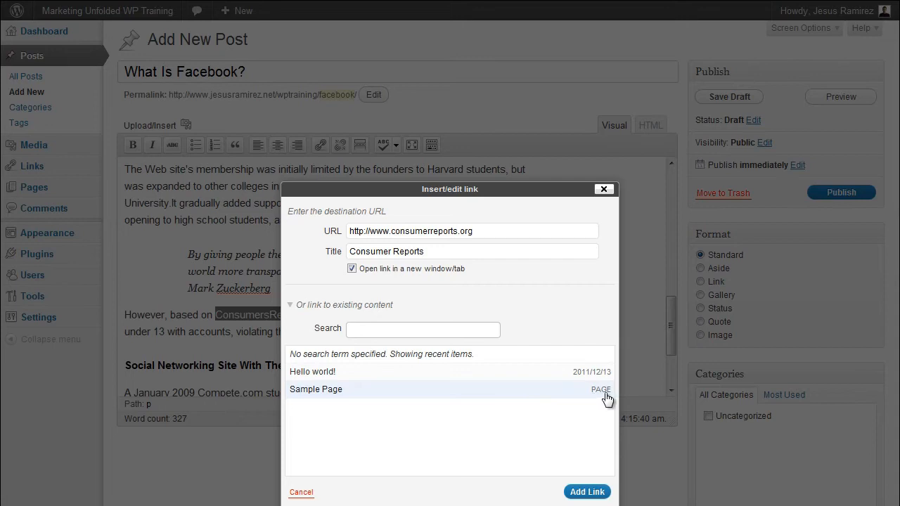
mouse_move(326, 374)
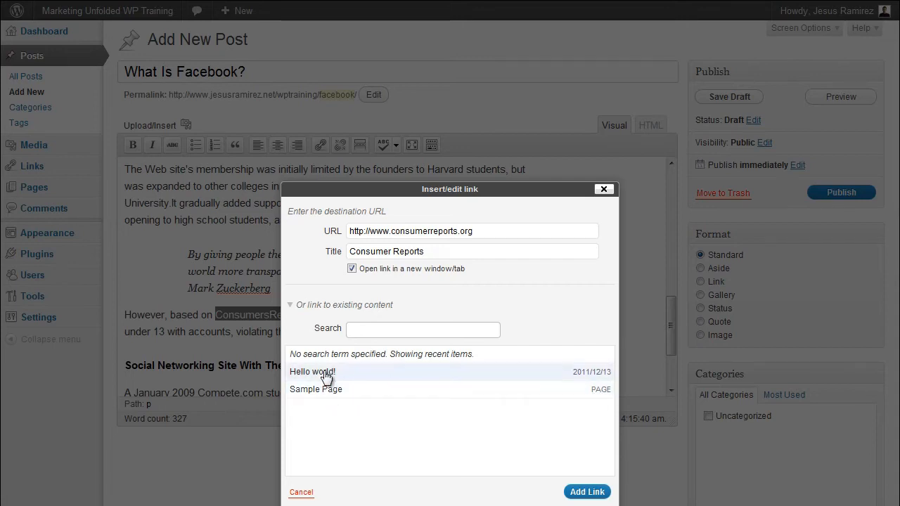
click(312, 372)
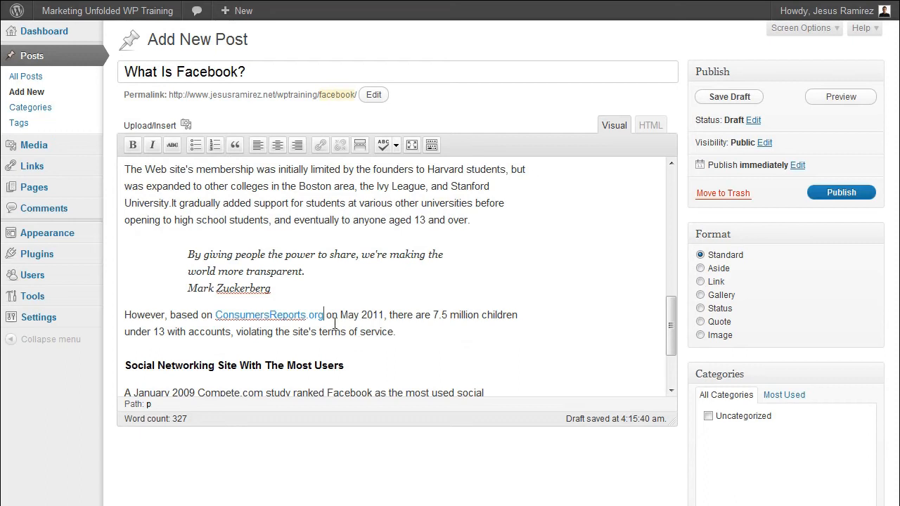
Step: Review the ConsumersReports.org link settings, then unlink it back to plain text
double_click(269, 315)
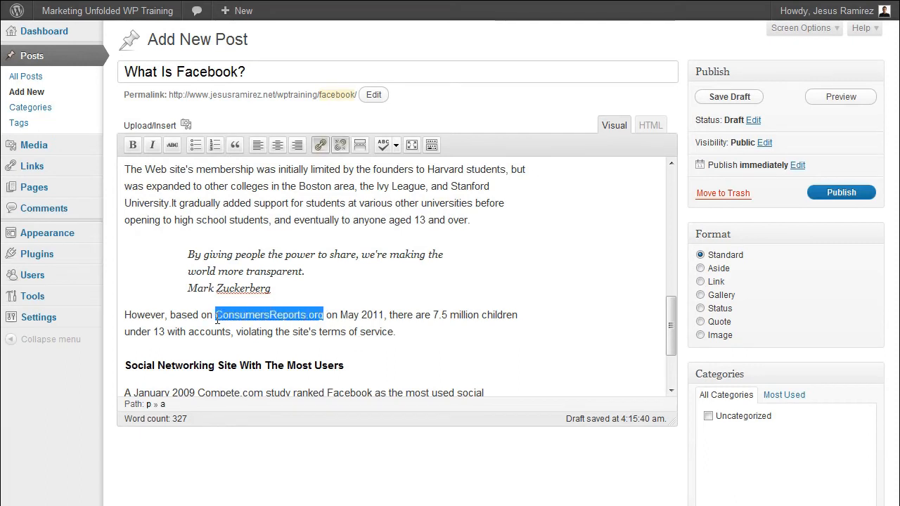
click(321, 145)
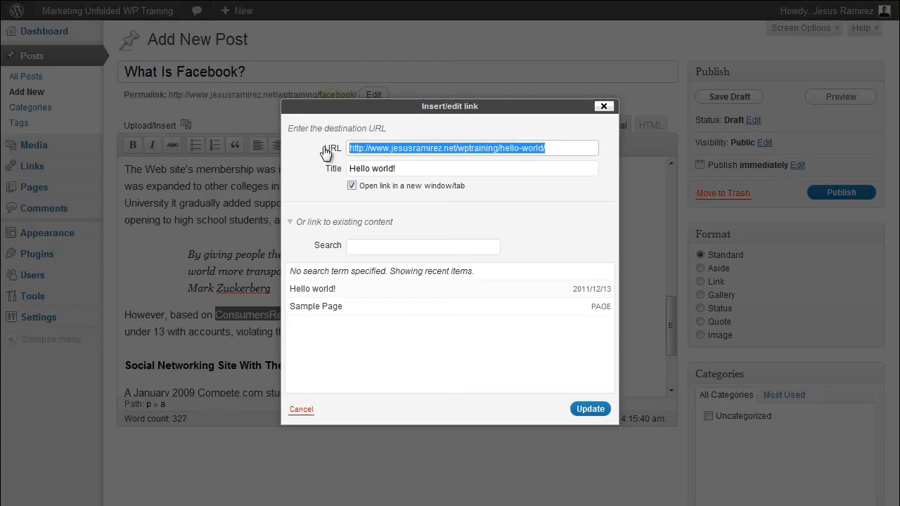
click(589, 408)
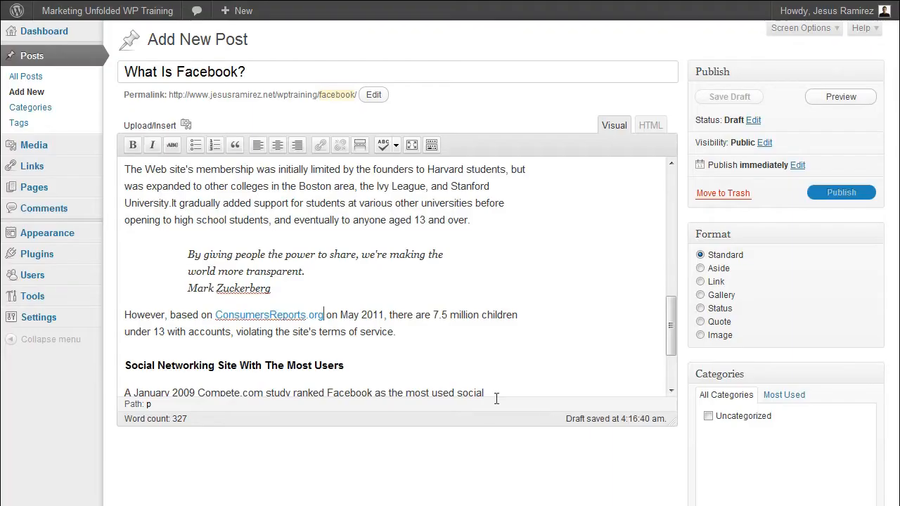
click(268, 316)
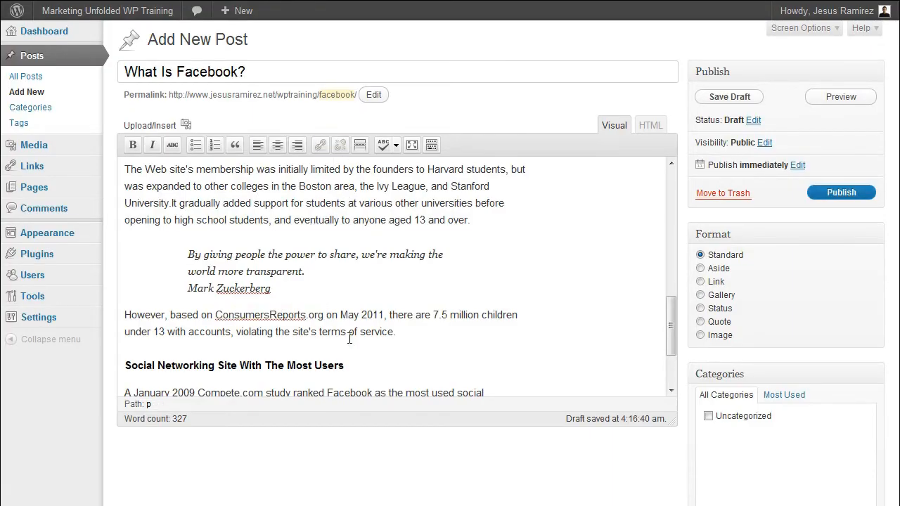
Step: Turn on the spellchecker and replace 'poulation' with the suggestion 'population'
scroll(down, 3)
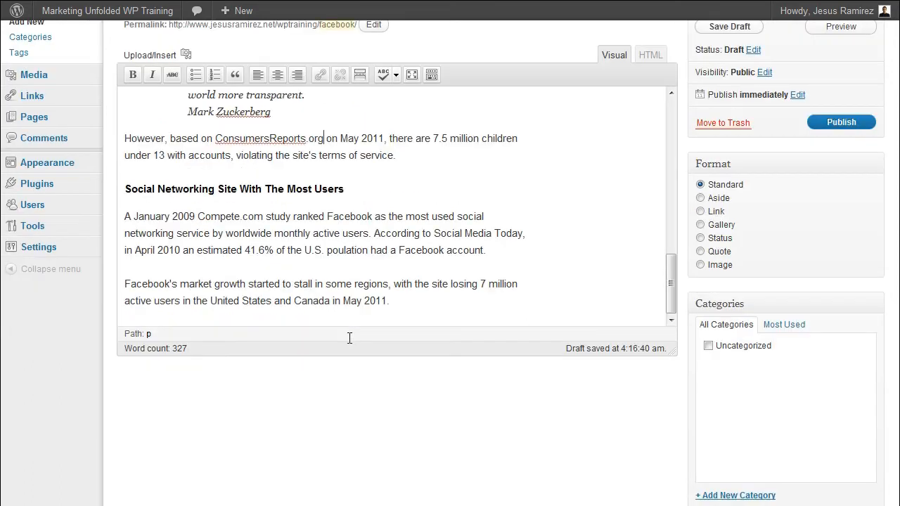
mouse_move(382, 74)
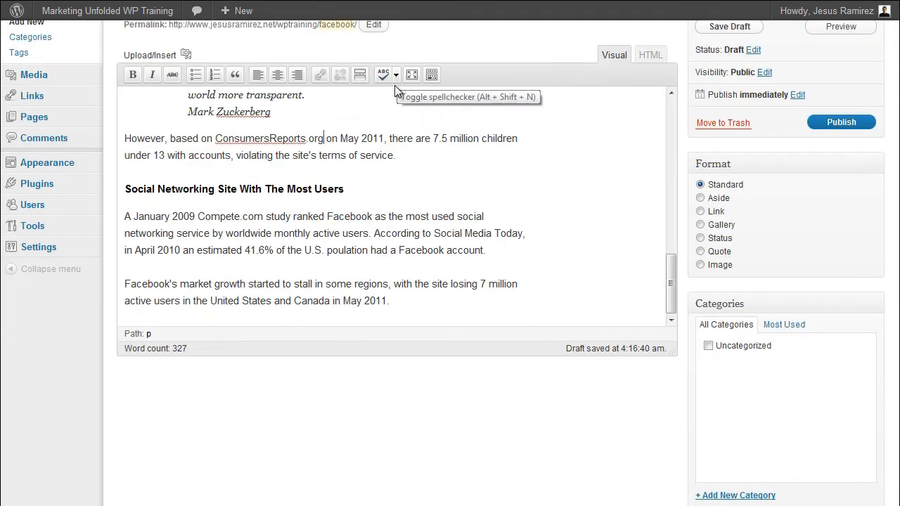
mouse_move(397, 80)
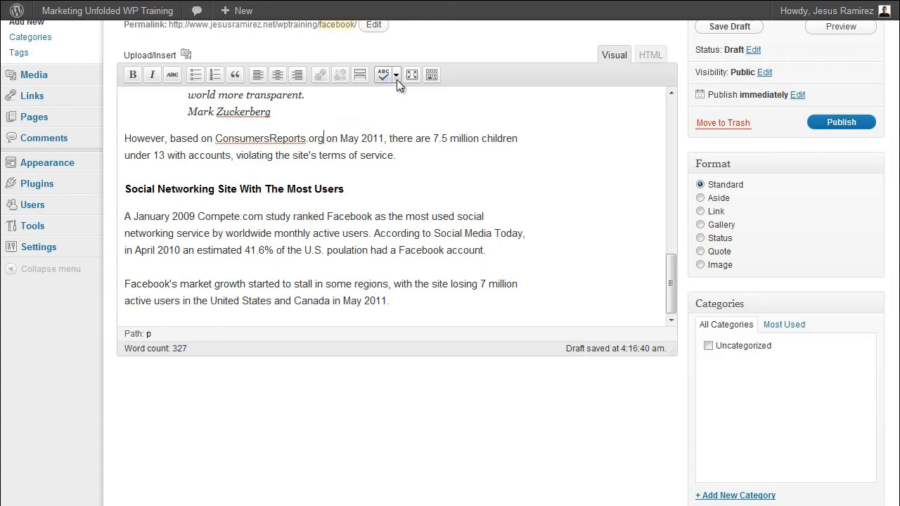
mouse_move(383, 75)
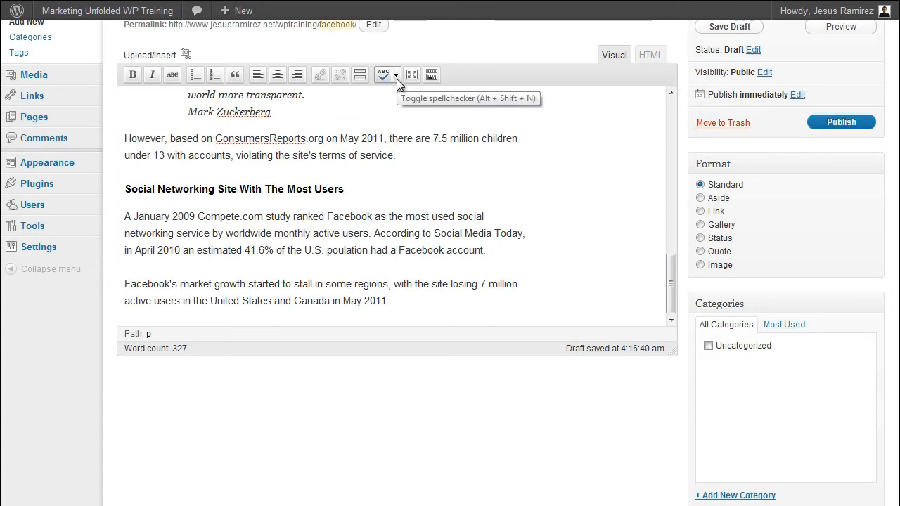
click(396, 74)
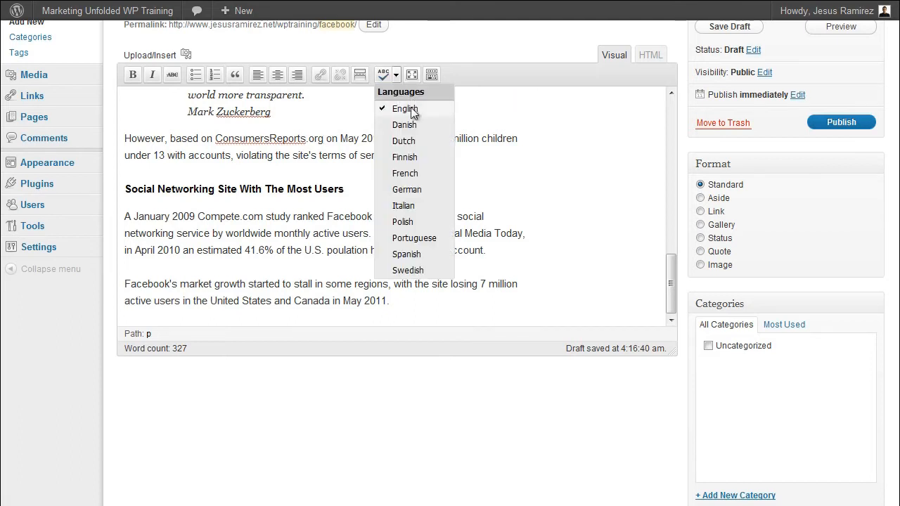
mouse_move(405, 110)
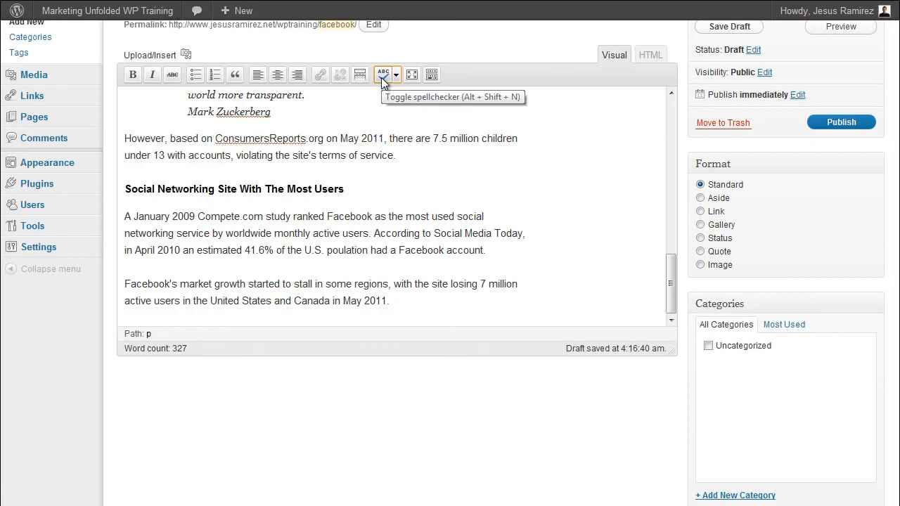
click(383, 75)
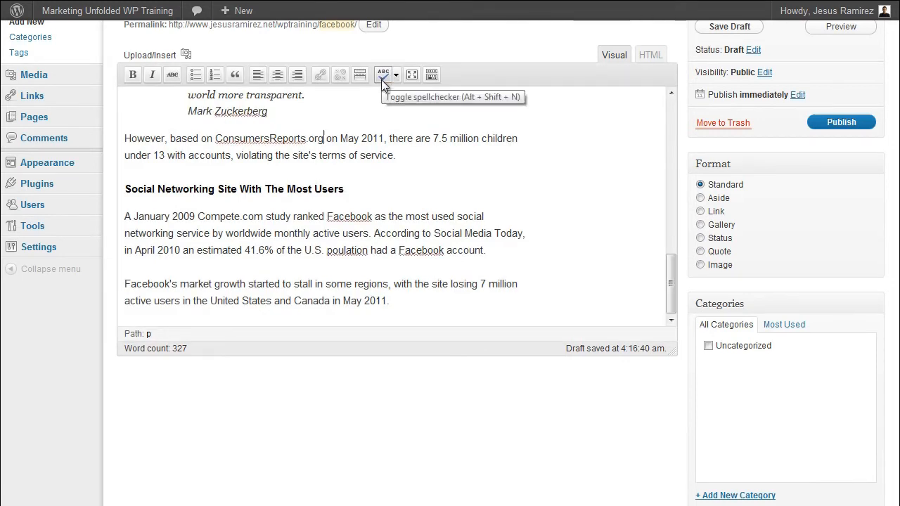
mouse_move(355, 253)
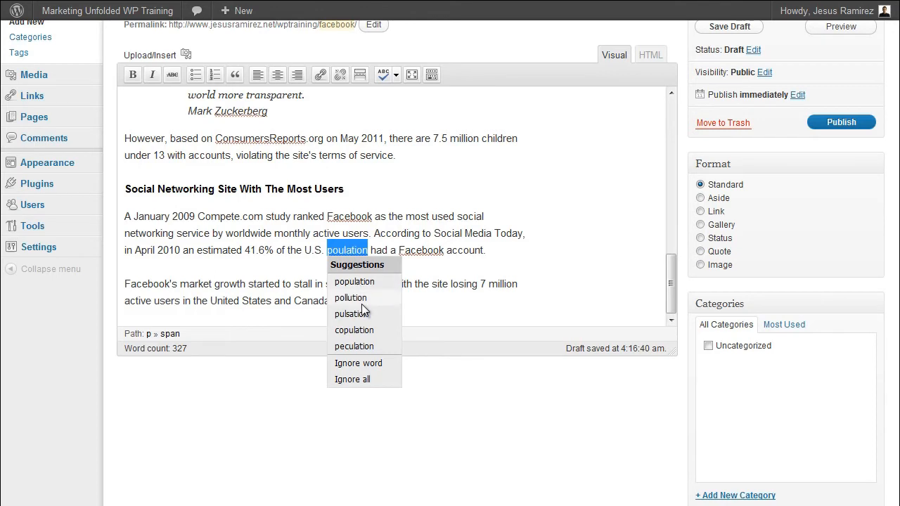
mouse_move(354, 281)
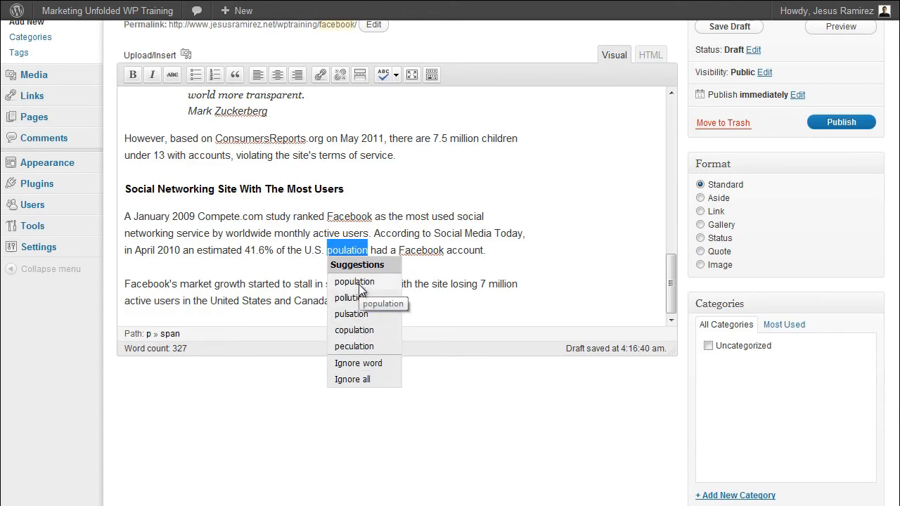
click(354, 281)
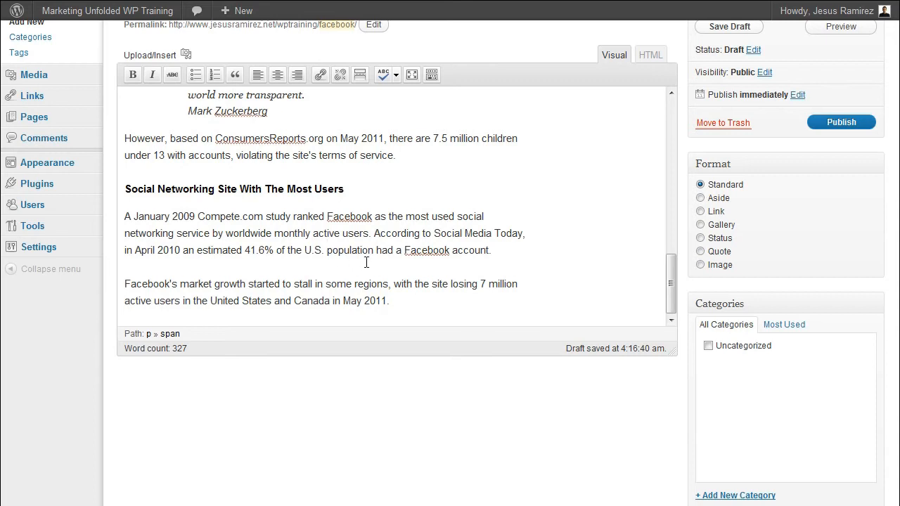
mouse_move(377, 262)
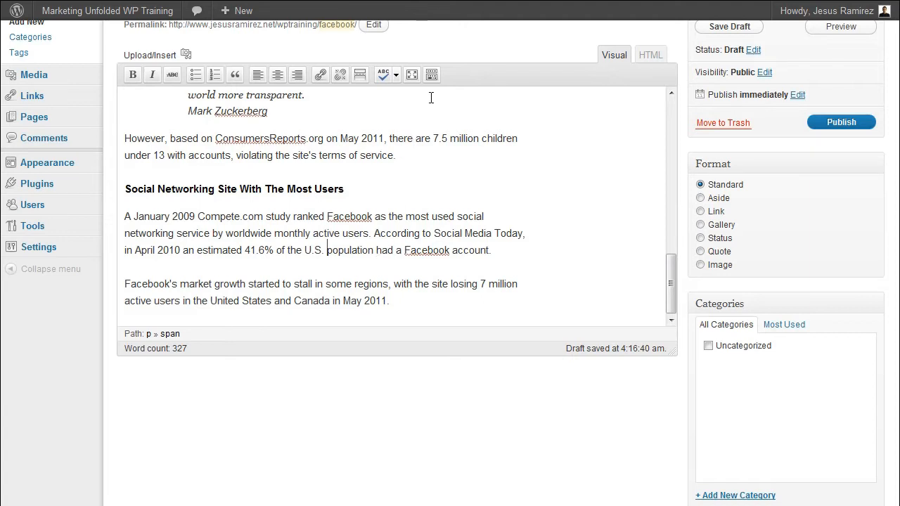
mouse_move(432, 75)
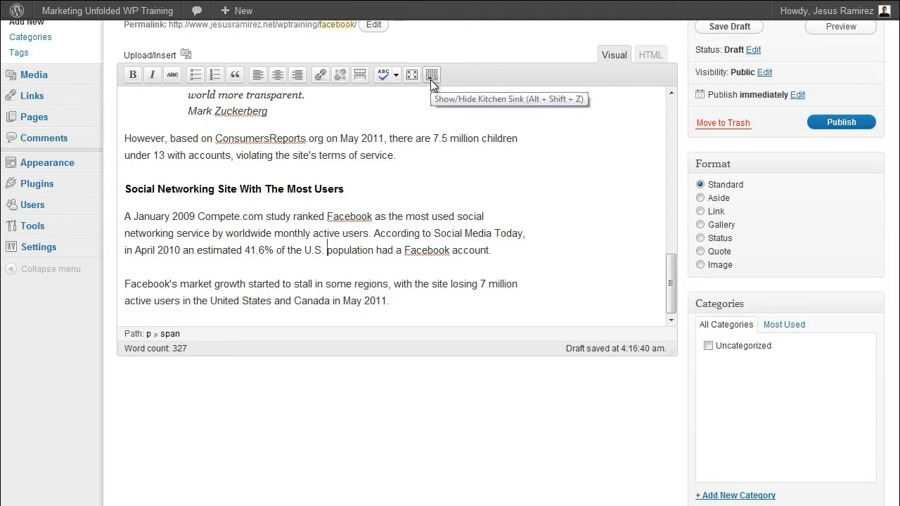
Step: Show the Kitchen Sink row and make the 'Most Users' heading an italic paragraph
click(430, 75)
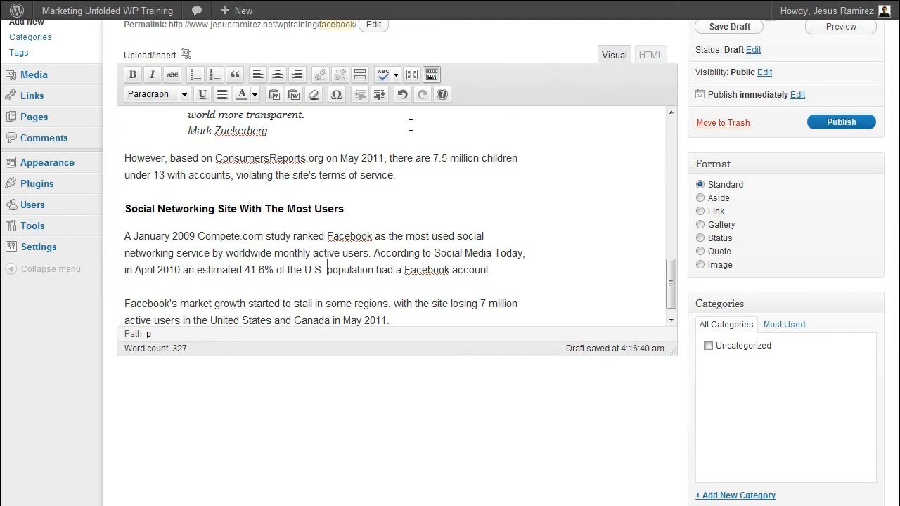
mouse_move(225, 164)
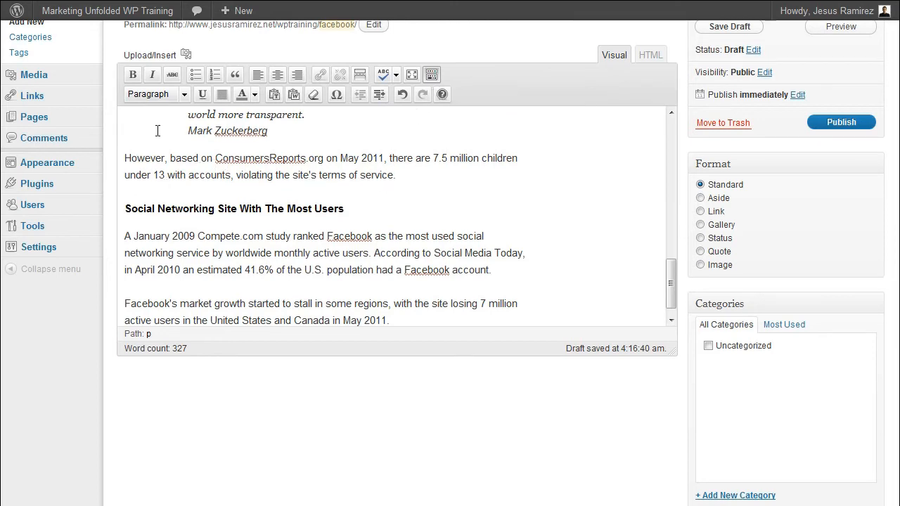
click(155, 93)
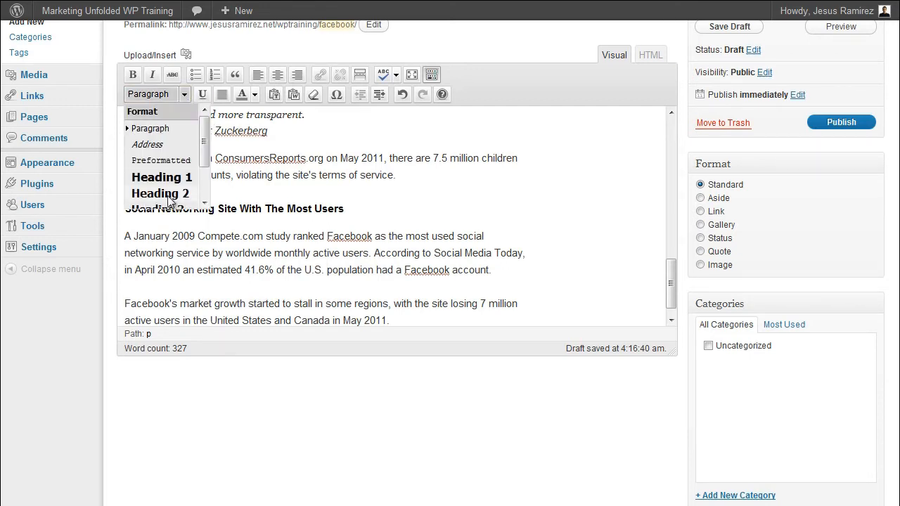
click(160, 194)
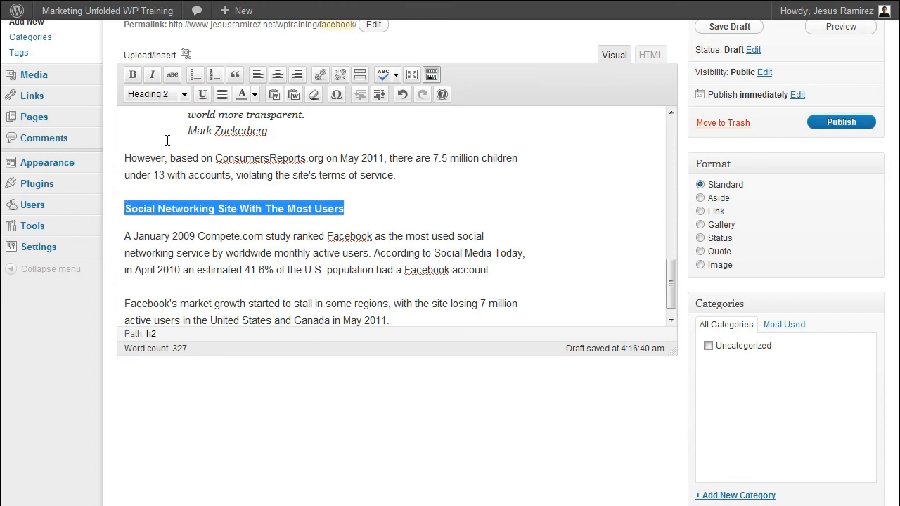
click(152, 93)
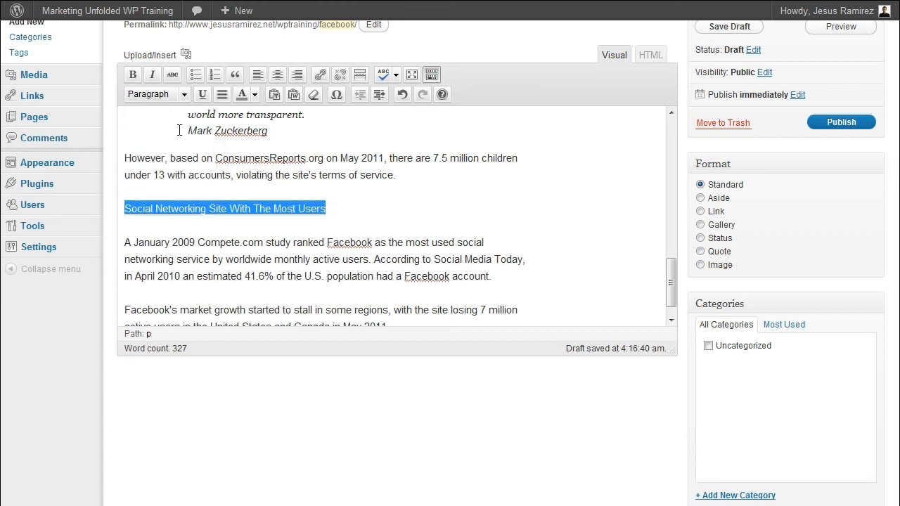
click(235, 74)
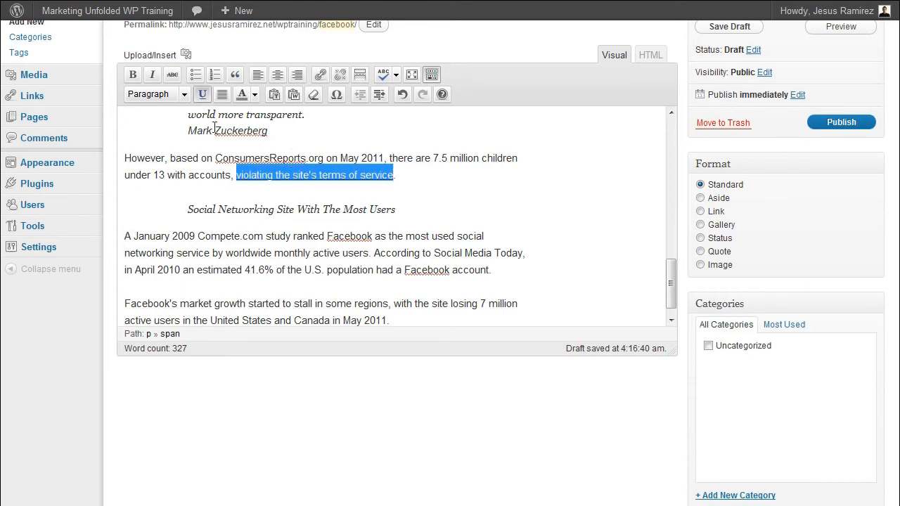
Step: Underline 'violating the site's terms of service' and colour '2010 an estimated 41.6%' red
drag(124, 236, 490, 270)
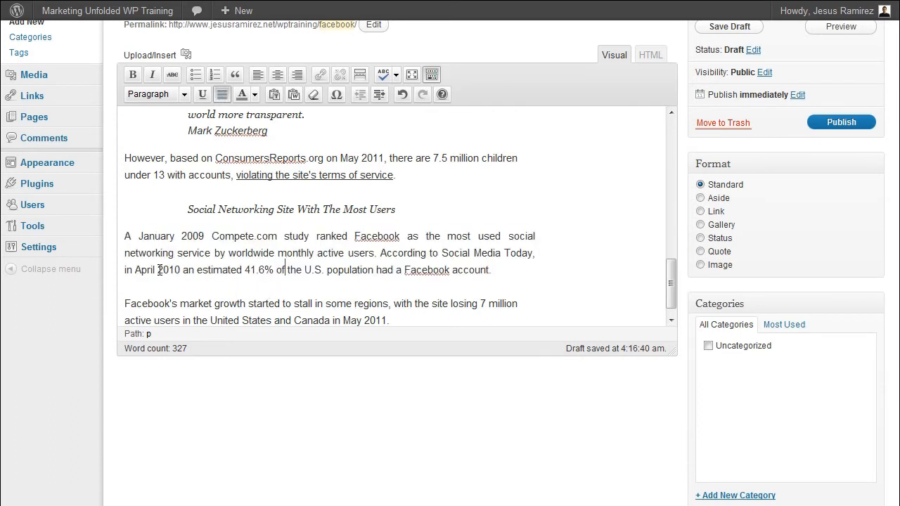
drag(158, 270, 274, 270)
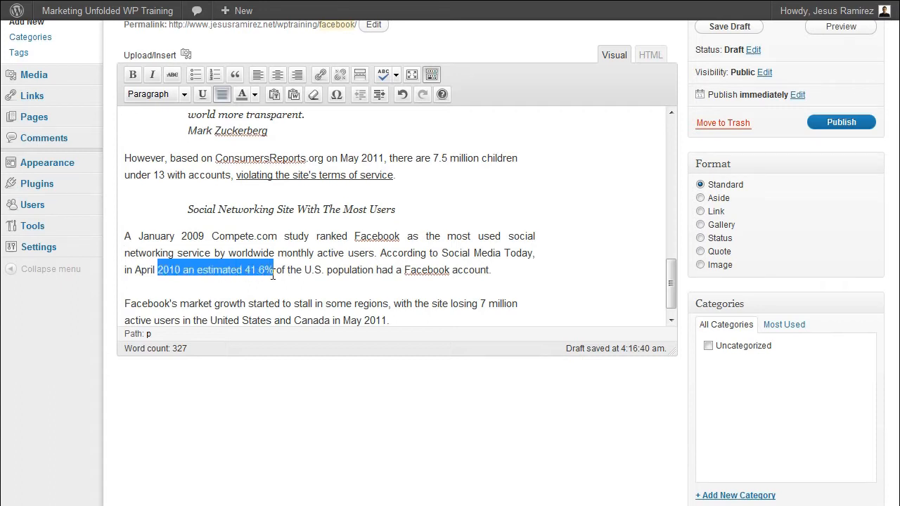
click(255, 95)
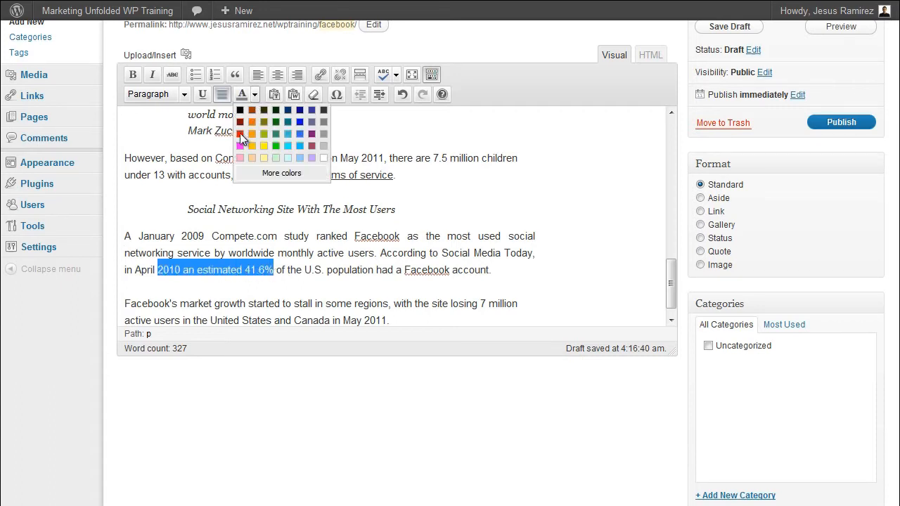
click(240, 135)
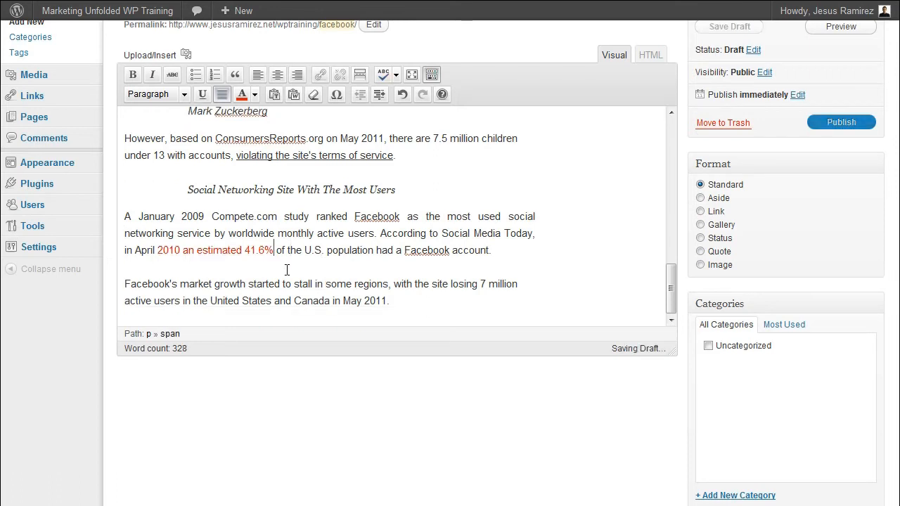
Step: Review the Paste from Word and Paste as Plain Text windows, then strip the red from '2010 an estimated 41.6%'
click(729, 25)
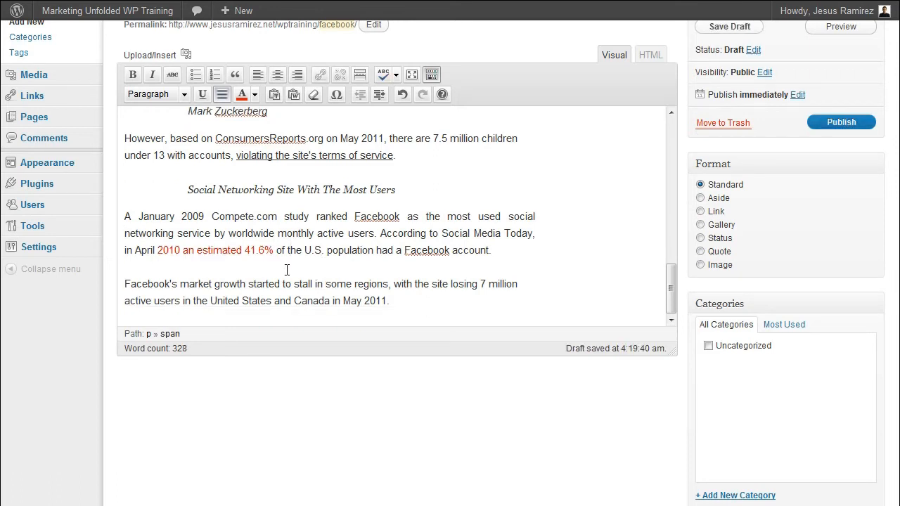
mouse_move(314, 94)
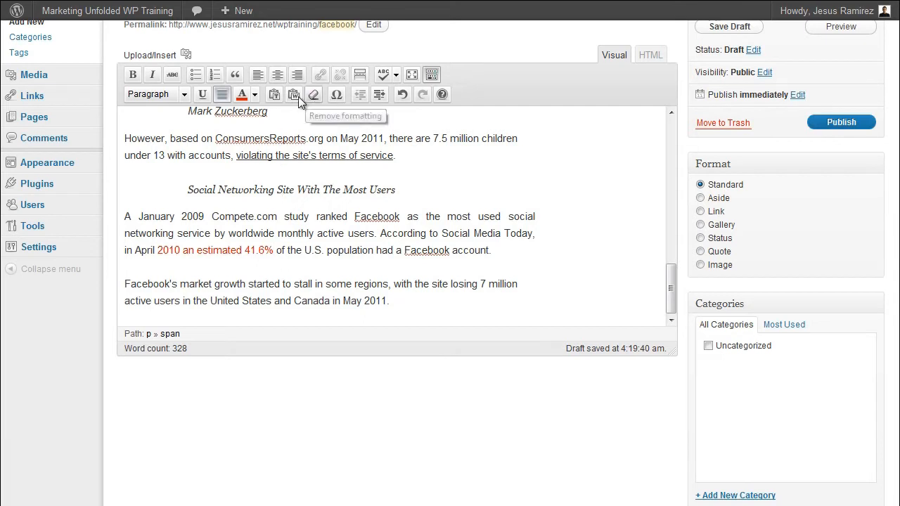
click(294, 94)
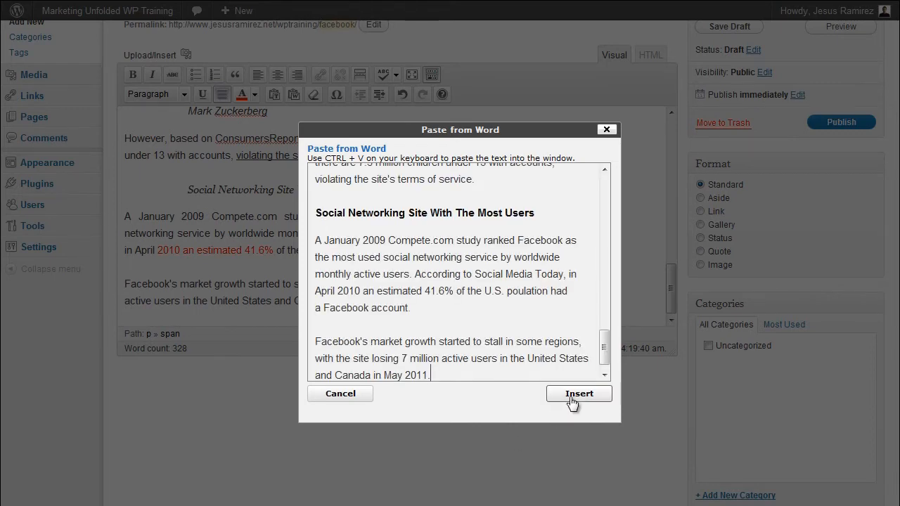
click(578, 394)
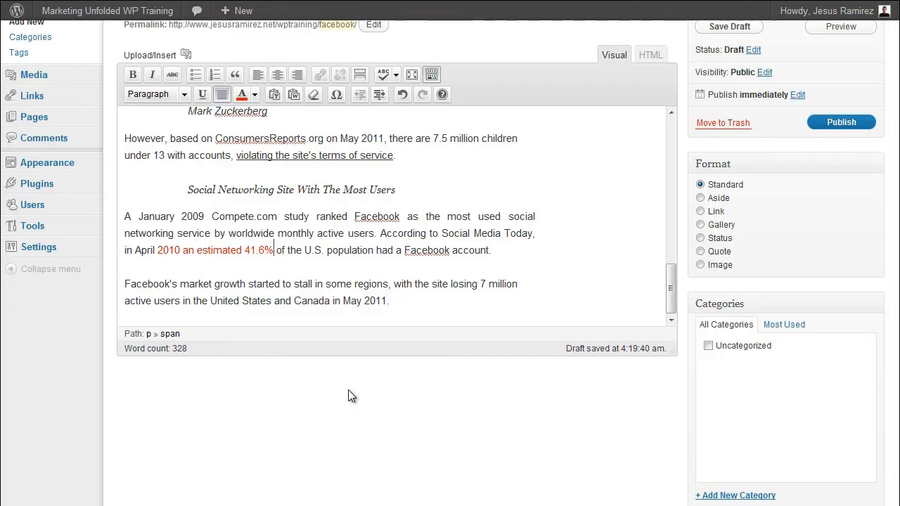
mouse_move(274, 94)
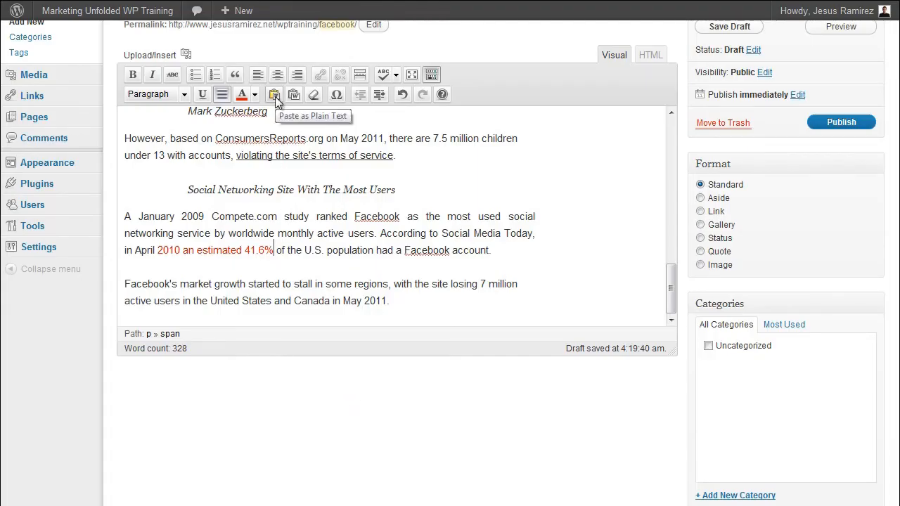
click(276, 94)
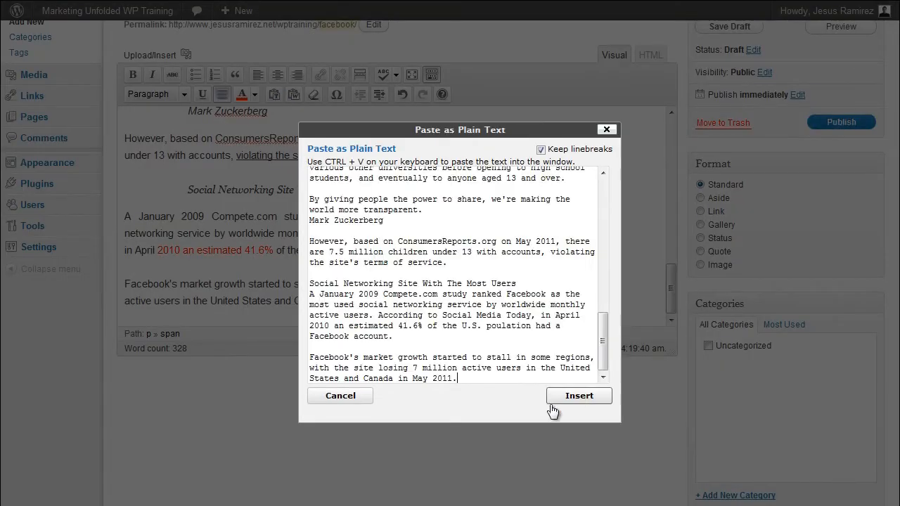
click(579, 395)
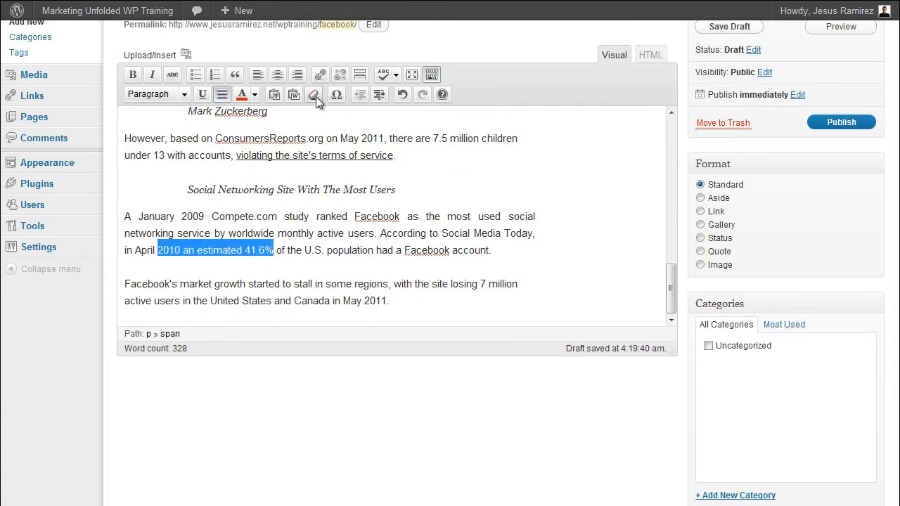
click(315, 94)
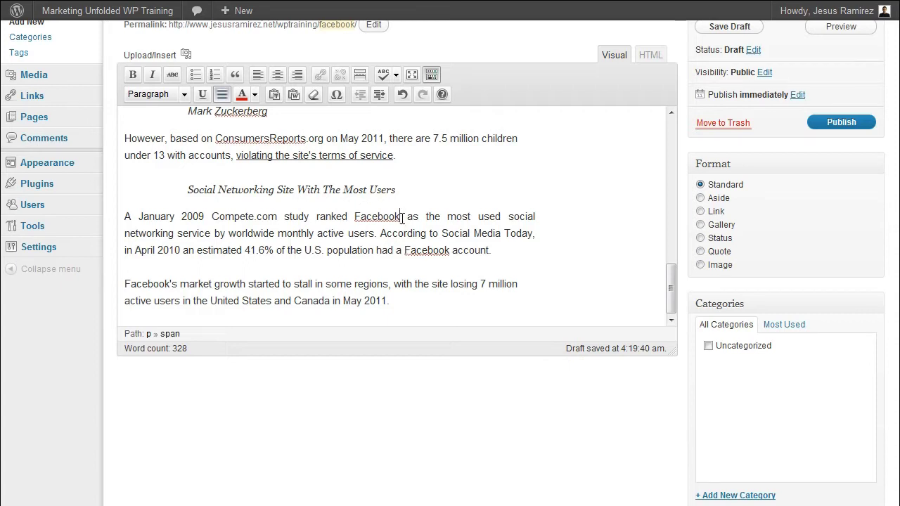
Step: Check the special character picker, then indent and un-indent the January 2009 paragraph
click(336, 93)
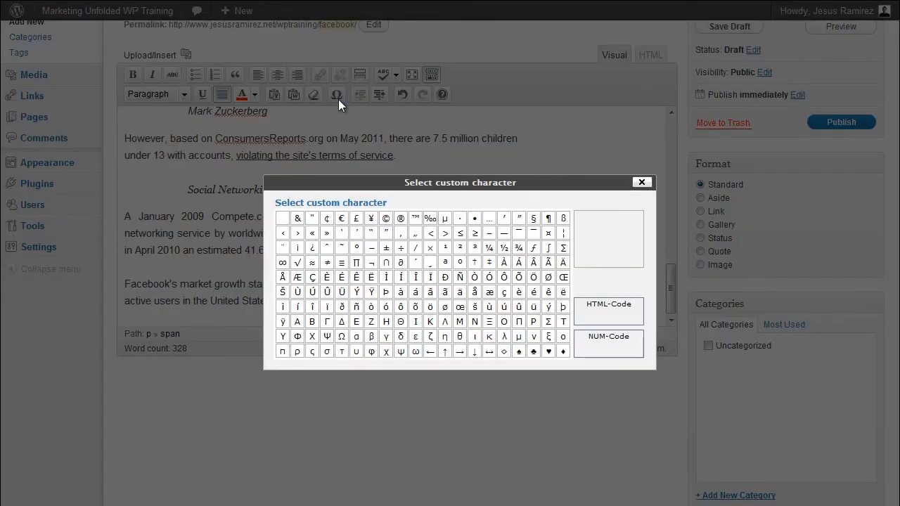
mouse_move(416, 218)
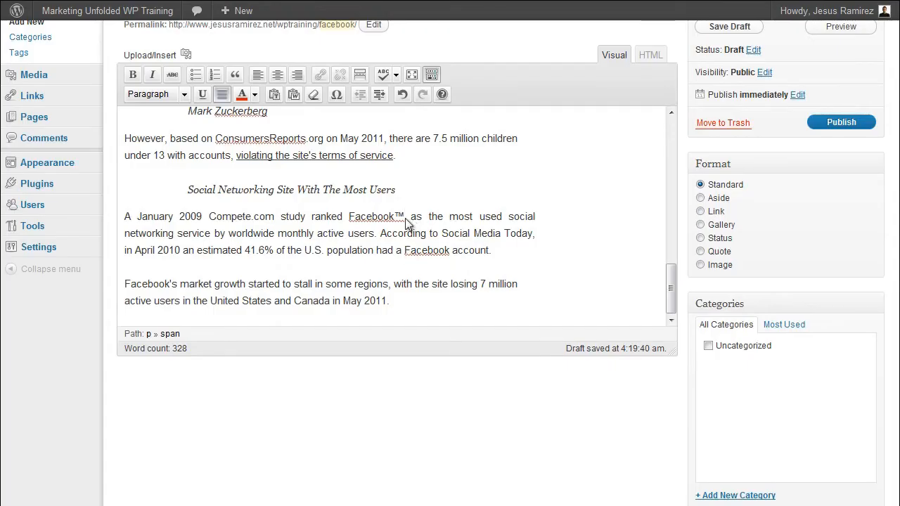
drag(125, 217, 491, 250)
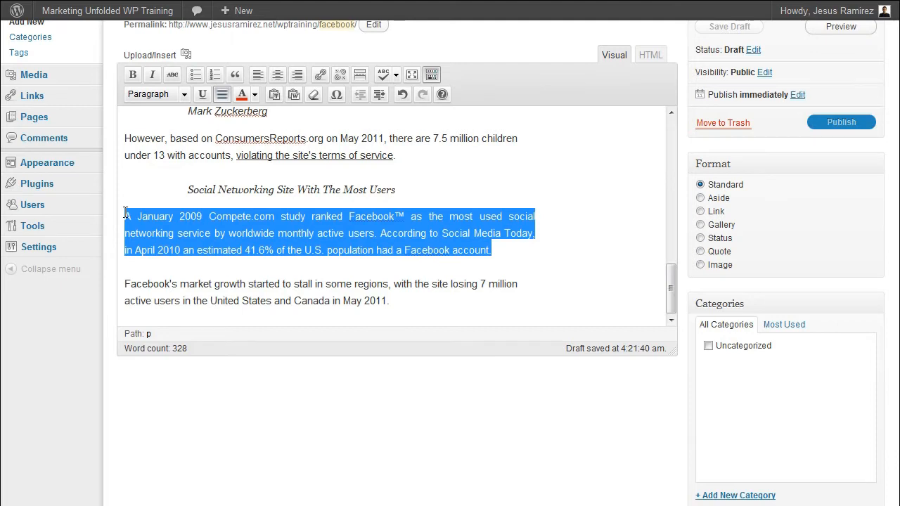
click(297, 75)
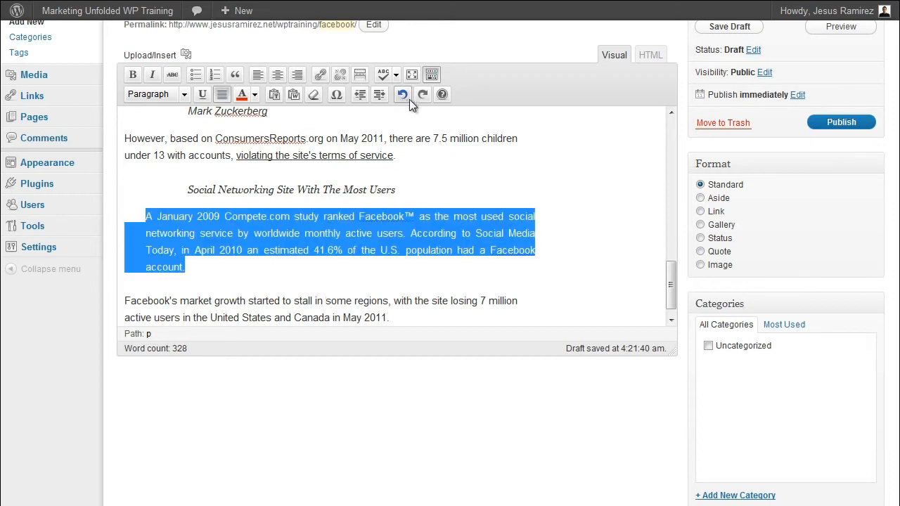
click(402, 95)
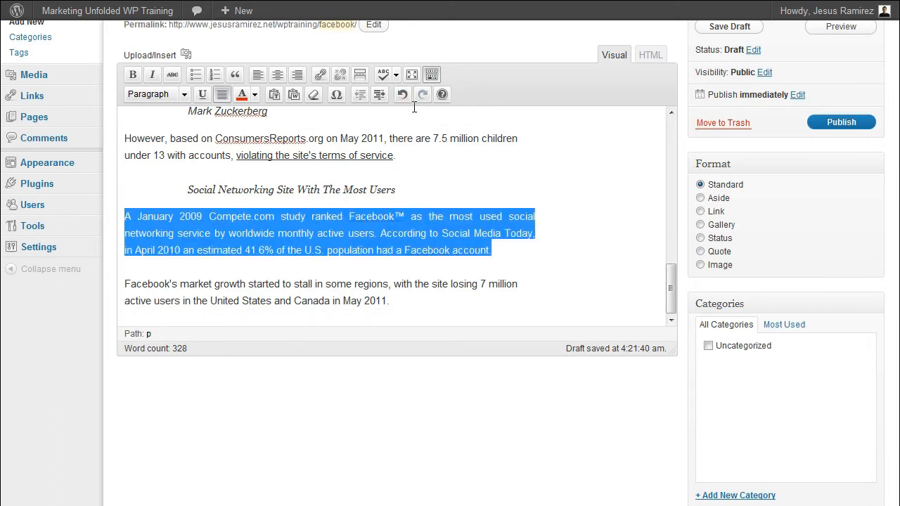
mouse_move(422, 101)
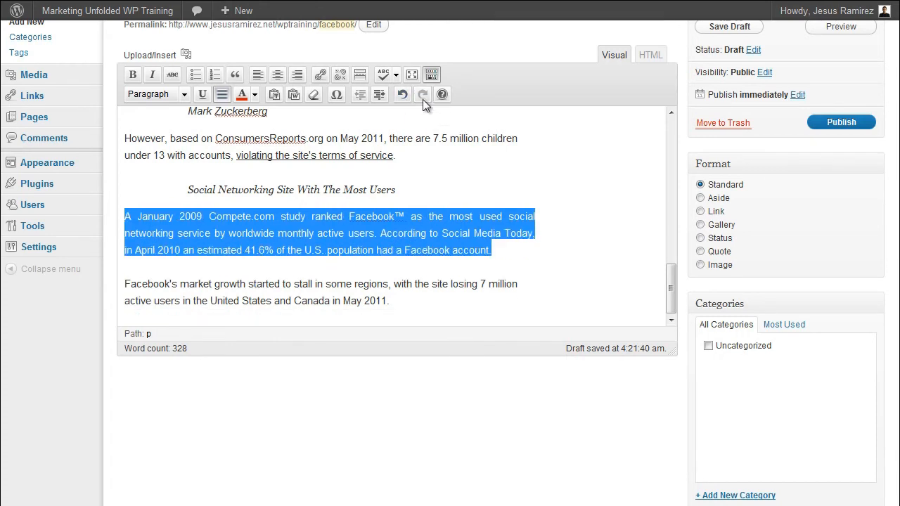
mouse_move(498, 251)
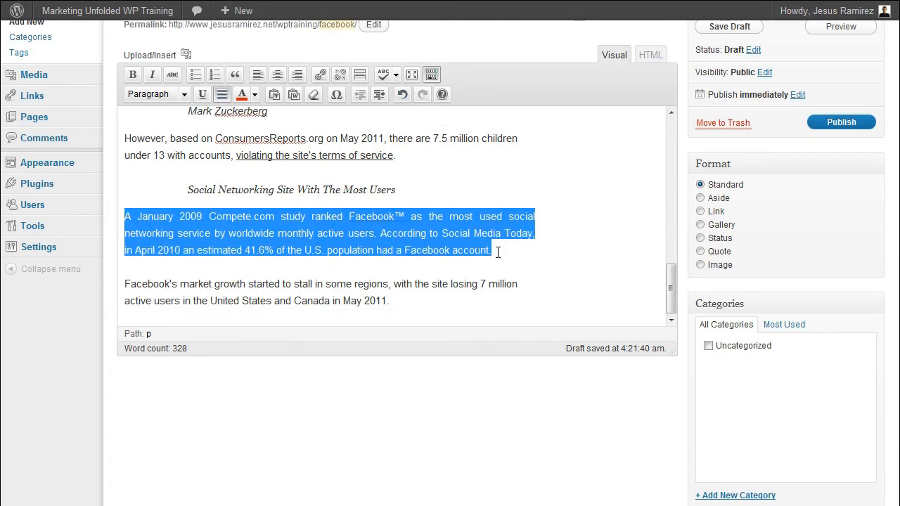
Step: Clear the selection and bring up the Rich Editor Help dialog on editing basics
click(467, 194)
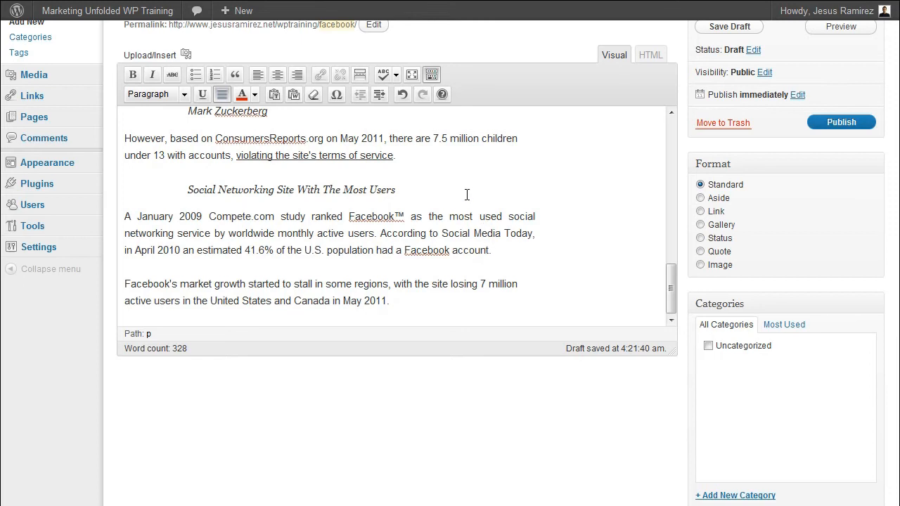
click(493, 251)
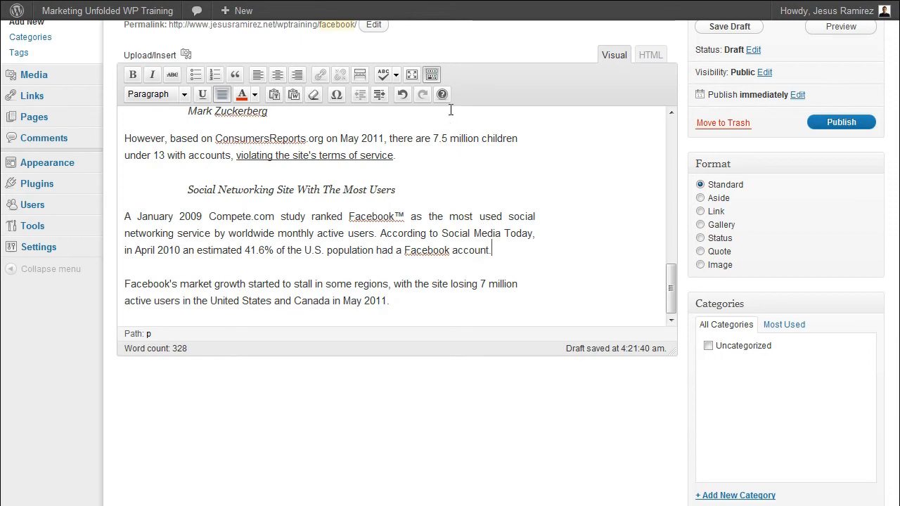
click(442, 93)
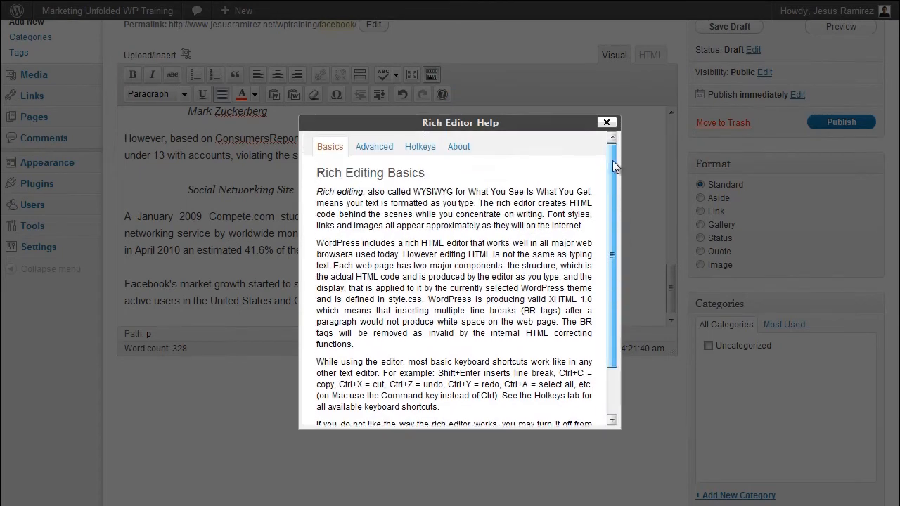
Step: Close the Rich Editor Help window and select the post's opening paragraph about Facebook
click(606, 123)
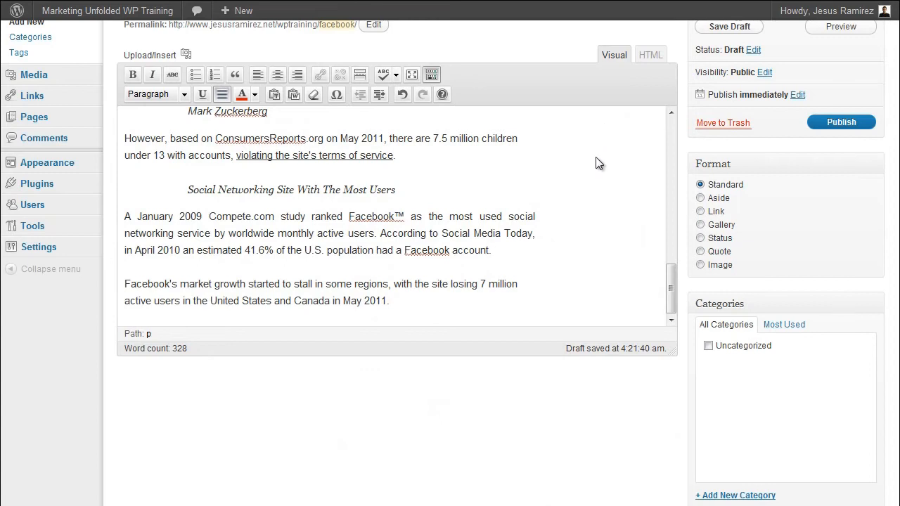
mouse_move(672, 352)
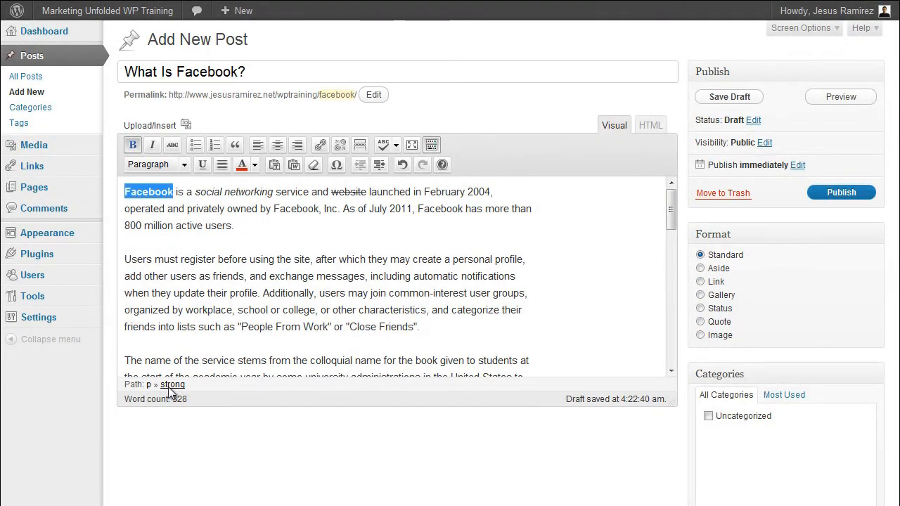
mouse_move(151, 394)
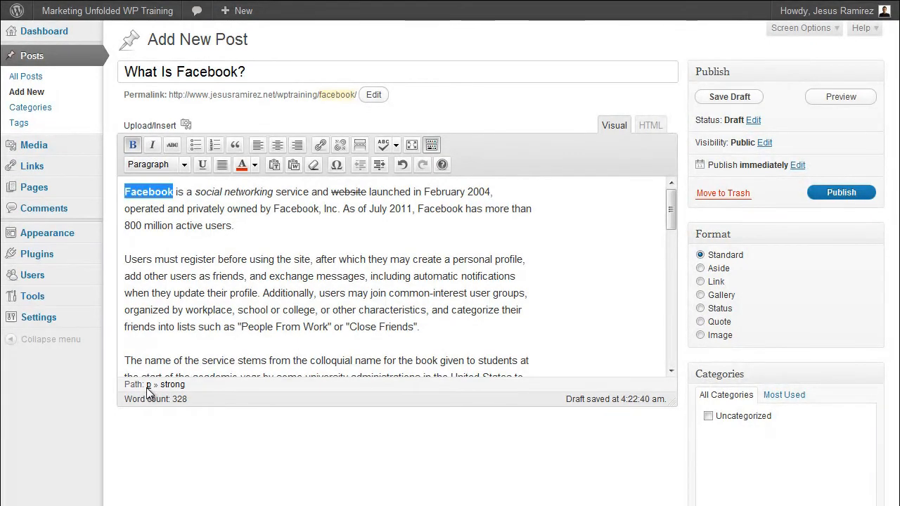
drag(125, 191, 253, 225)
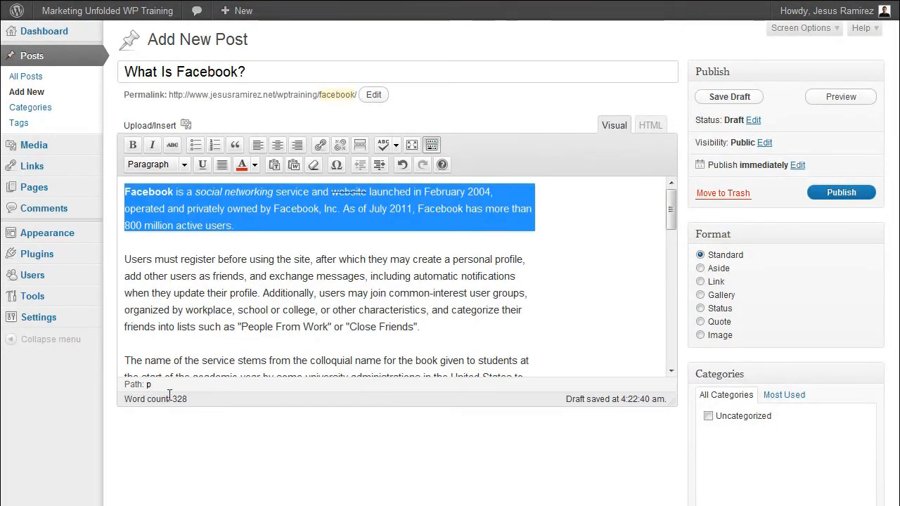
mouse_move(252, 405)
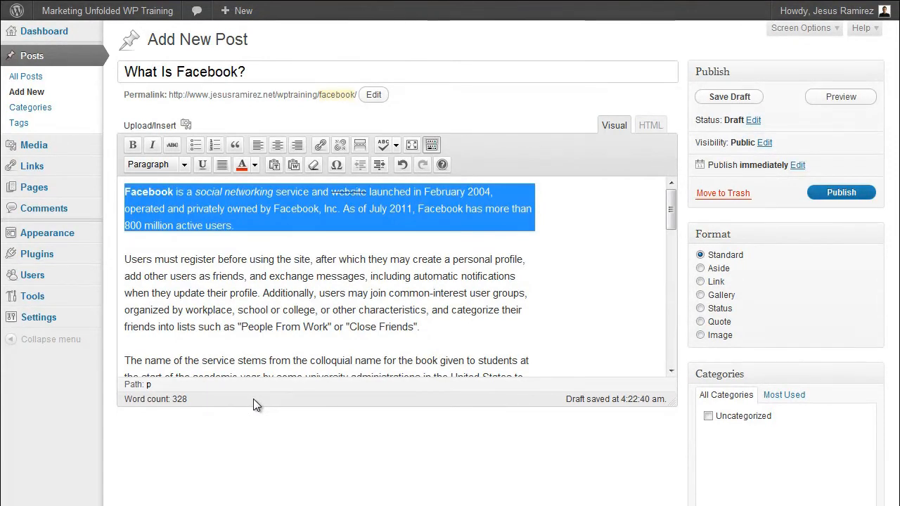
mouse_move(262, 386)
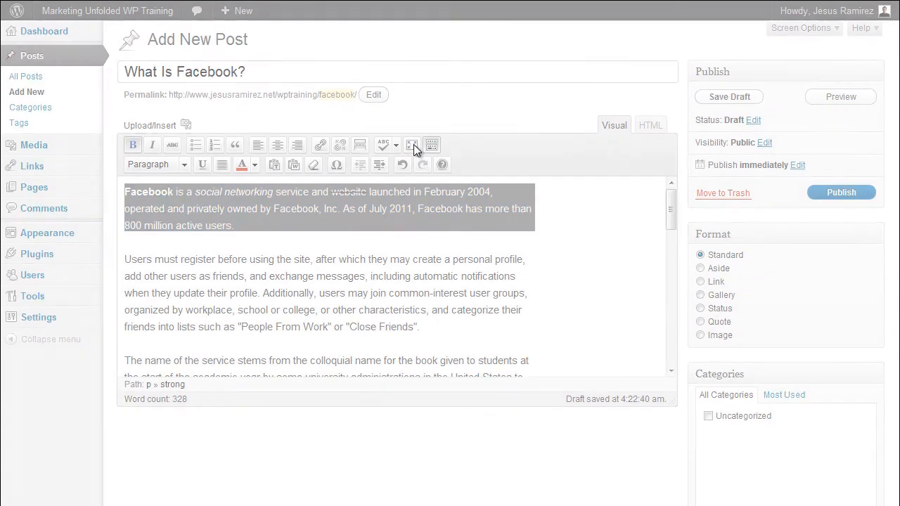
click(411, 145)
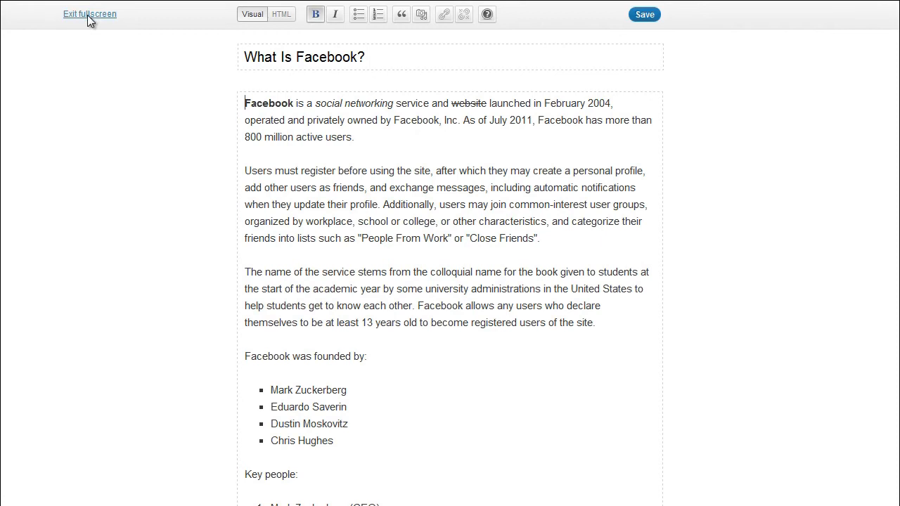
click(90, 14)
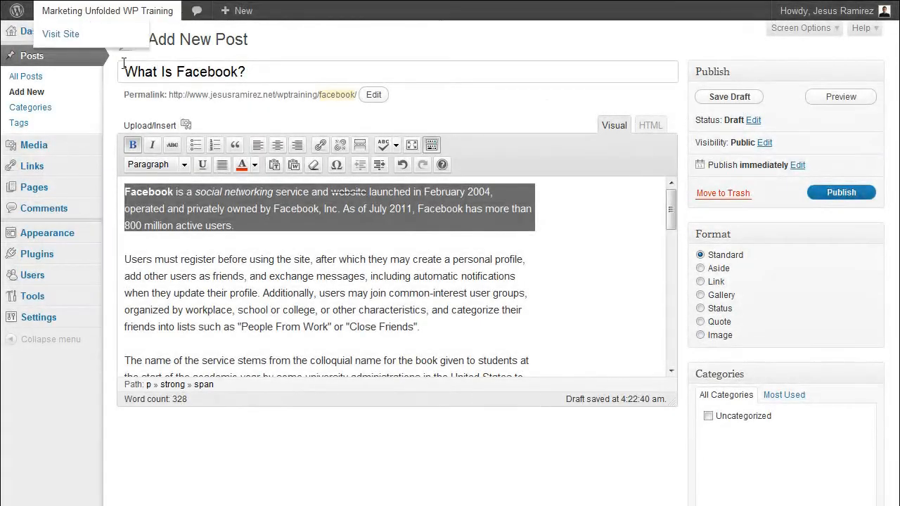
mouse_move(613, 140)
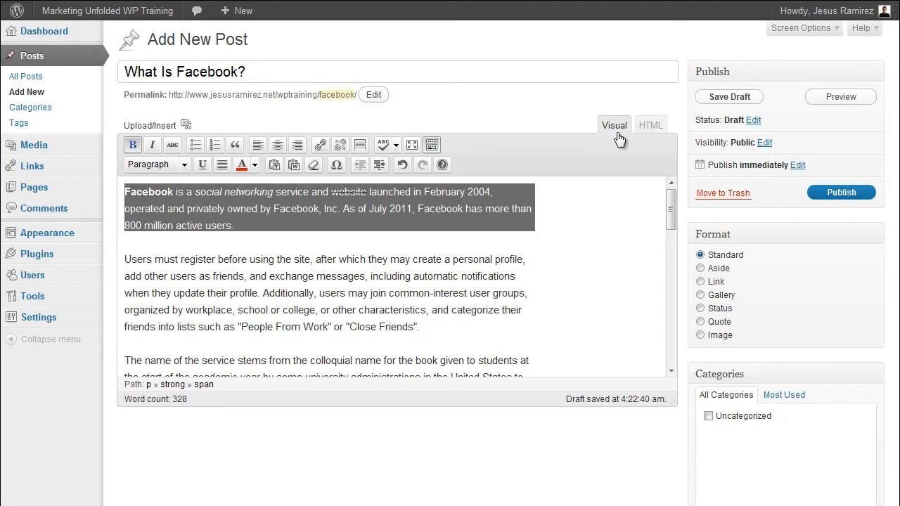
mouse_move(650, 133)
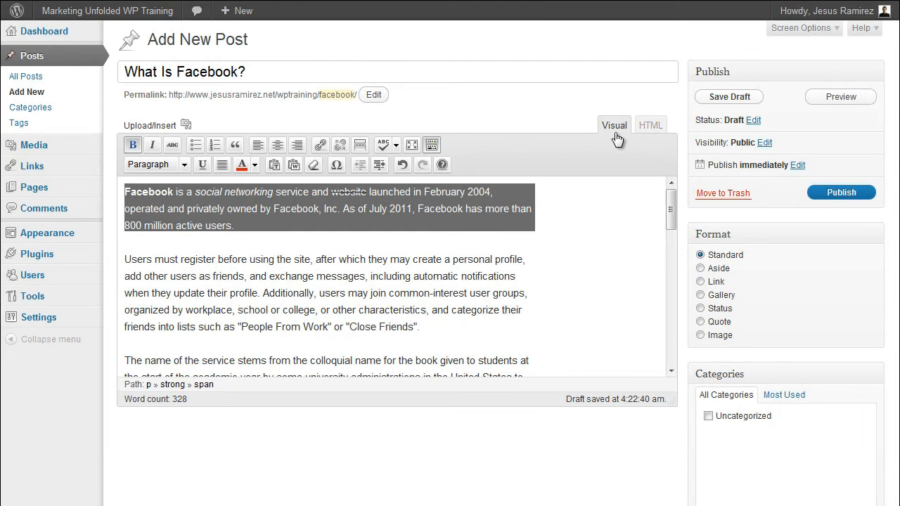
click(358, 335)
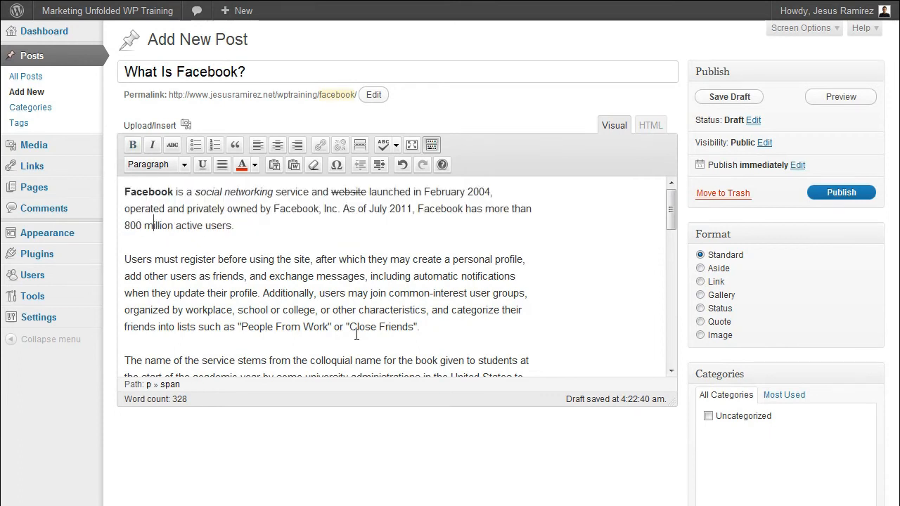
mouse_move(598, 152)
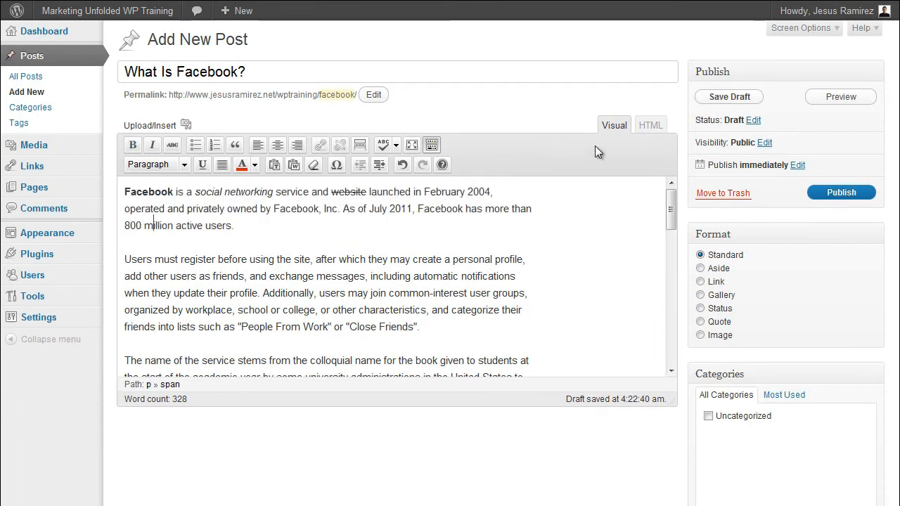
mouse_move(616, 134)
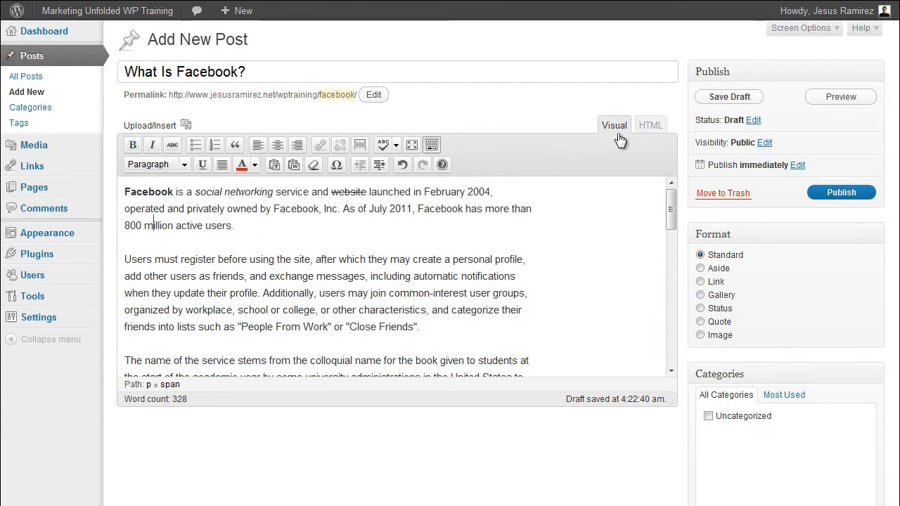
Step: Switch the editor to HTML view and look through the post's raw markup
click(650, 124)
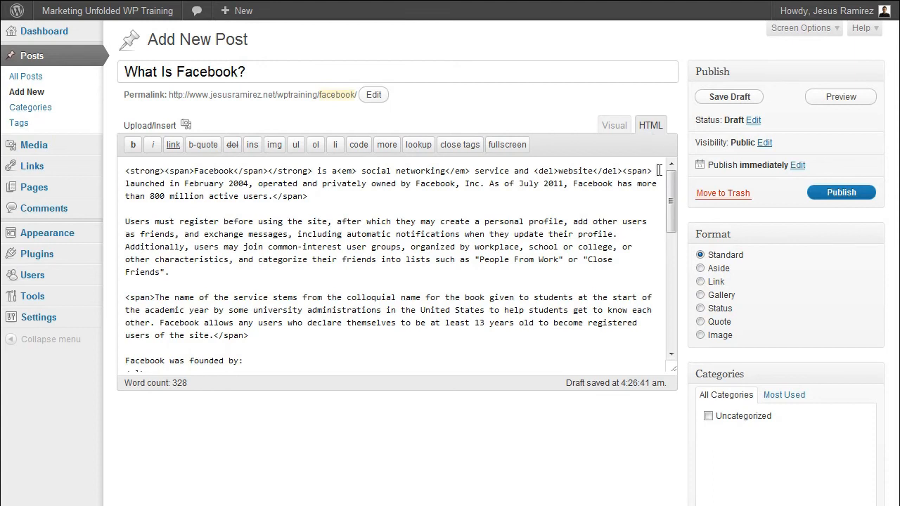
double_click(147, 171)
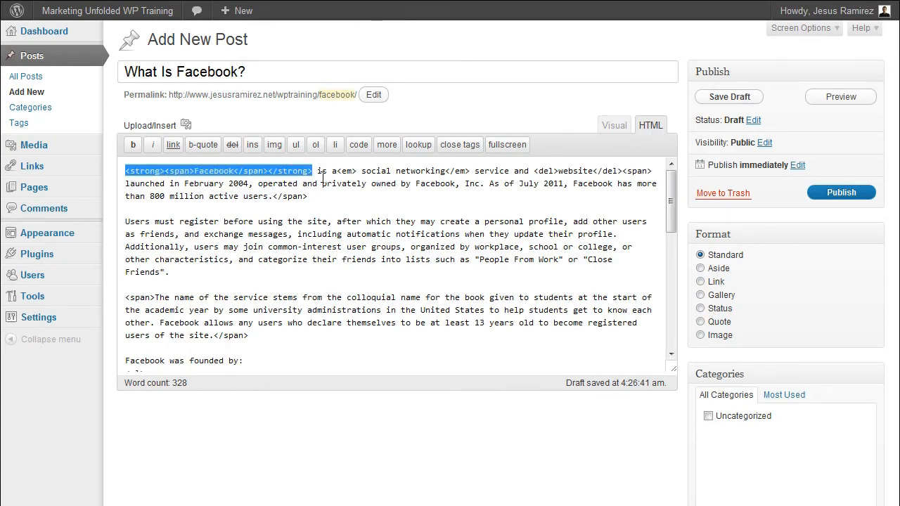
click(296, 214)
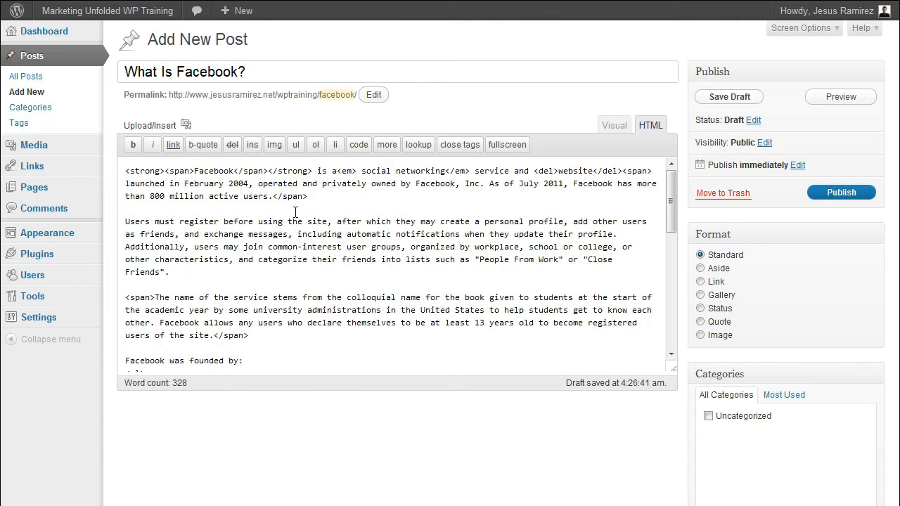
scroll(down, 3)
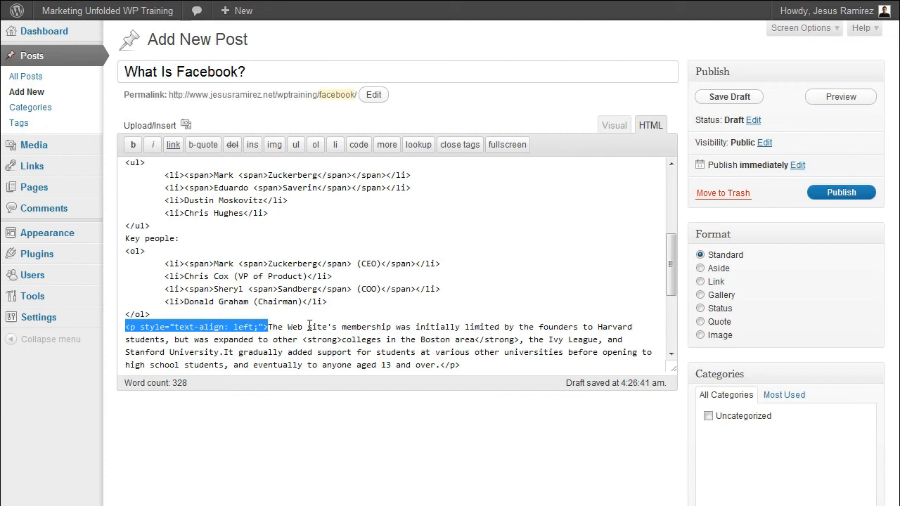
scroll(up, 3)
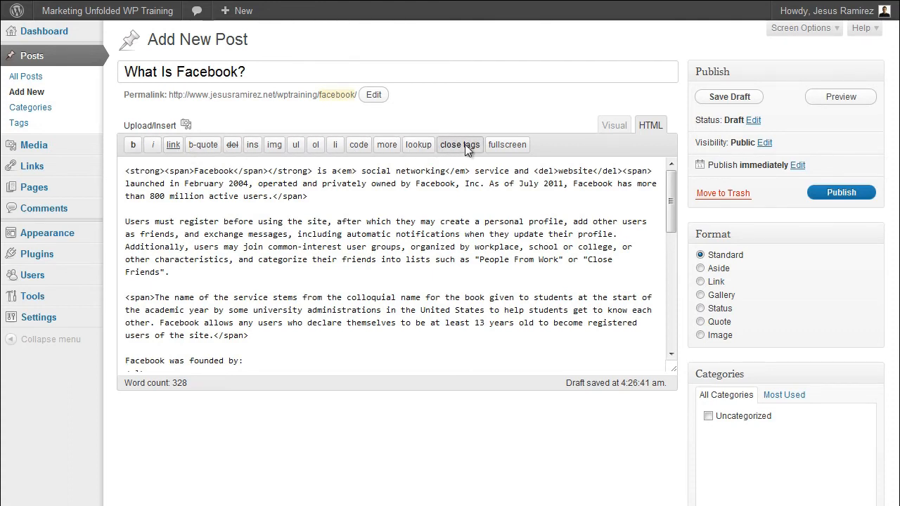
mouse_move(560, 149)
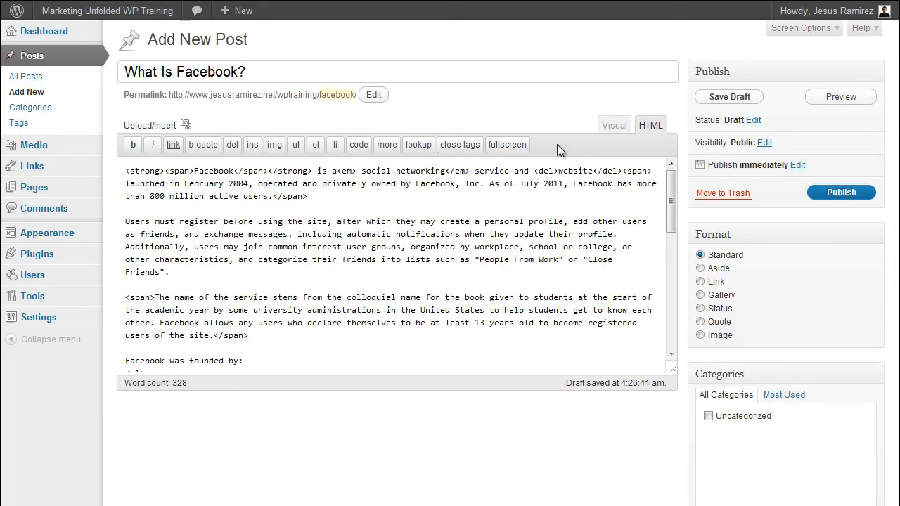
mouse_move(480, 260)
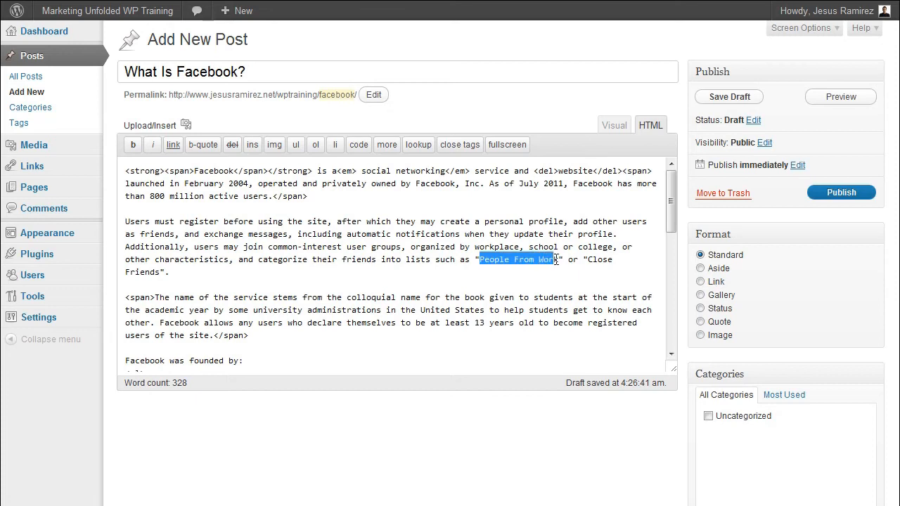
Step: Wrap 'People From Work' in strong tags using the b quicktag
click(133, 143)
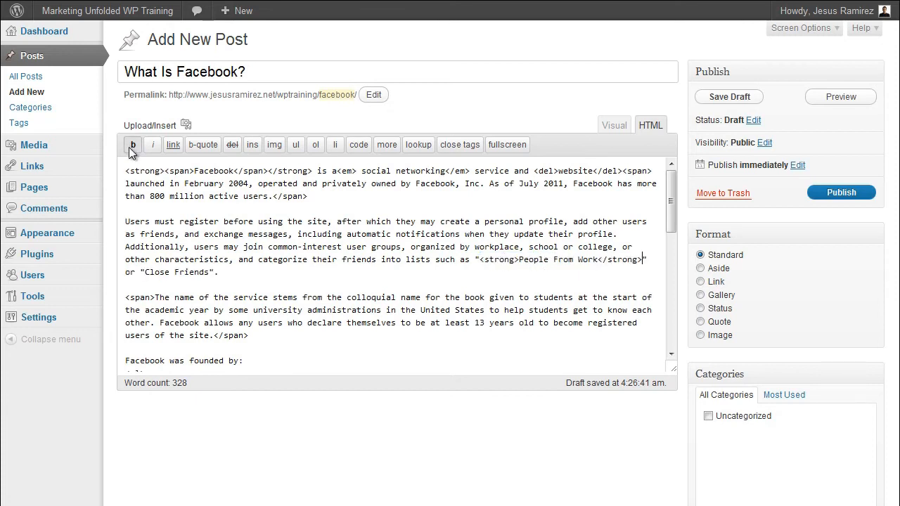
double_click(500, 259)
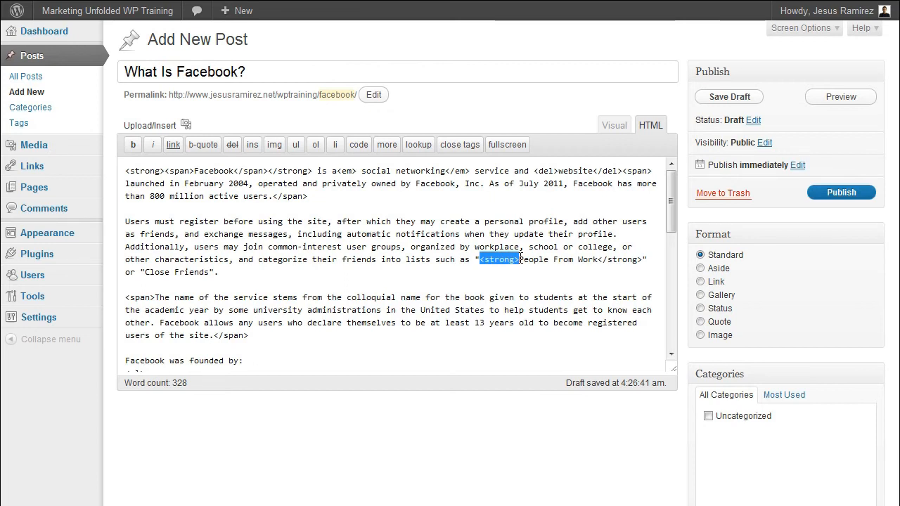
click(598, 260)
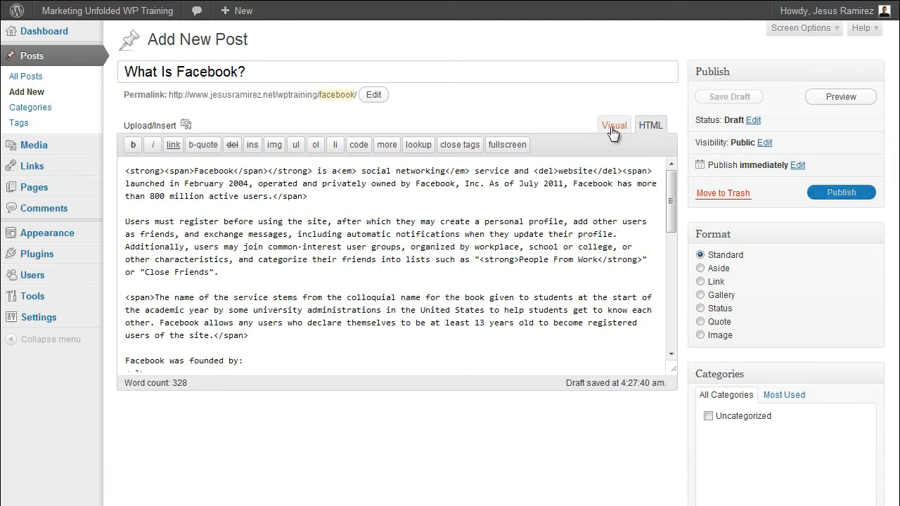
Step: Back in visual view, create new categories SEO and Copywriting from the Categories box
click(613, 123)
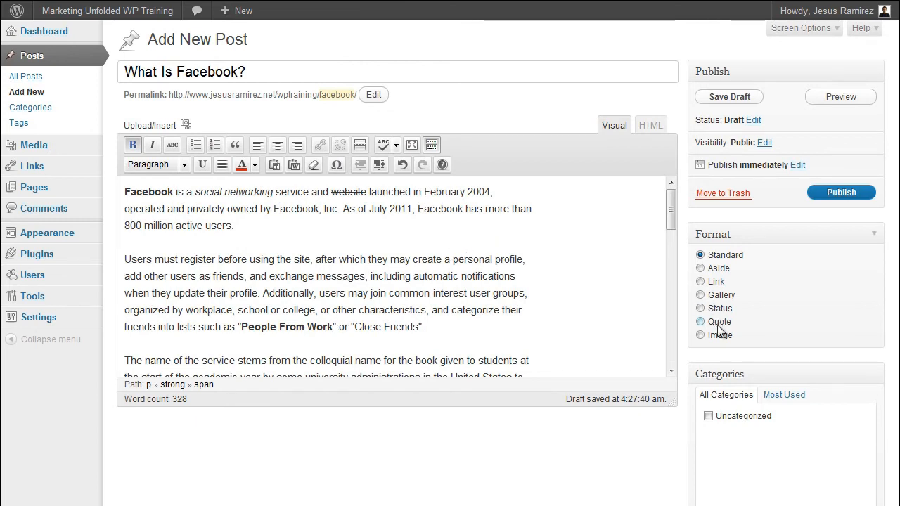
scroll(down, 3)
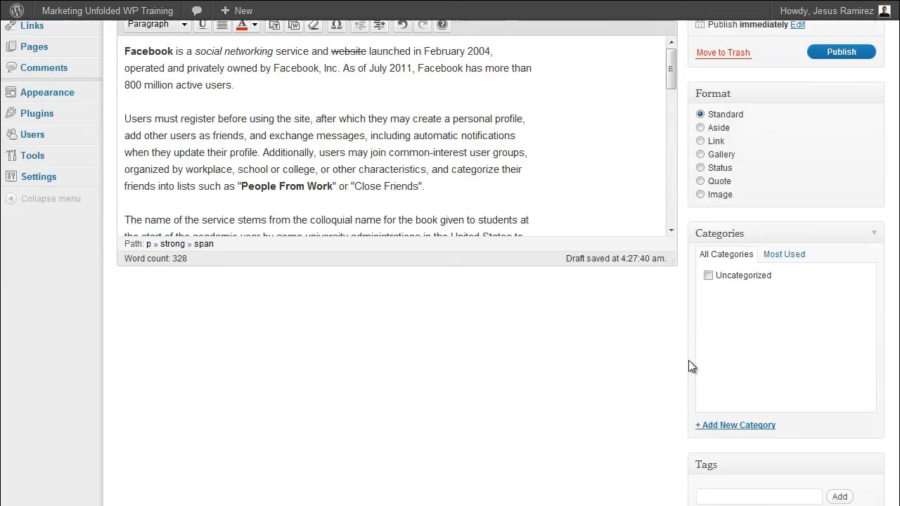
scroll(down, 3)
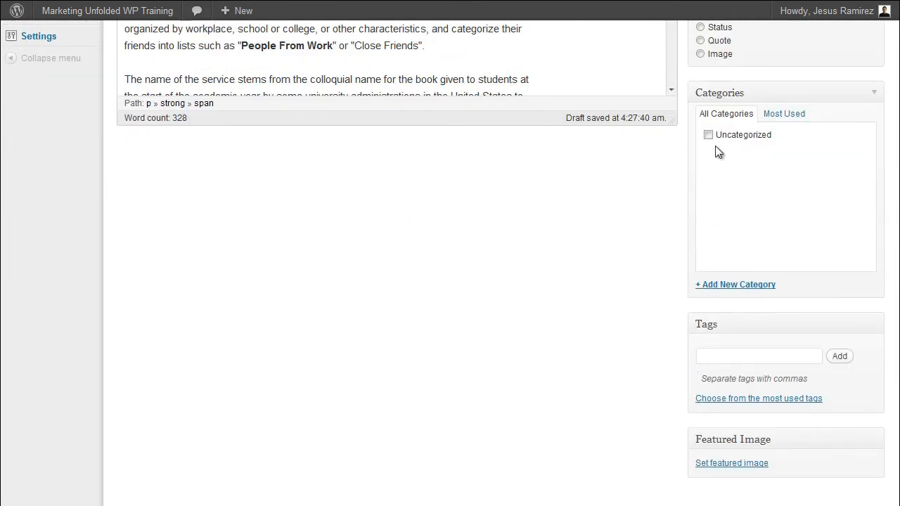
mouse_move(718, 232)
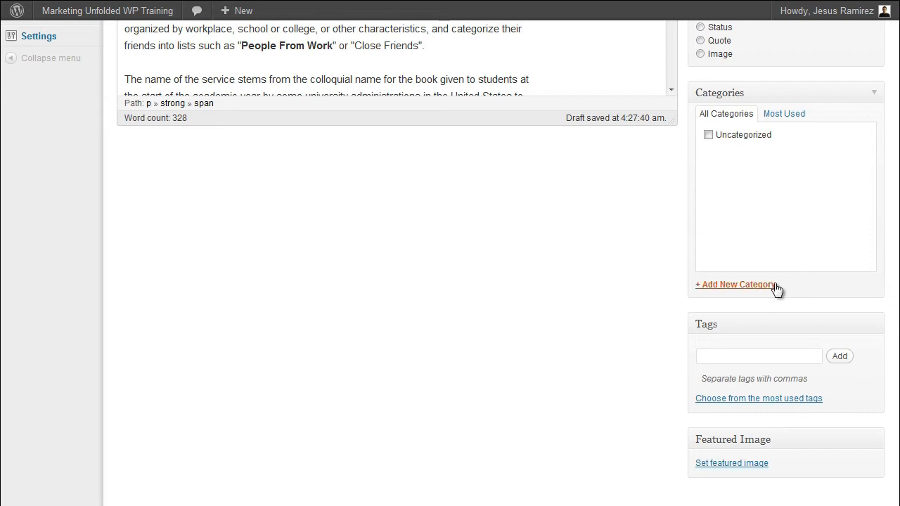
mouse_move(784, 285)
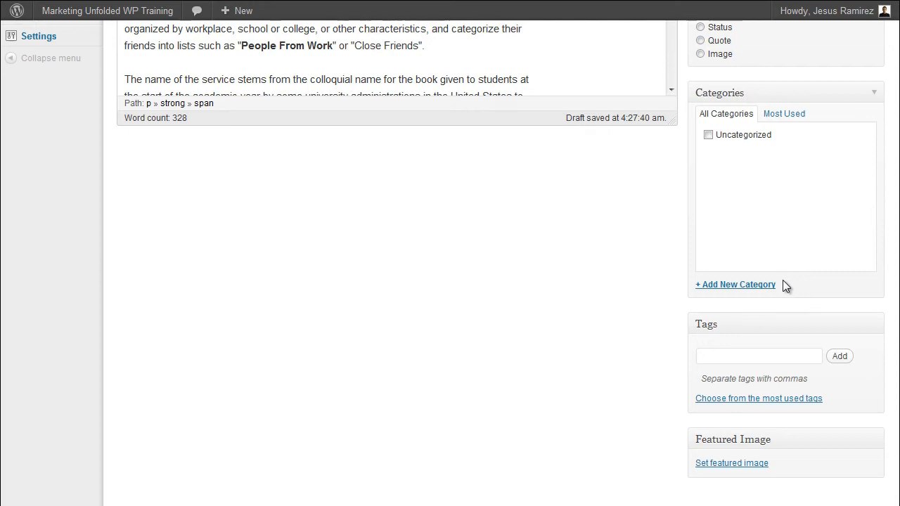
click(734, 284)
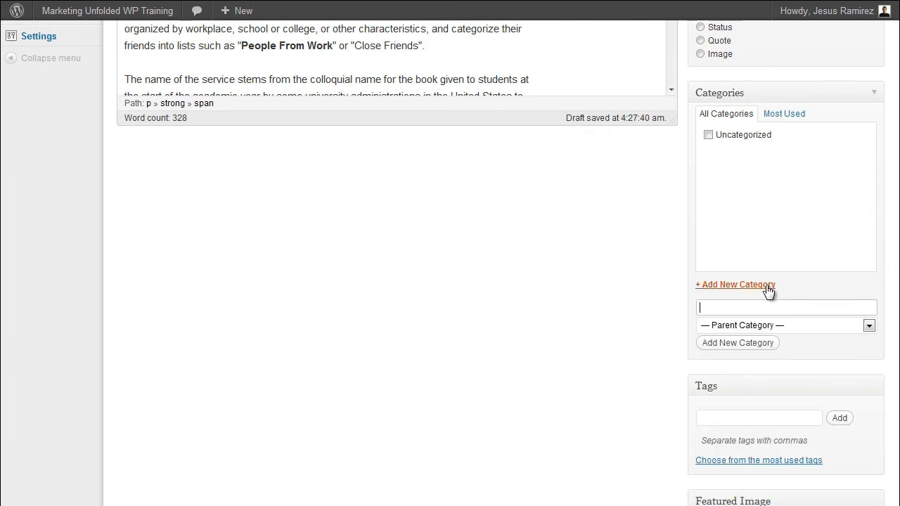
text(SEO)
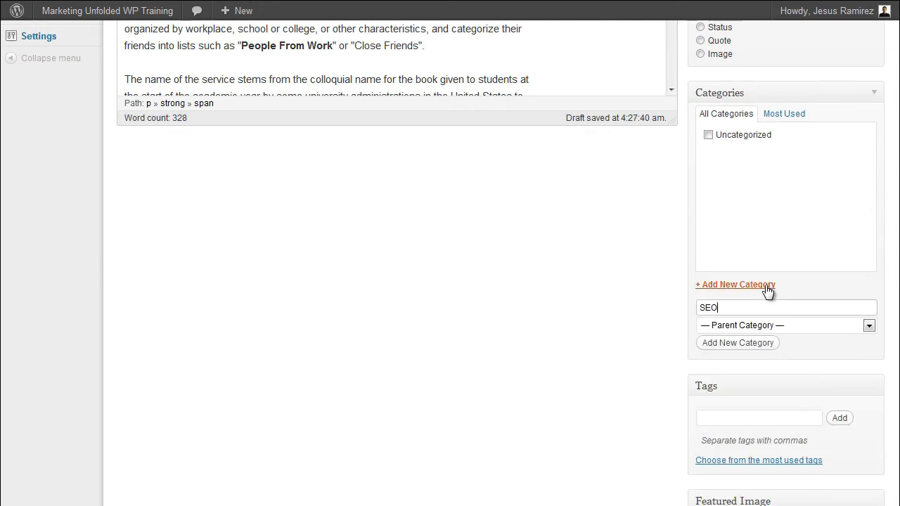
click(737, 343)
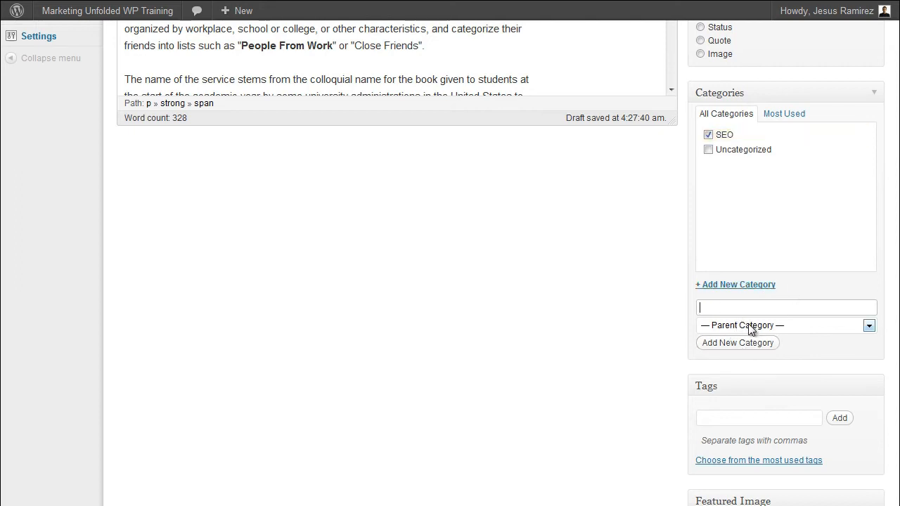
text(Copywriting)
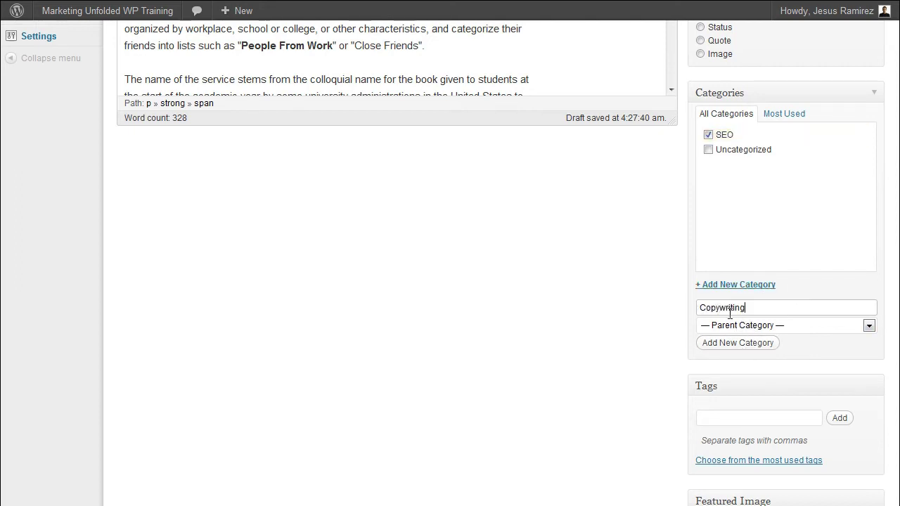
click(737, 343)
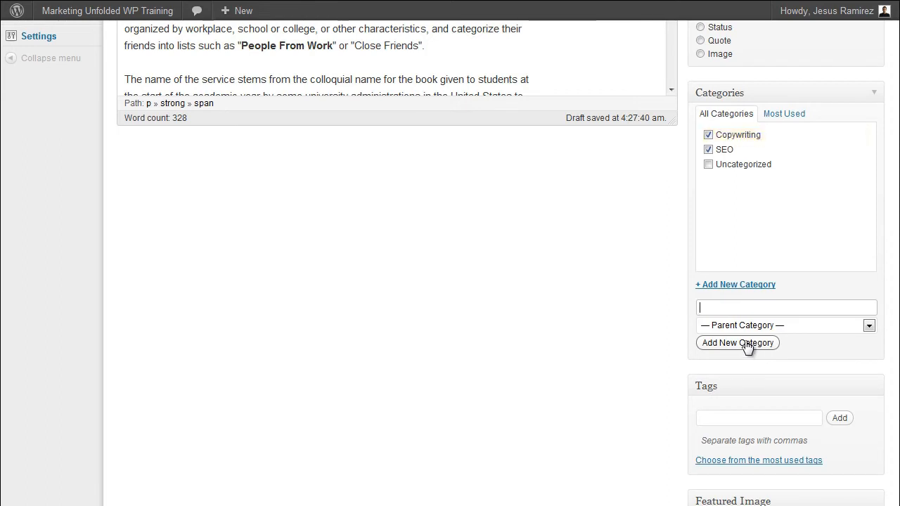
Step: Create Social Media and a Facebook category under it, then untick Copywriting for the post
text(Social)
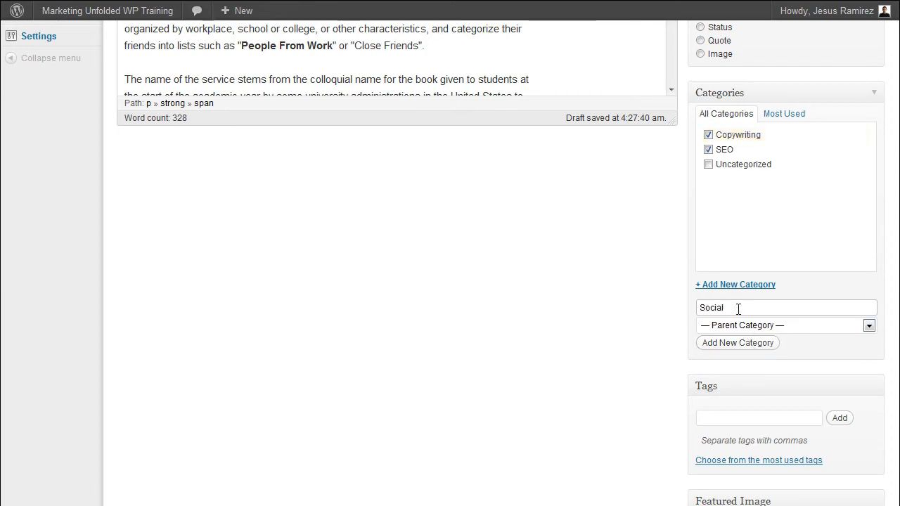
text(Media)
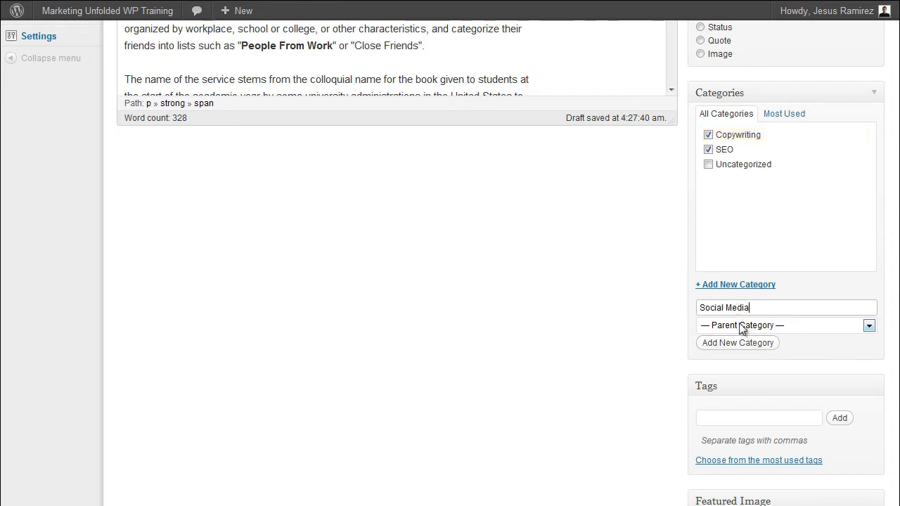
click(737, 343)
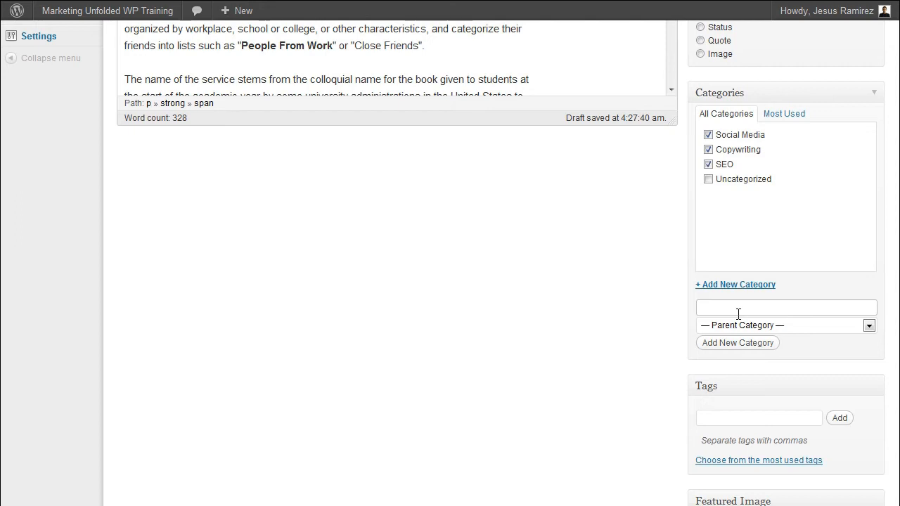
text(Fa)
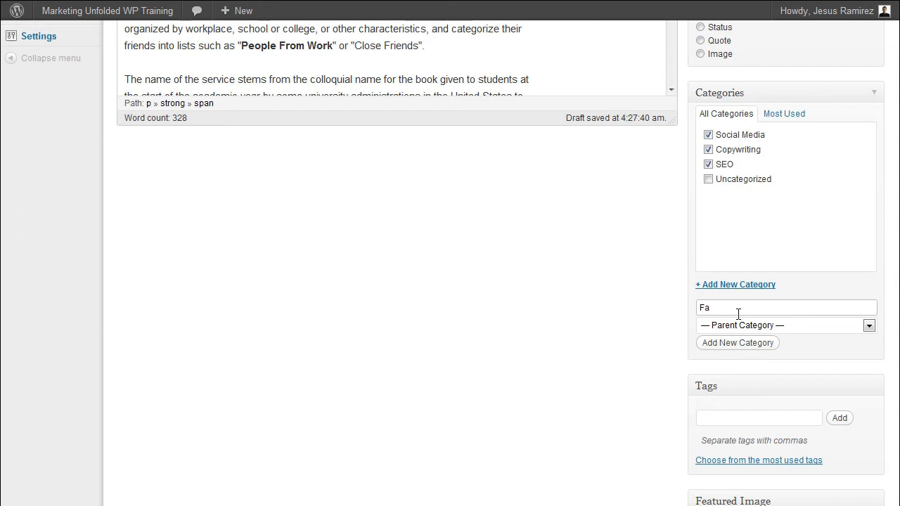
text(cebook)
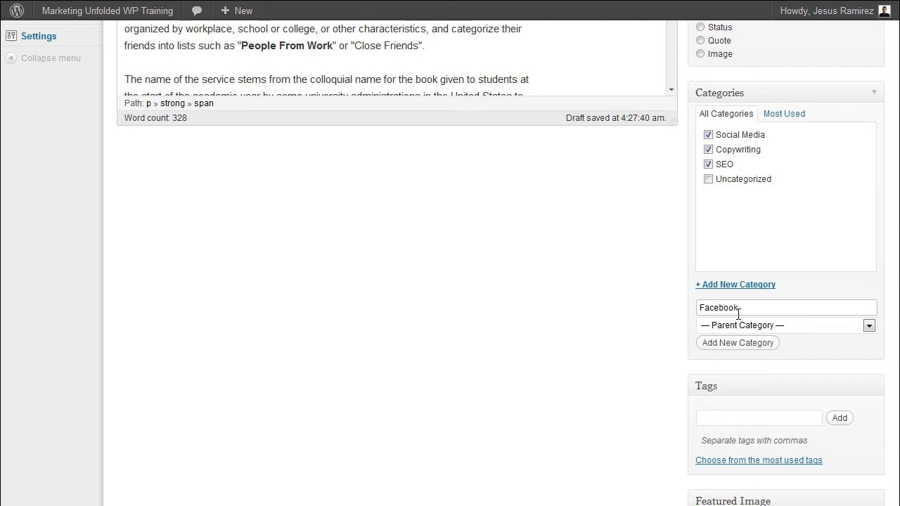
click(869, 325)
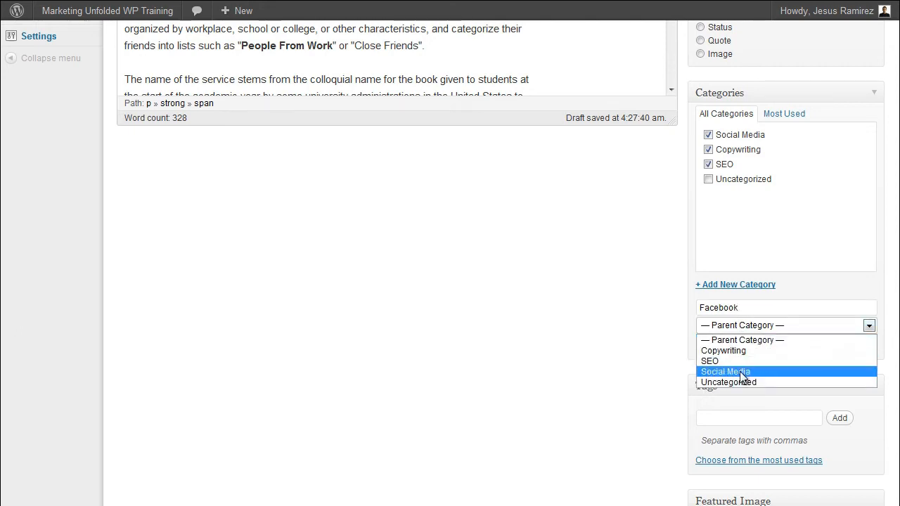
click(726, 371)
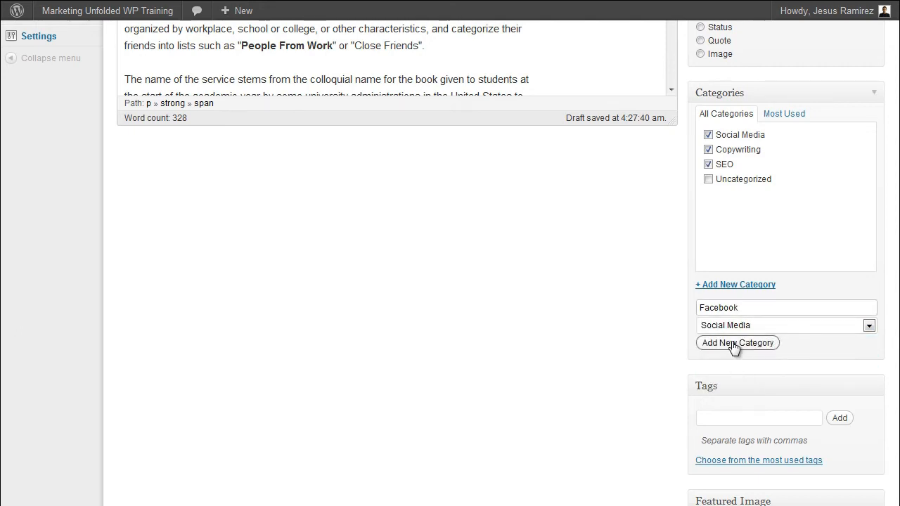
click(737, 343)
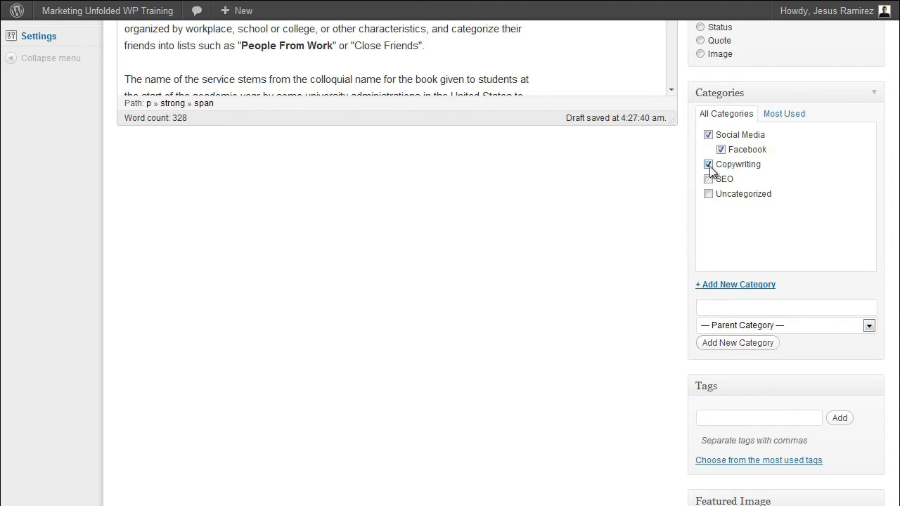
click(709, 163)
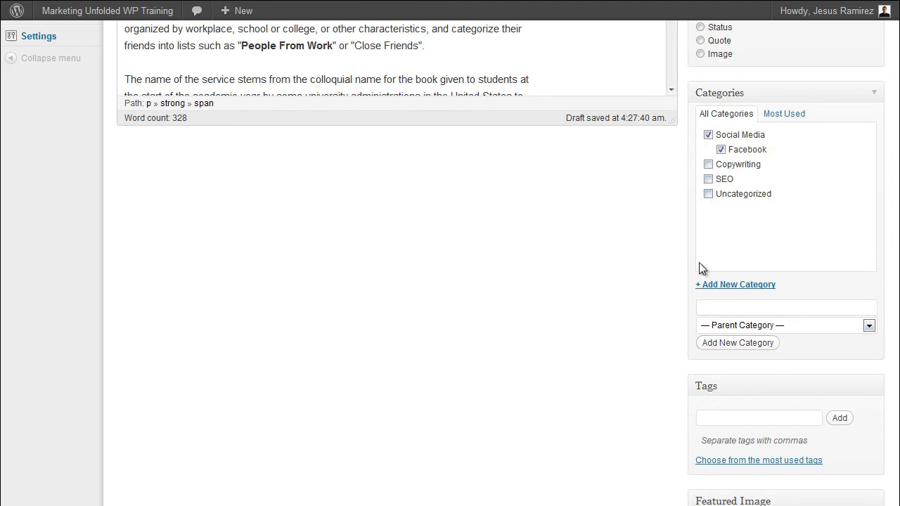
mouse_move(672, 315)
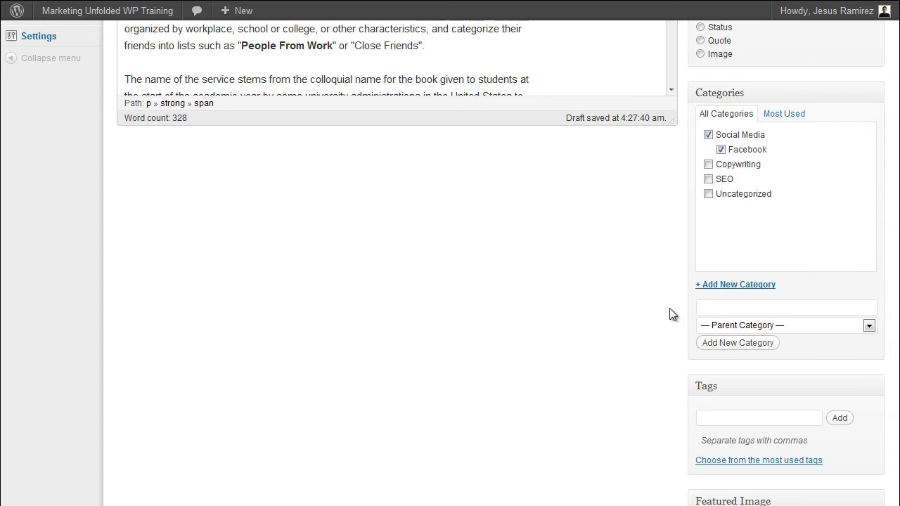
Step: Add a 'Websites' tag to the post from the Tags box
scroll(down, 3)
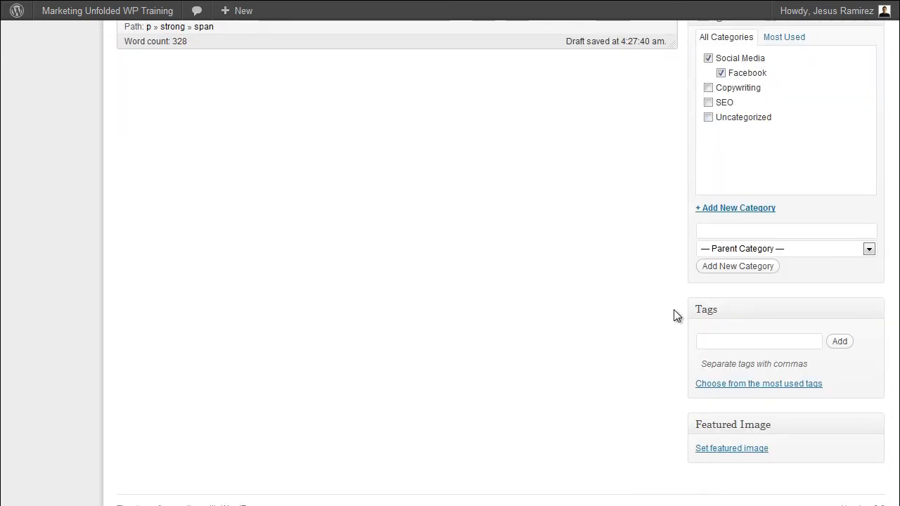
click(759, 342)
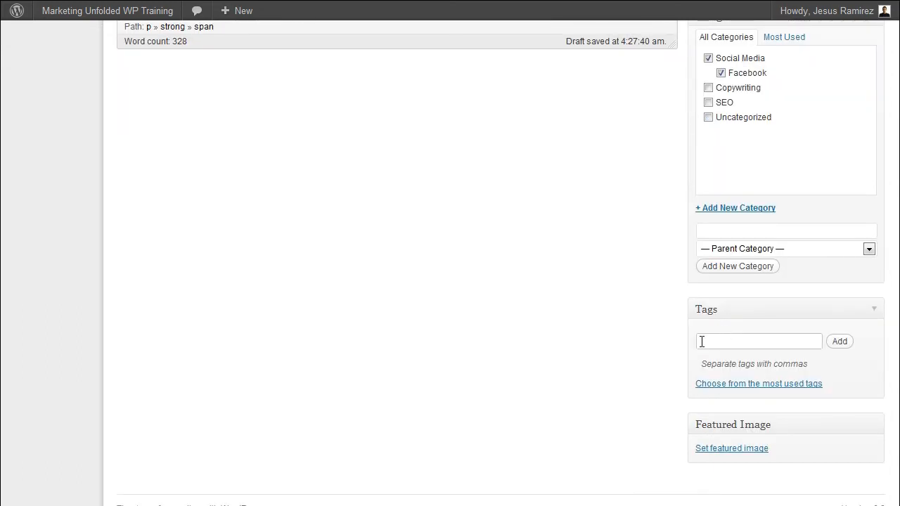
text(Websites)
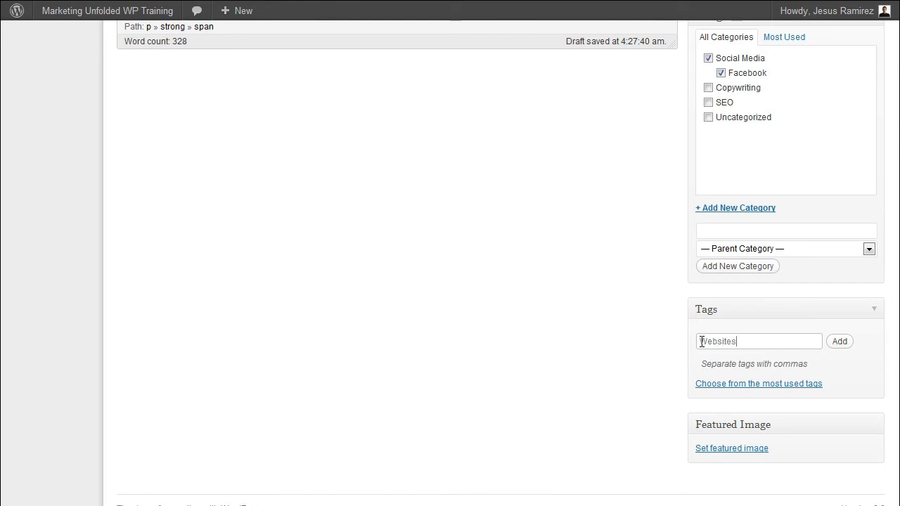
click(840, 342)
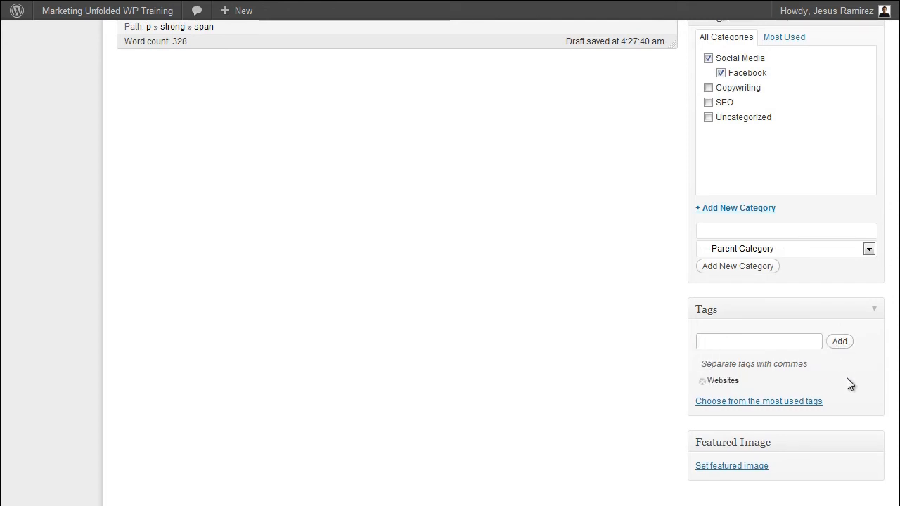
mouse_move(847, 386)
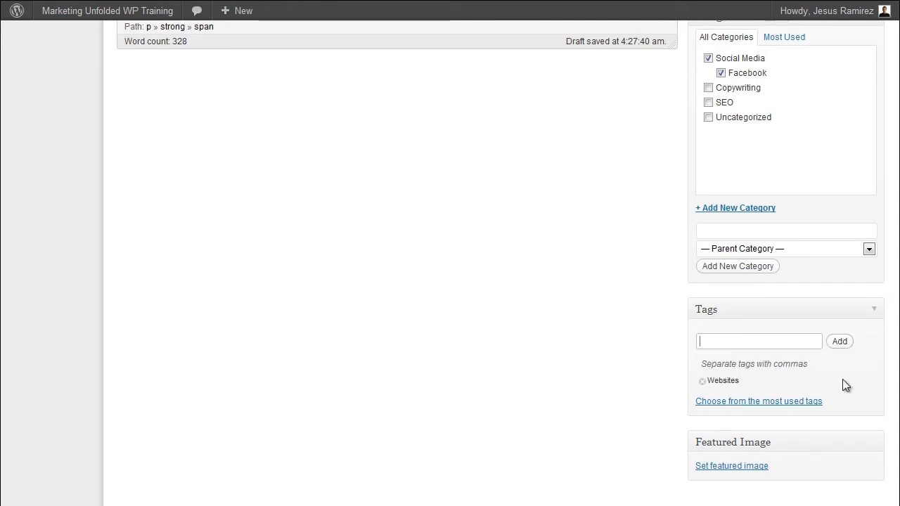
scroll(up, 3)
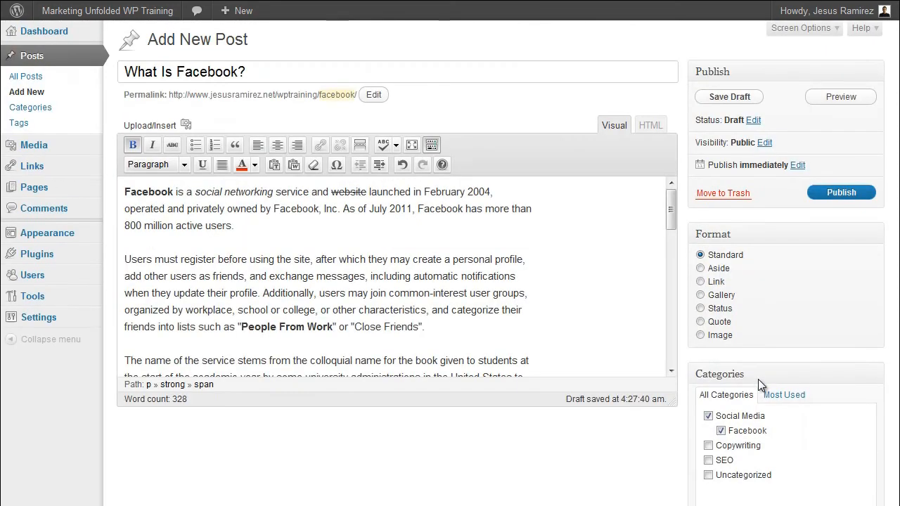
mouse_move(717, 250)
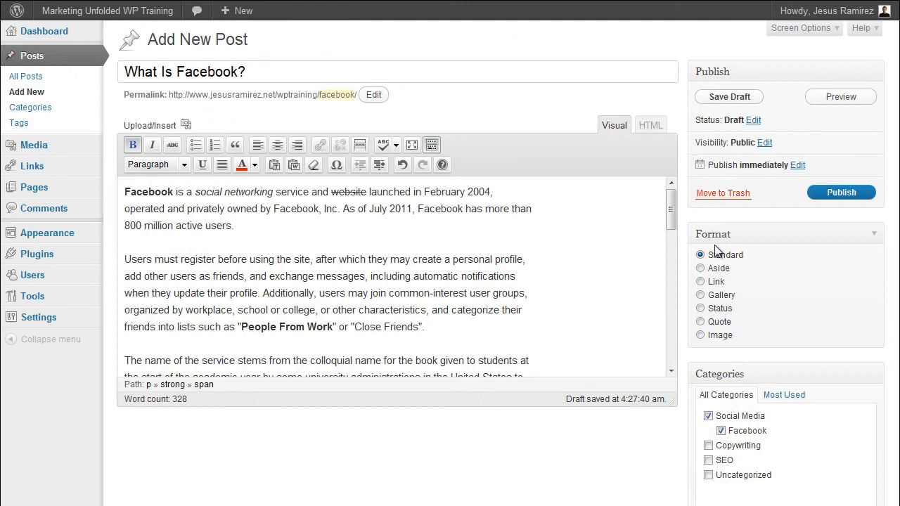
mouse_move(720, 299)
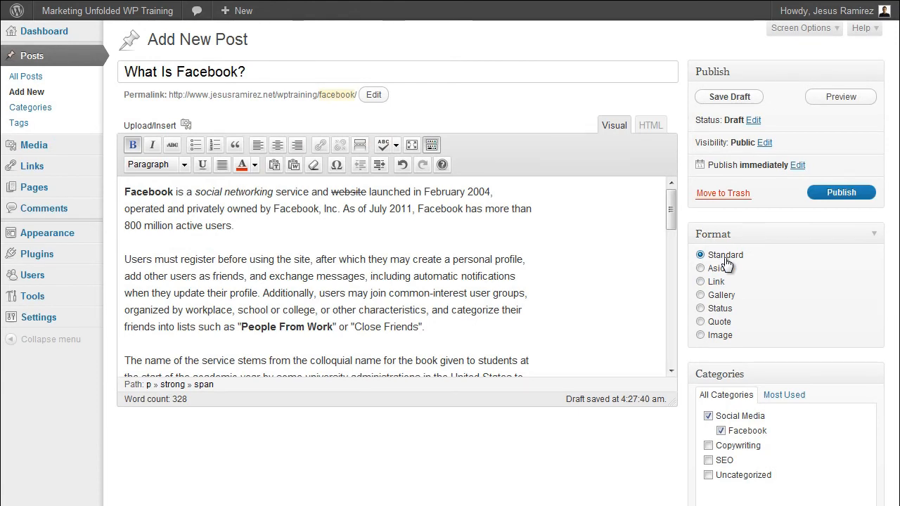
mouse_move(287, 331)
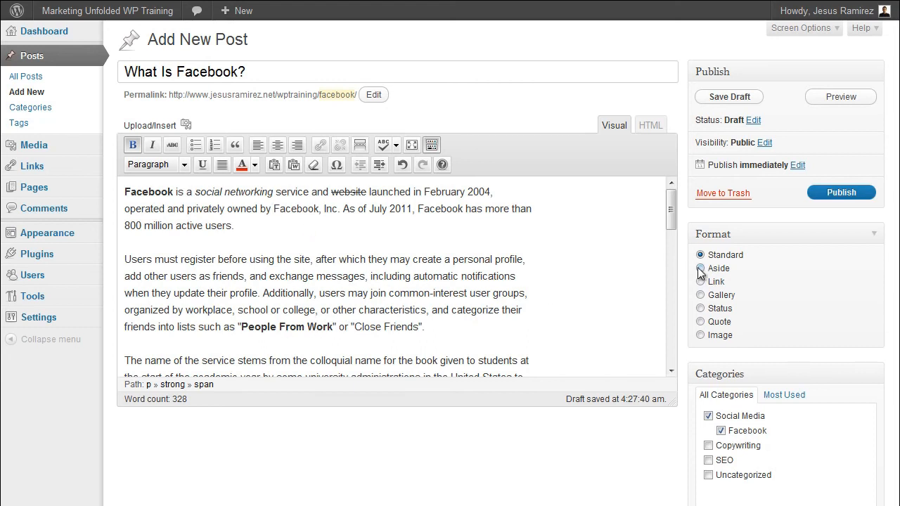
click(701, 267)
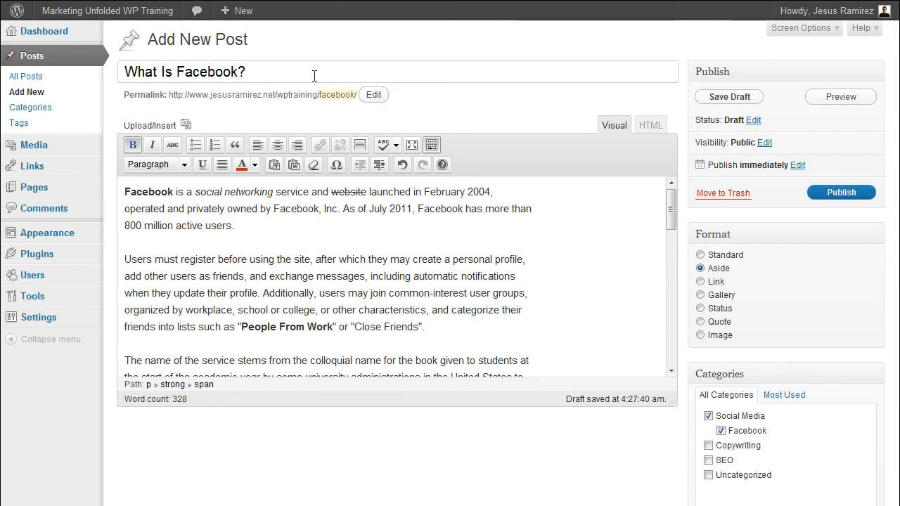
mouse_move(692, 291)
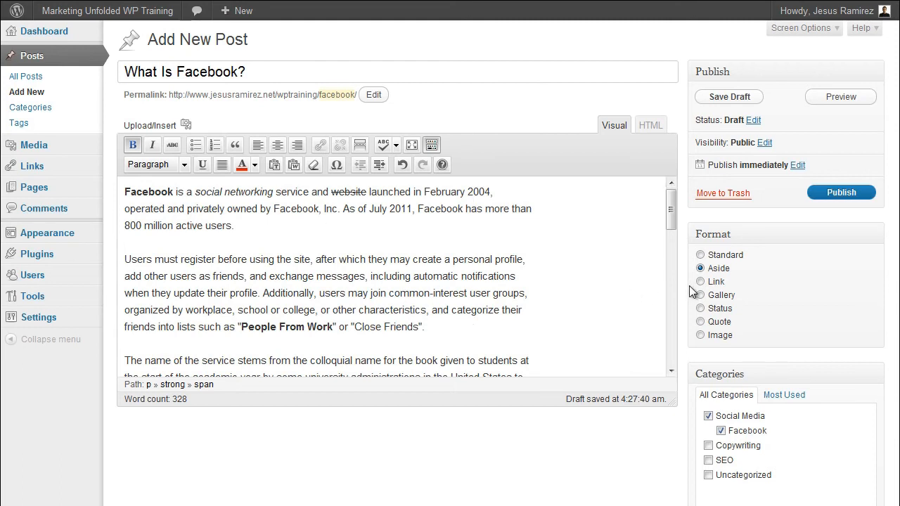
click(701, 281)
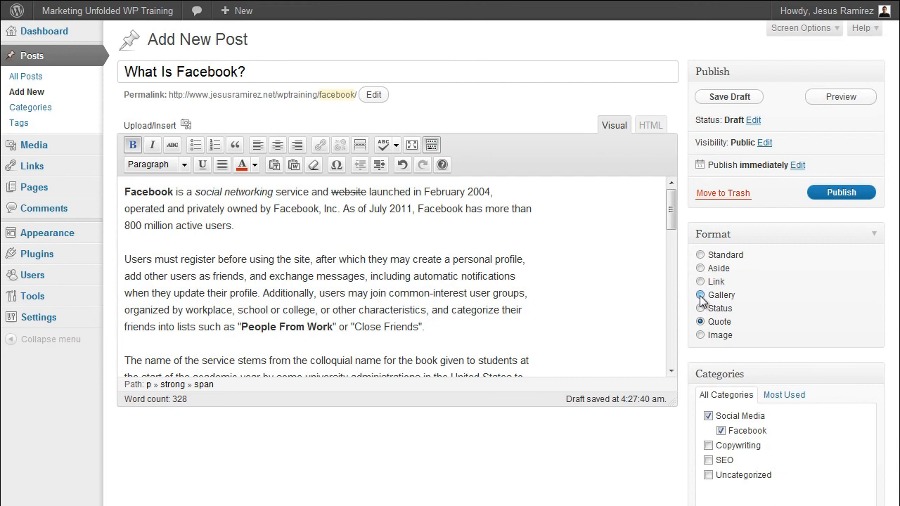
click(700, 296)
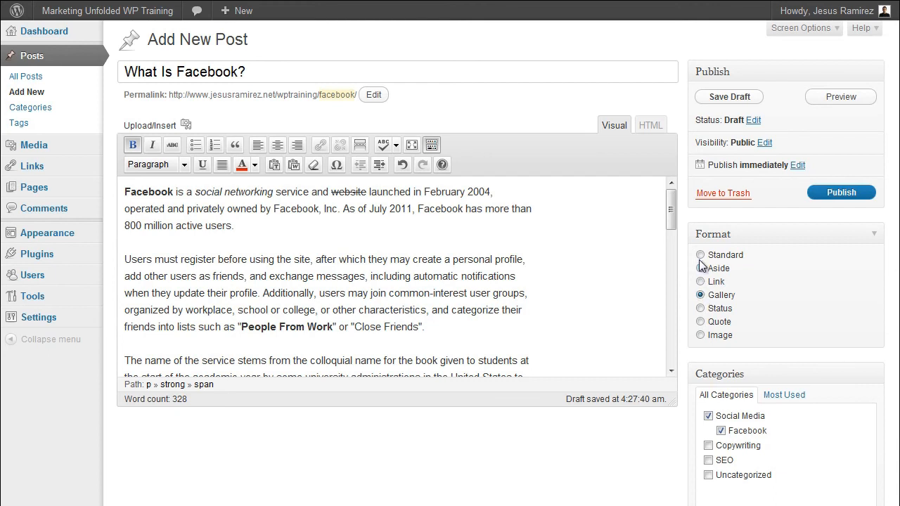
click(701, 254)
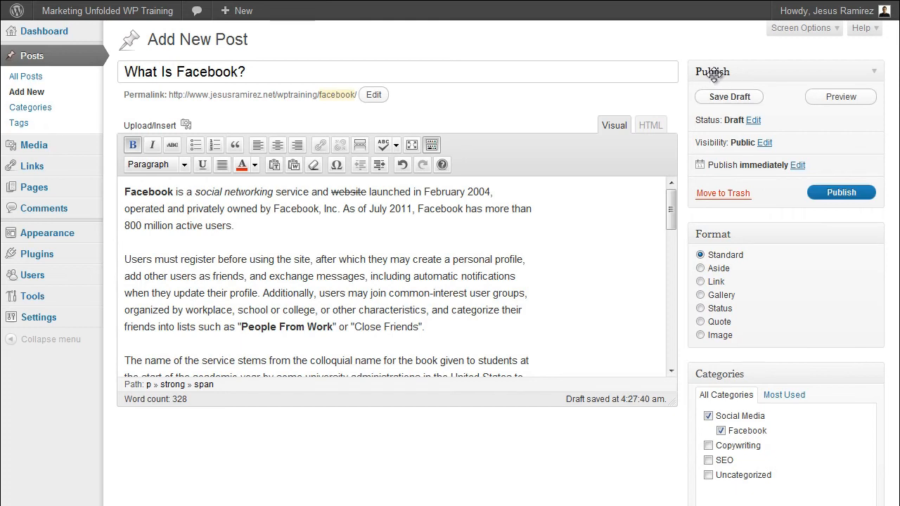
mouse_move(785, 99)
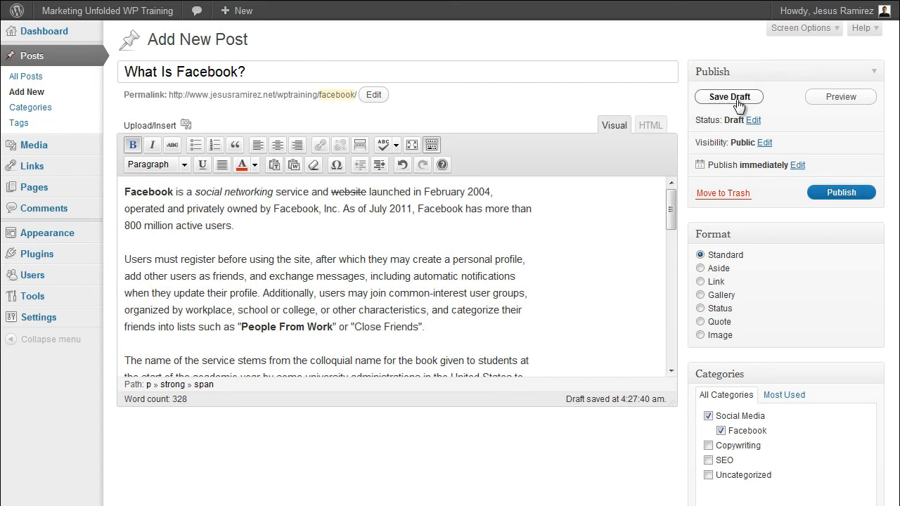
Step: Save the draft and preview the formatted 'What Is Facebook?' article on the site theme
click(728, 95)
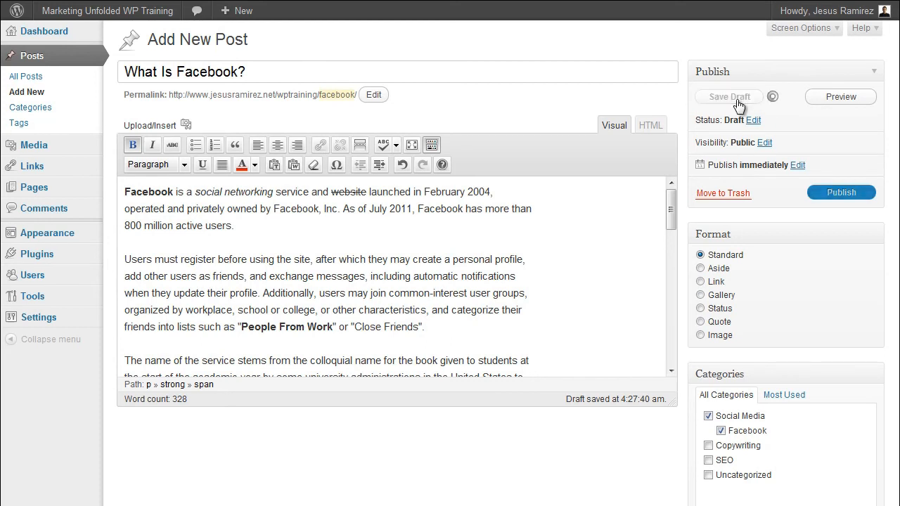
click(729, 96)
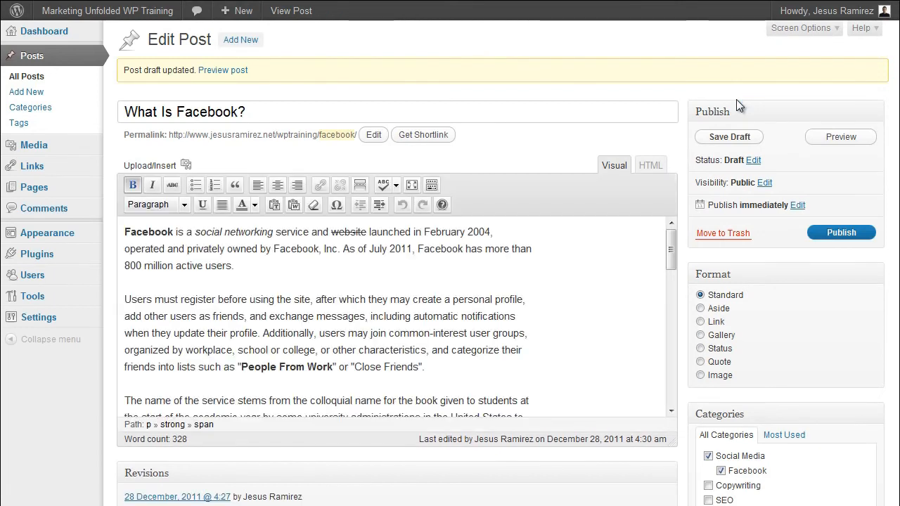
mouse_move(841, 137)
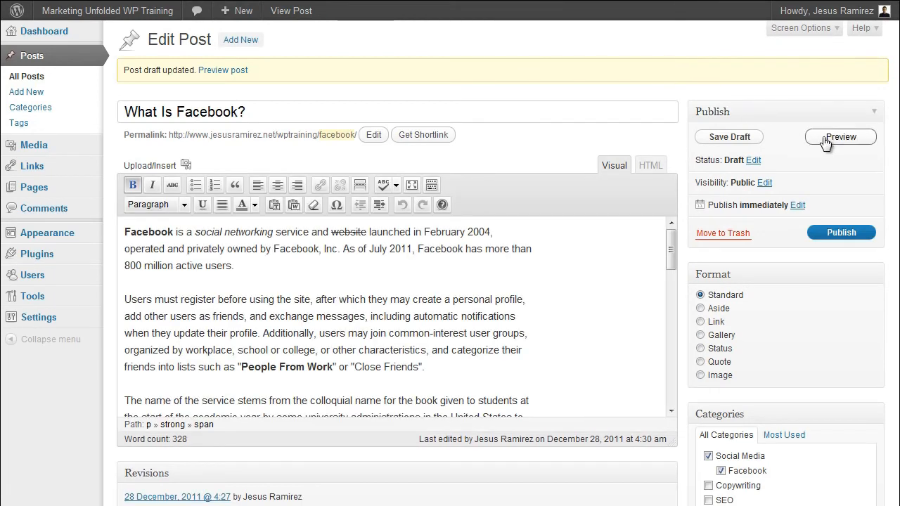
click(841, 136)
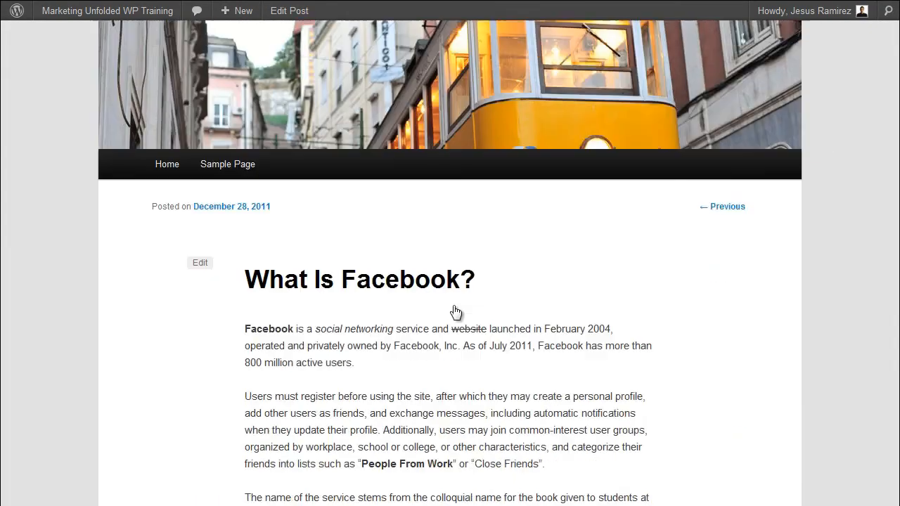
scroll(down, 3)
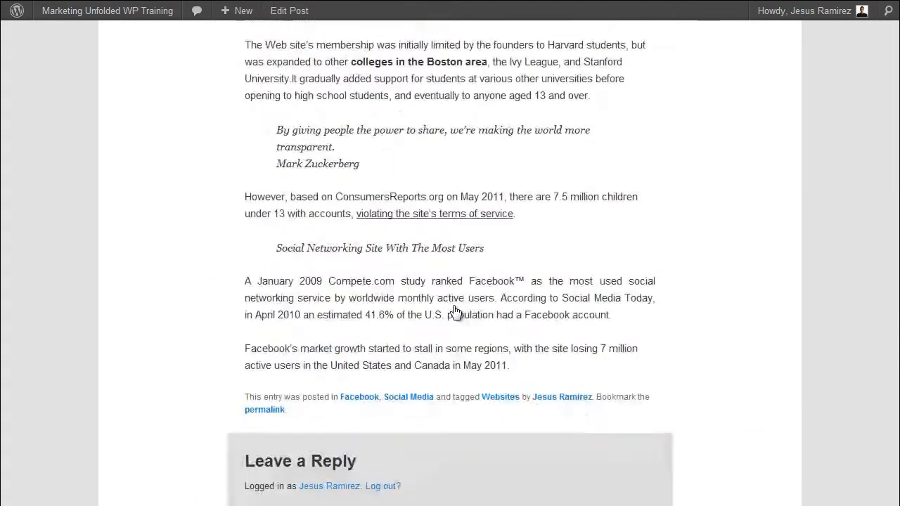
scroll(up, 3)
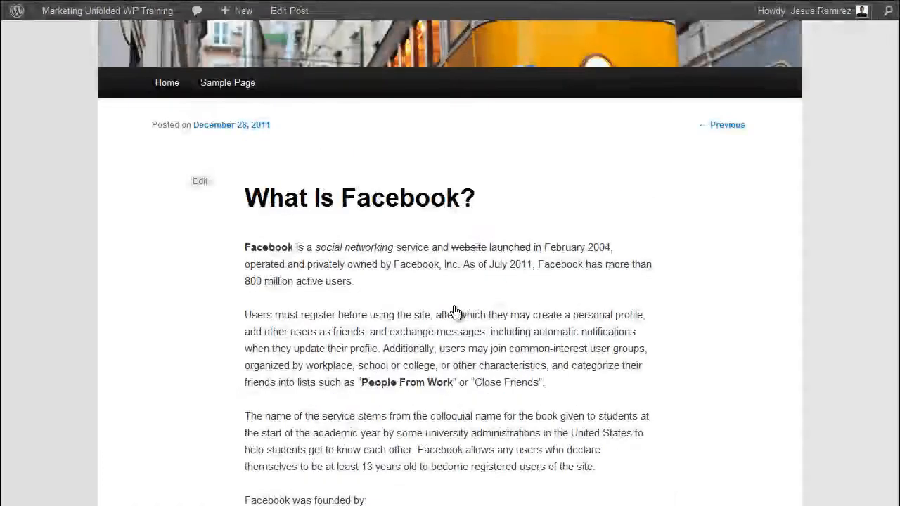
scroll(up, 3)
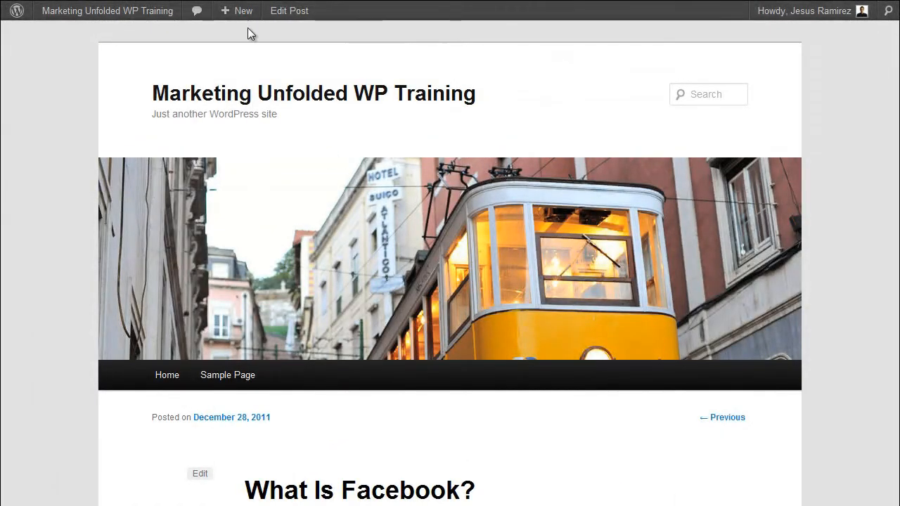
Step: Return to the editor and expand the Status and Visibility choices, selecting Password protected
click(289, 12)
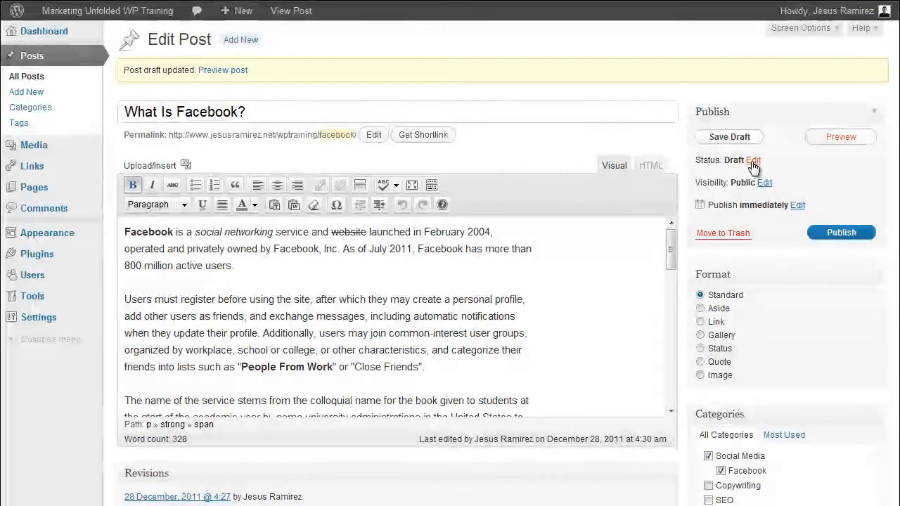
click(754, 160)
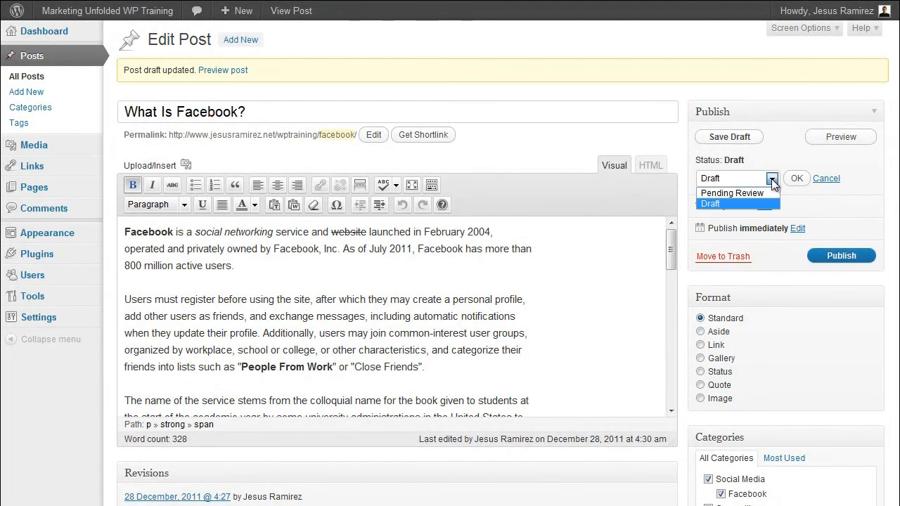
mouse_move(770, 204)
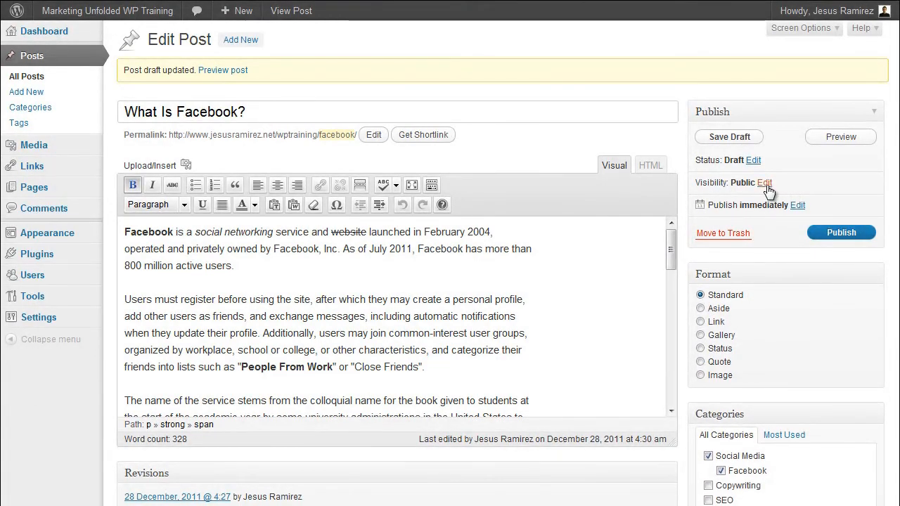
click(765, 183)
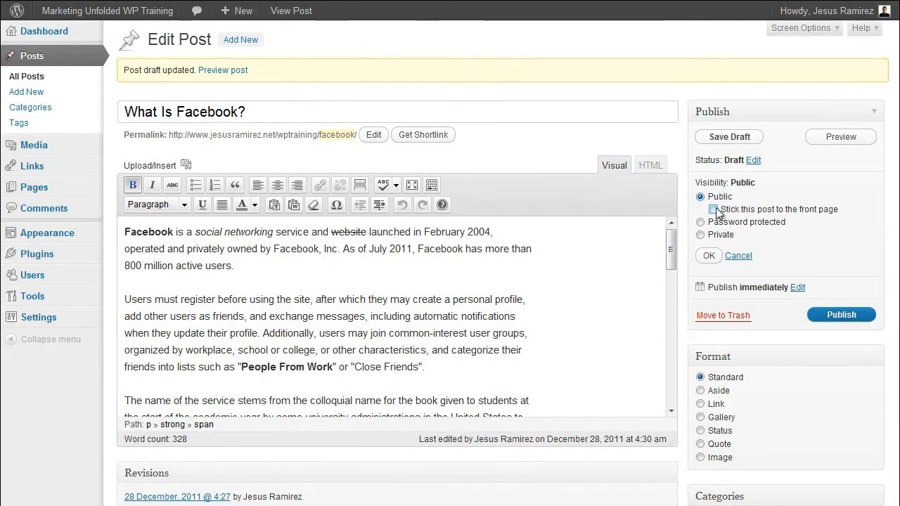
click(714, 209)
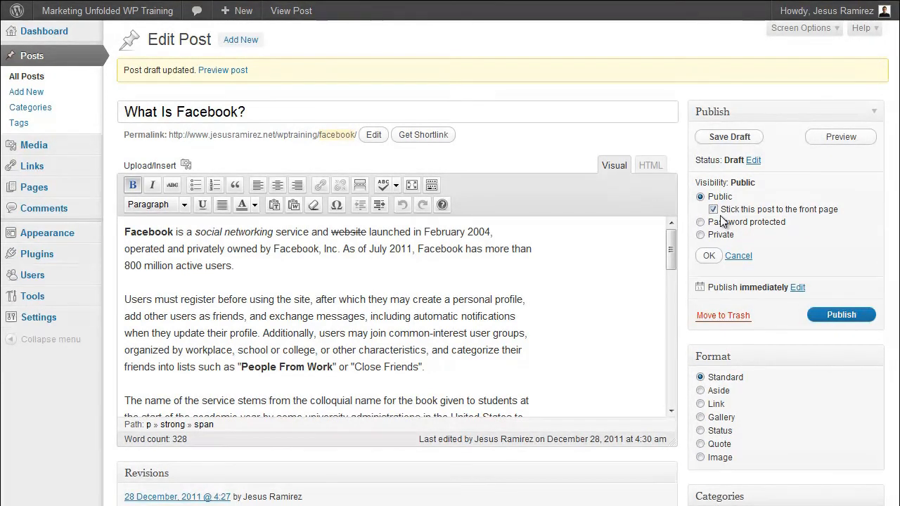
click(713, 209)
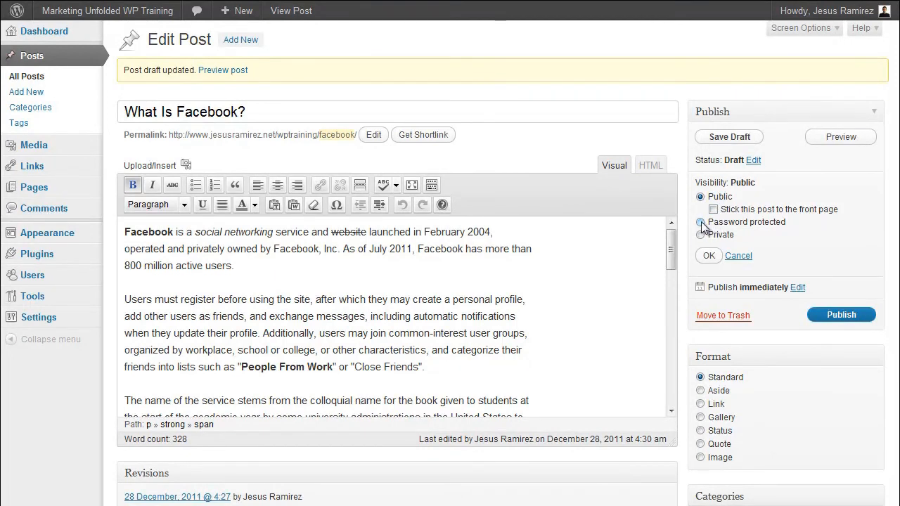
Step: Try a password, switch to Private, then set the post's visibility back to Public
click(701, 223)
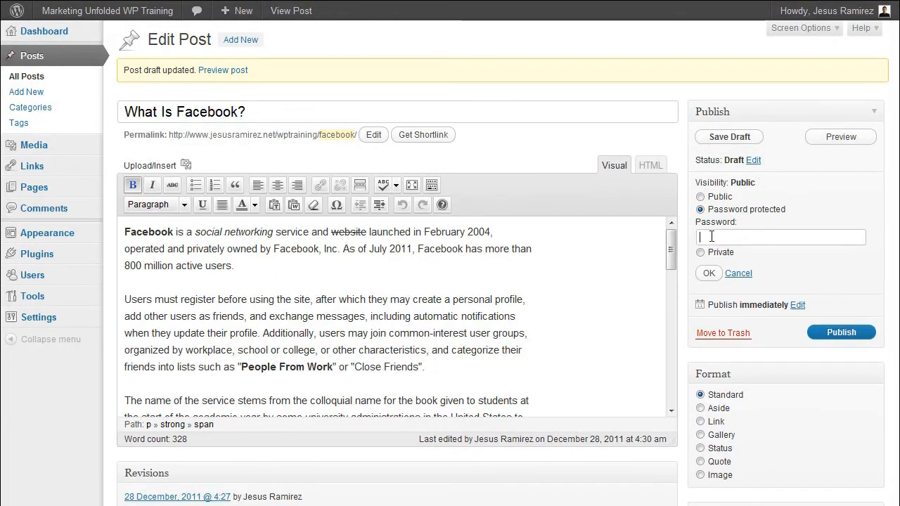
text(passwo)
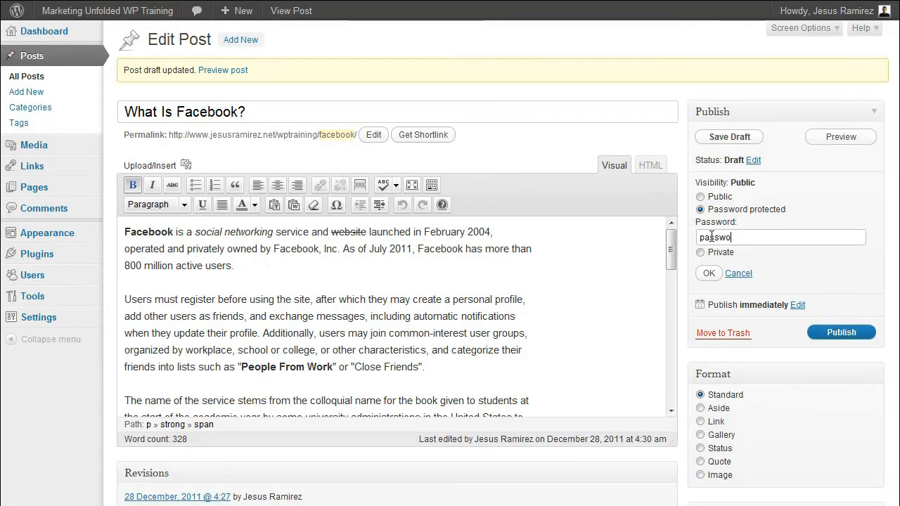
text(rd)
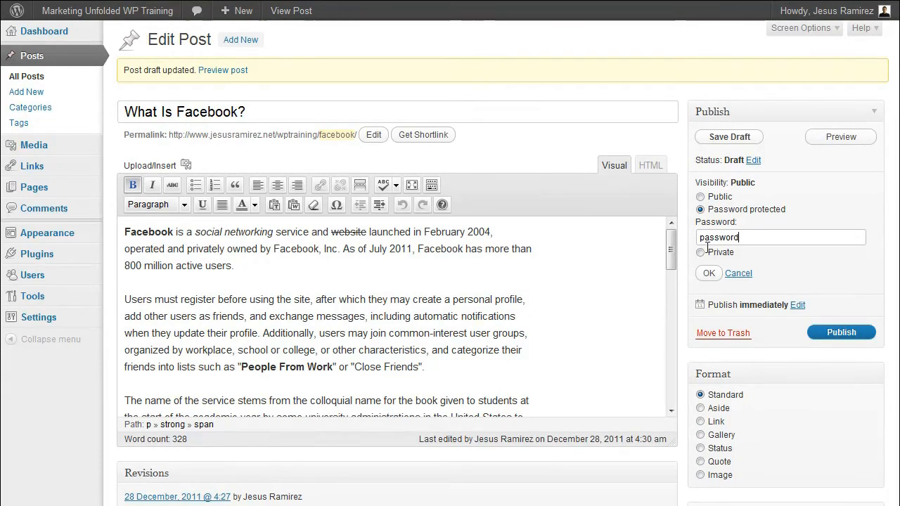
click(701, 251)
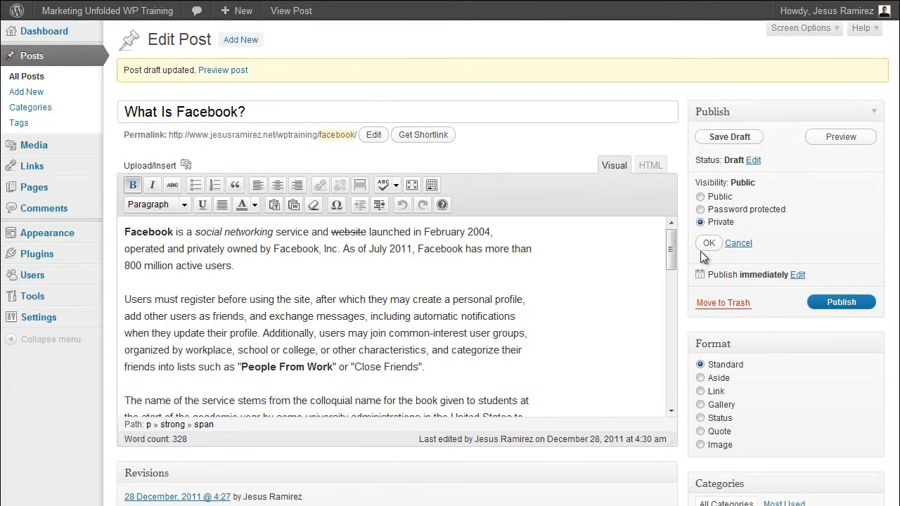
click(701, 197)
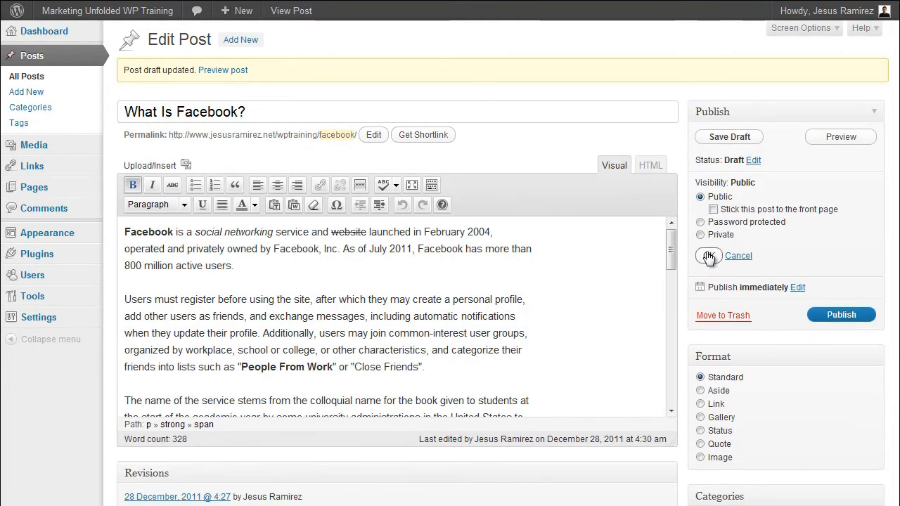
click(709, 256)
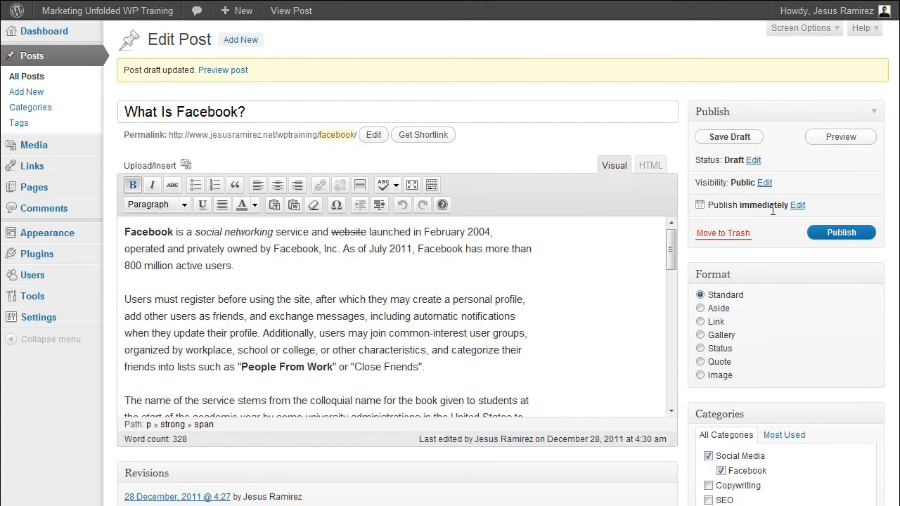
click(799, 206)
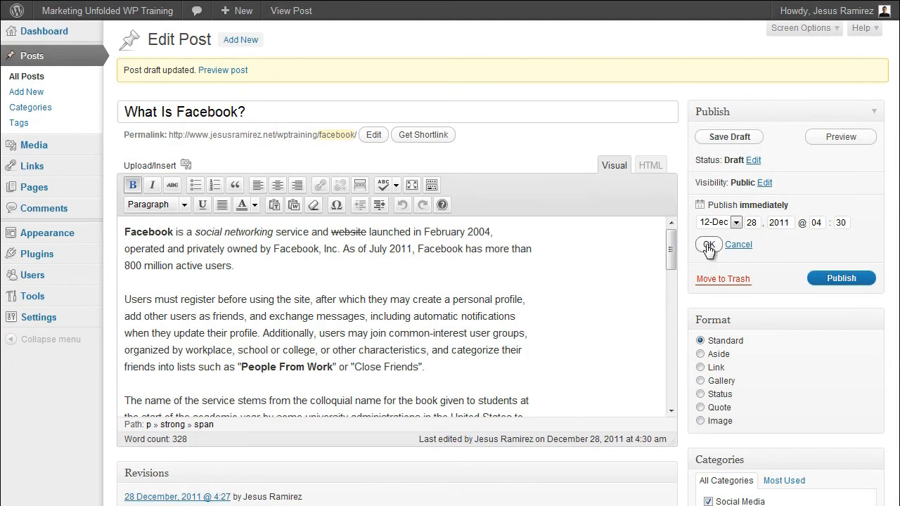
click(709, 245)
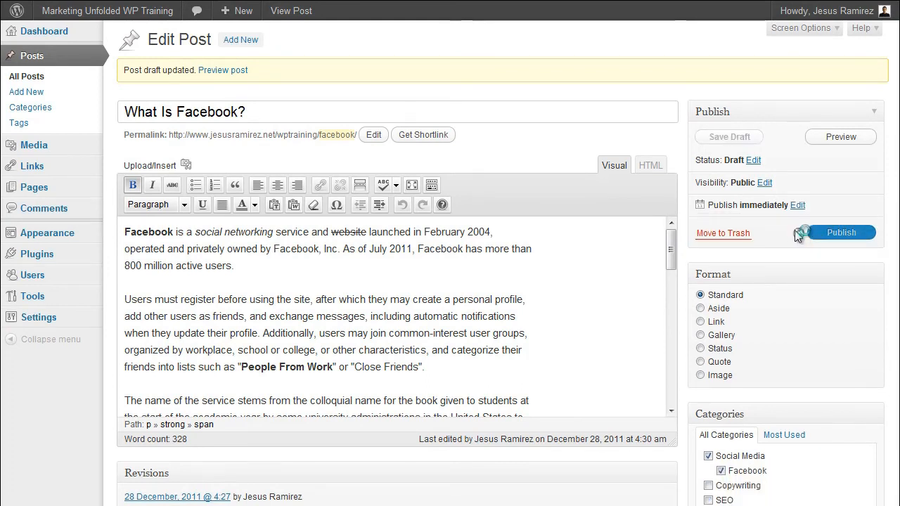
mouse_move(723, 233)
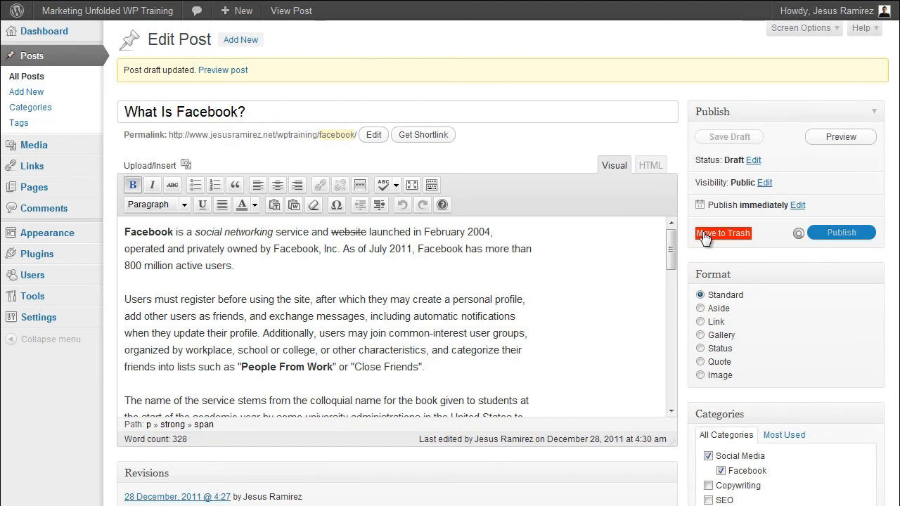
Step: Publish the post and view the live article with its categories, tag and comment form
click(842, 232)
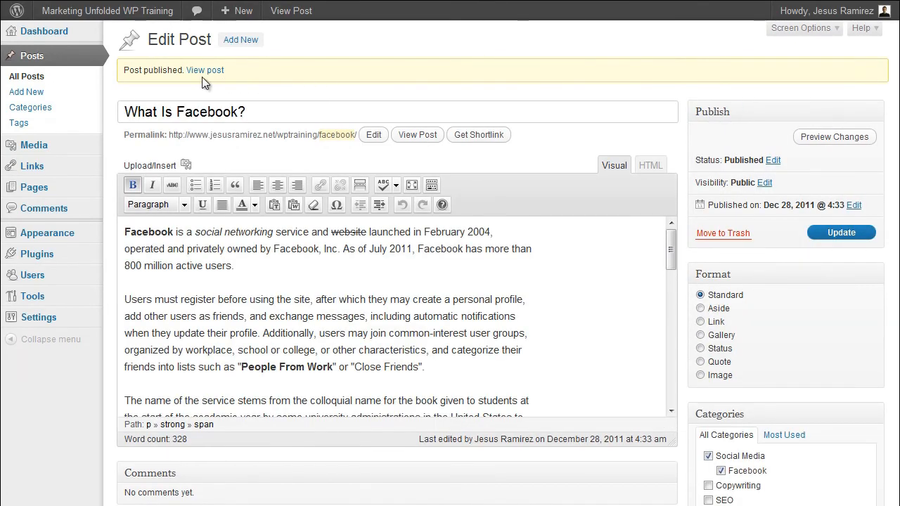
mouse_move(206, 70)
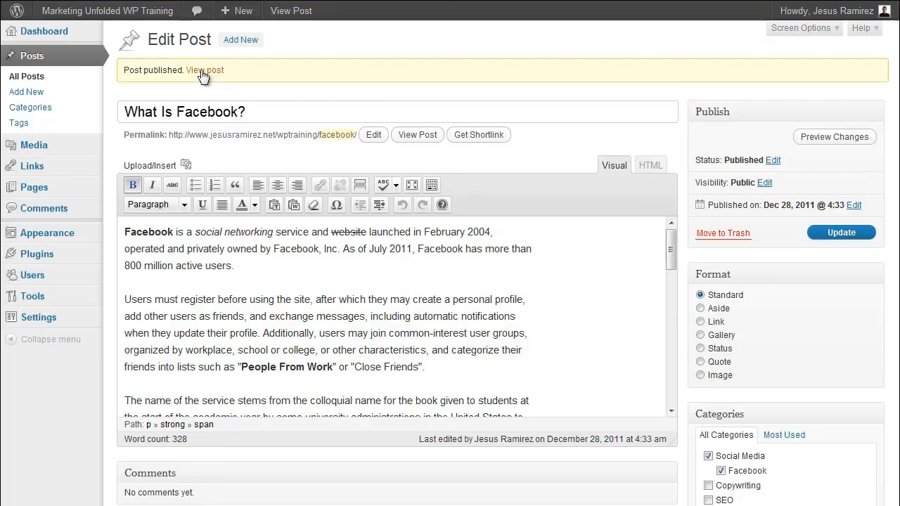
click(206, 70)
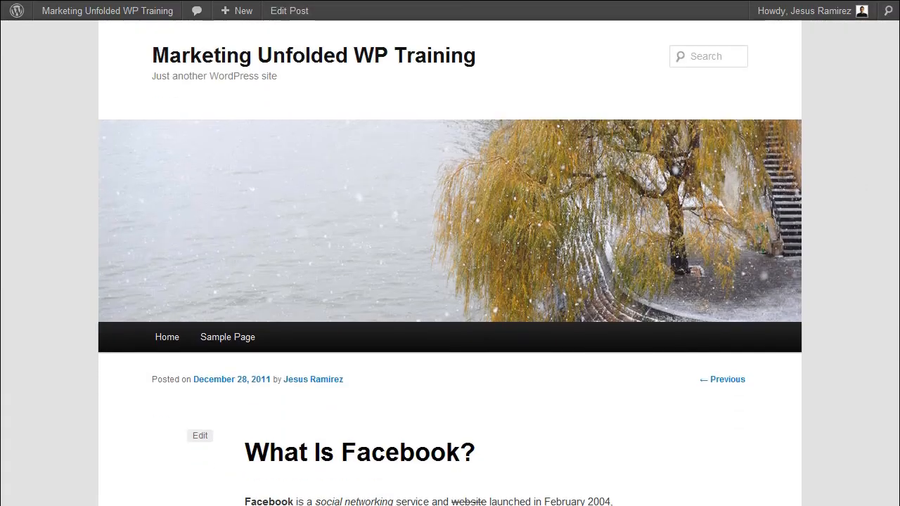
scroll(down, 3)
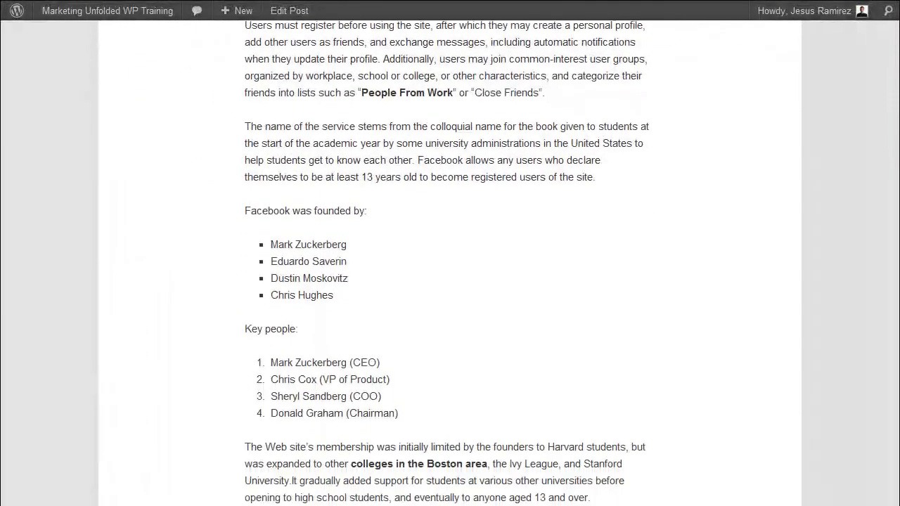
scroll(down, 3)
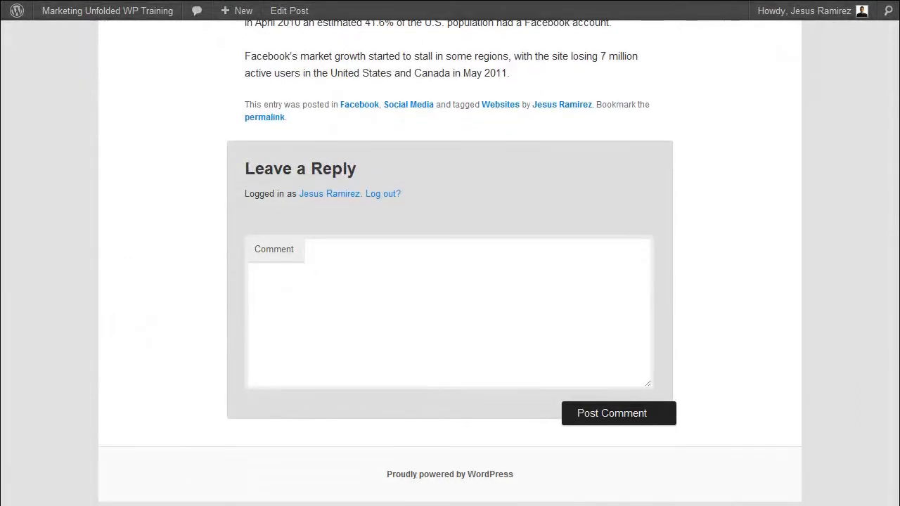
mouse_move(640, 463)
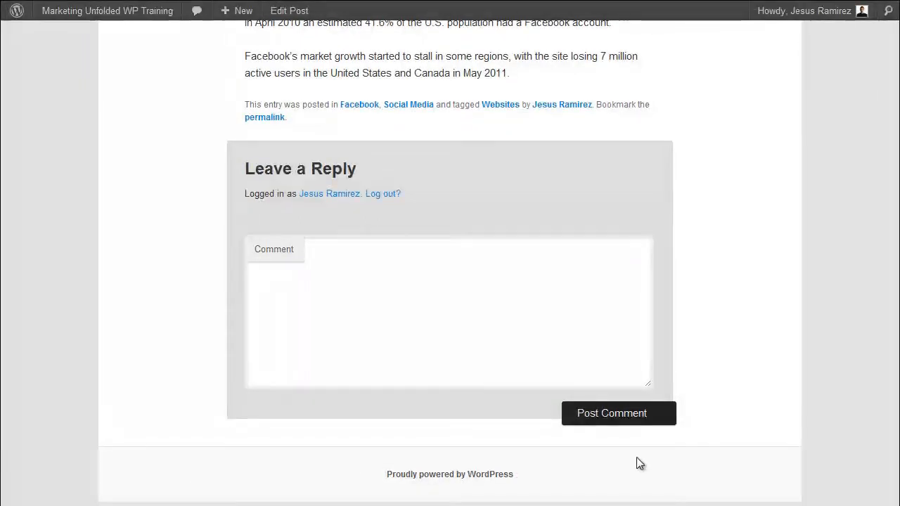
mouse_move(378, 175)
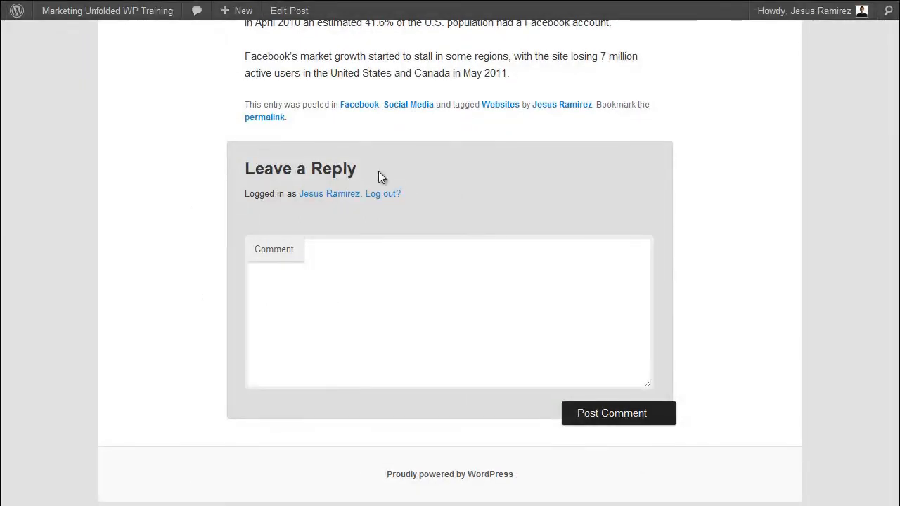
mouse_move(378, 176)
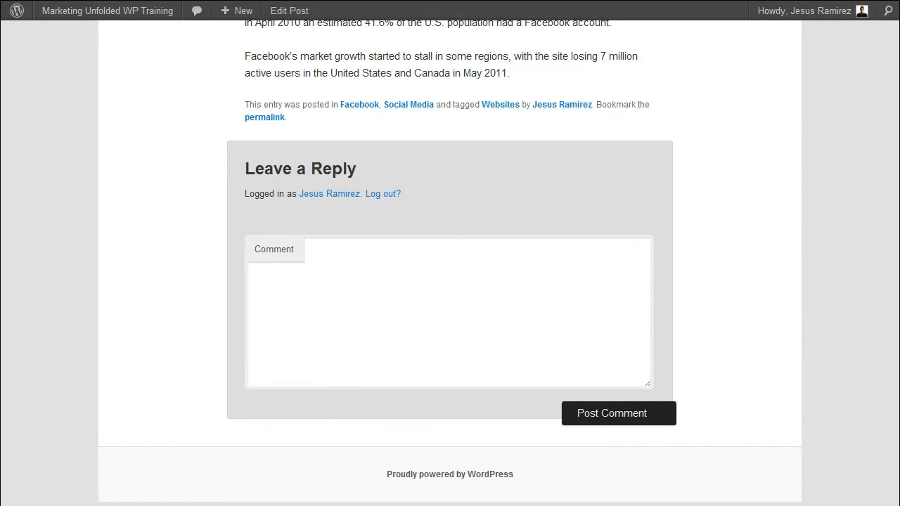
mouse_move(794, 459)
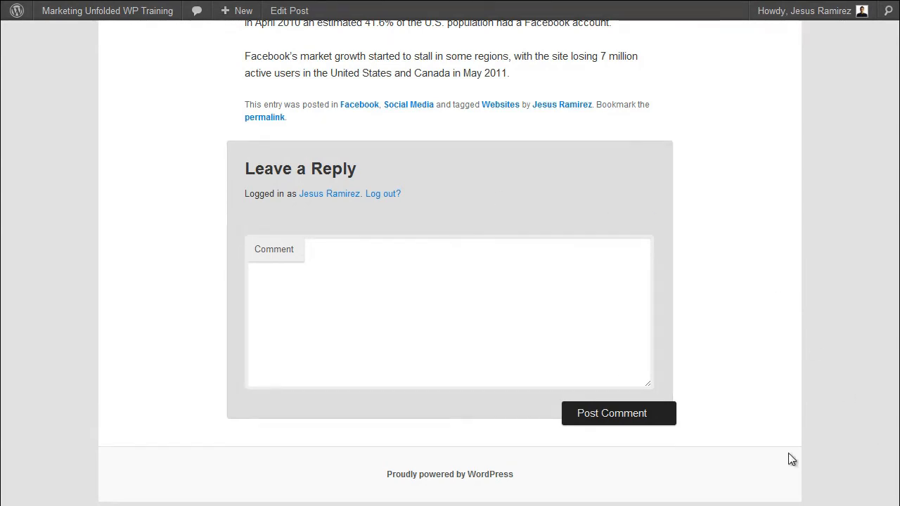
mouse_move(666, 348)
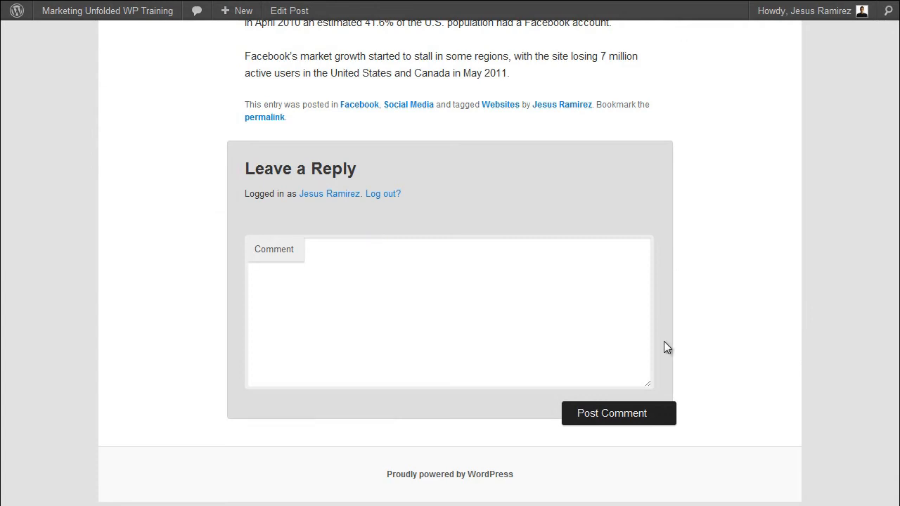
mouse_move(271, 133)
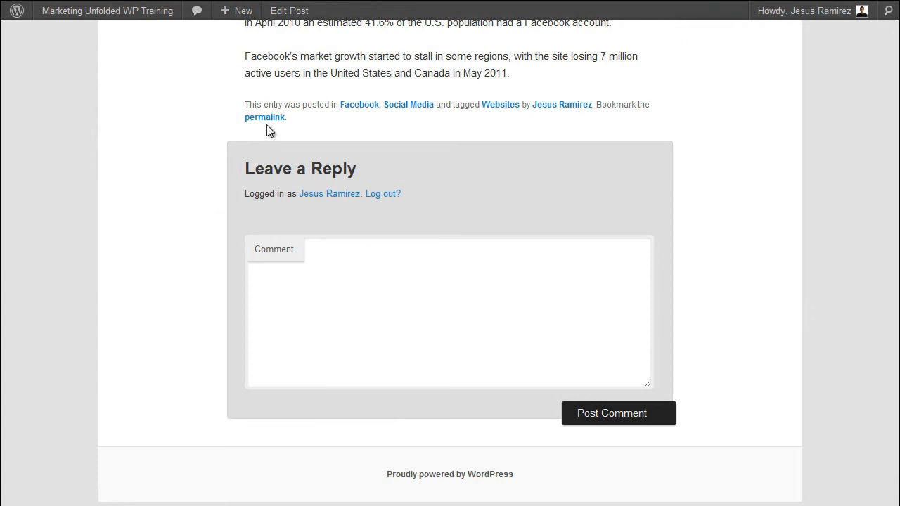
scroll(up, 3)
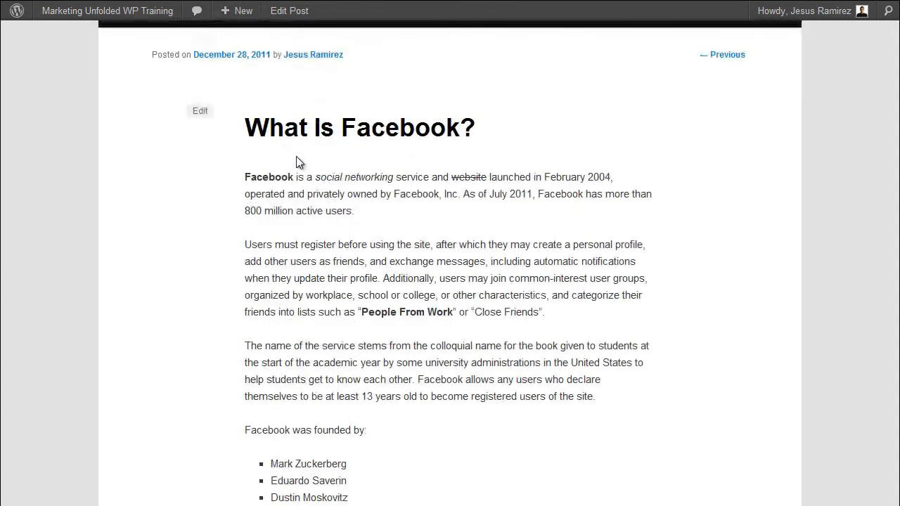
scroll(up, 3)
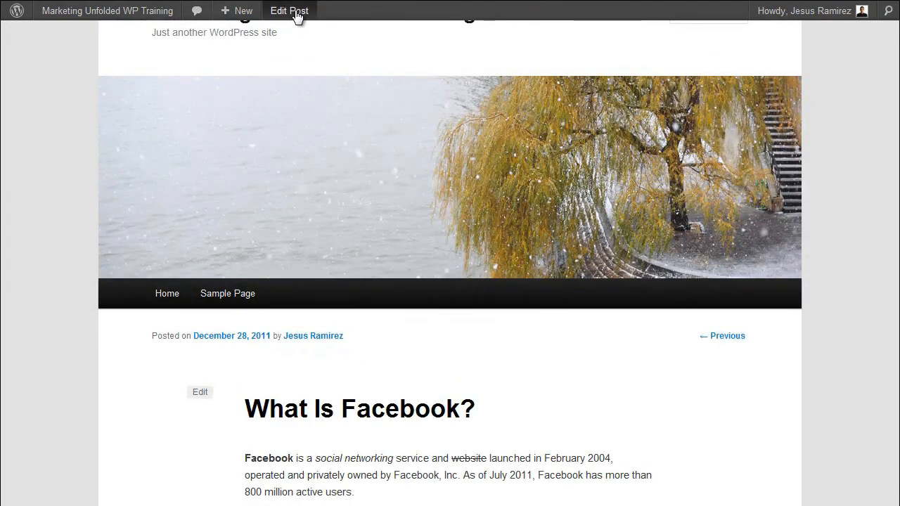
mouse_move(204, 407)
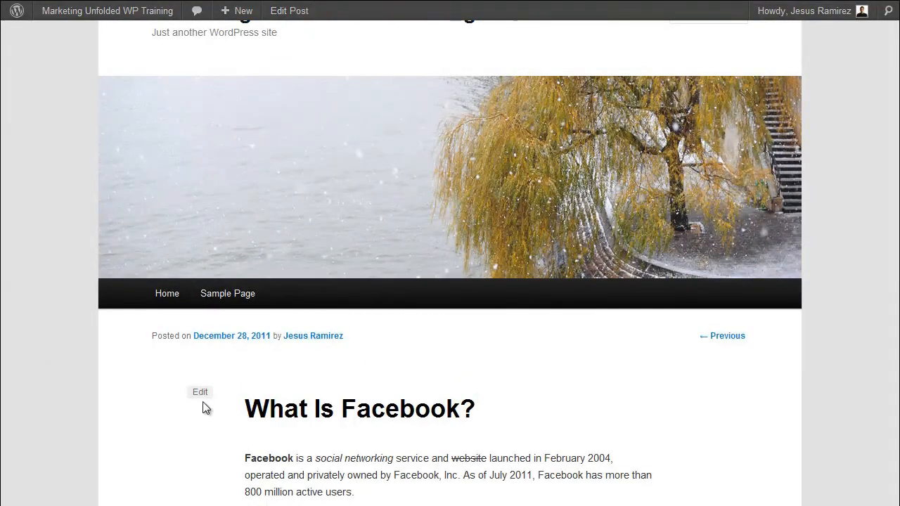
mouse_move(199, 395)
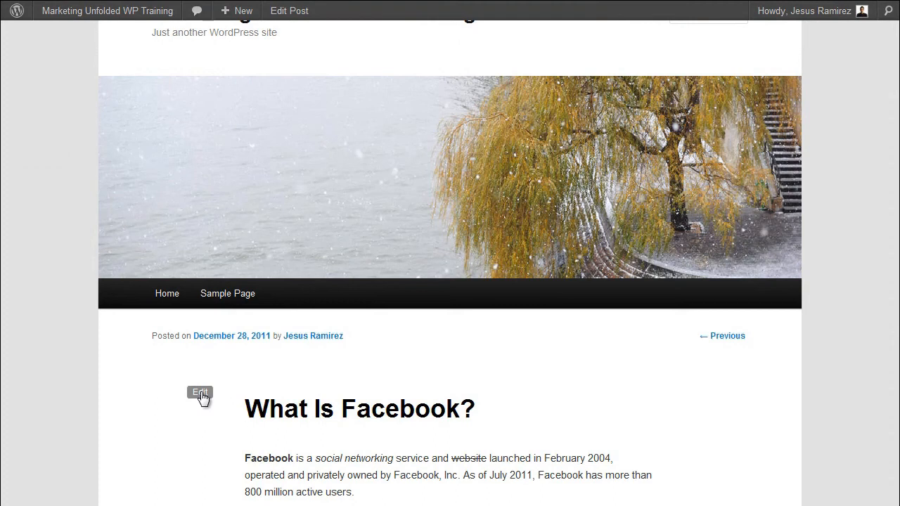
Step: Edit the post, show the Discussion box via Screen Options and untick Allow comments
click(200, 392)
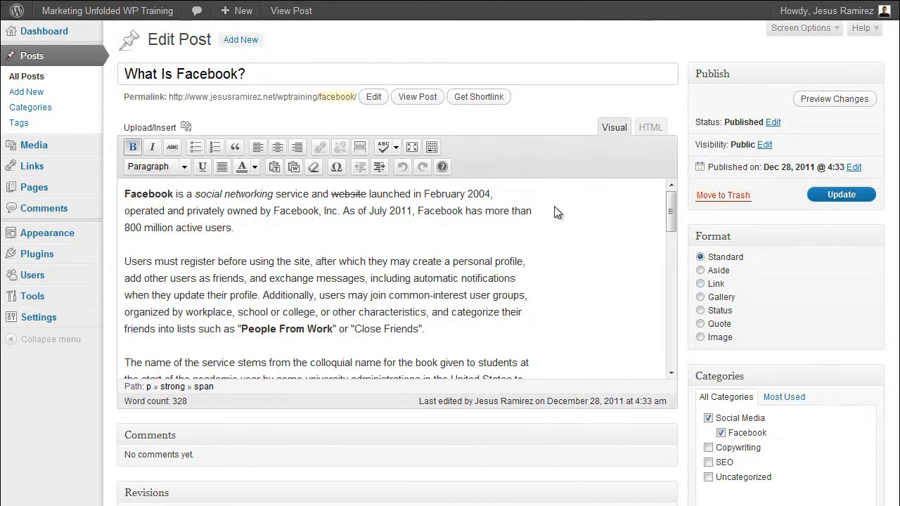
click(800, 28)
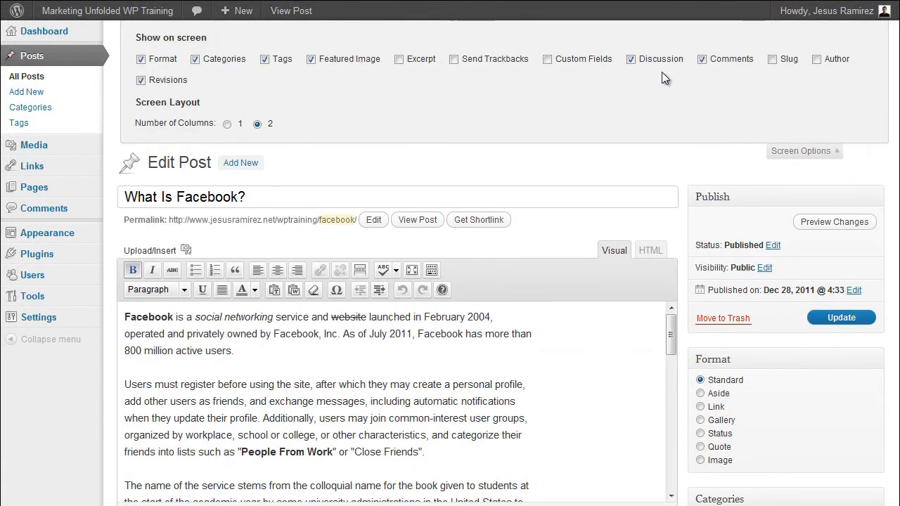
scroll(down, 3)
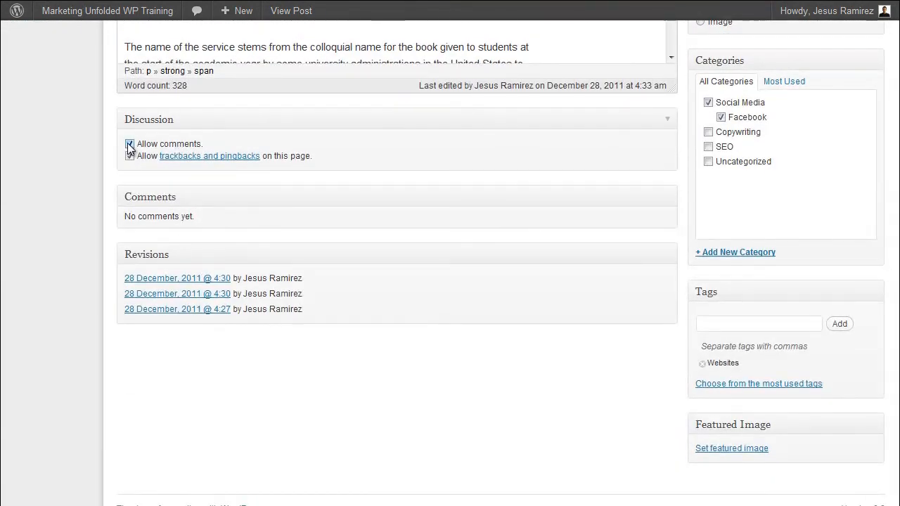
click(130, 144)
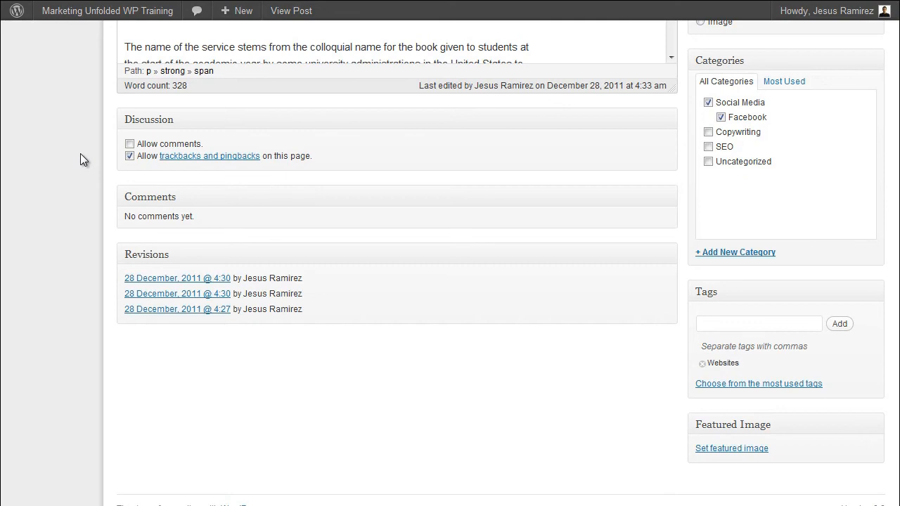
scroll(up, 3)
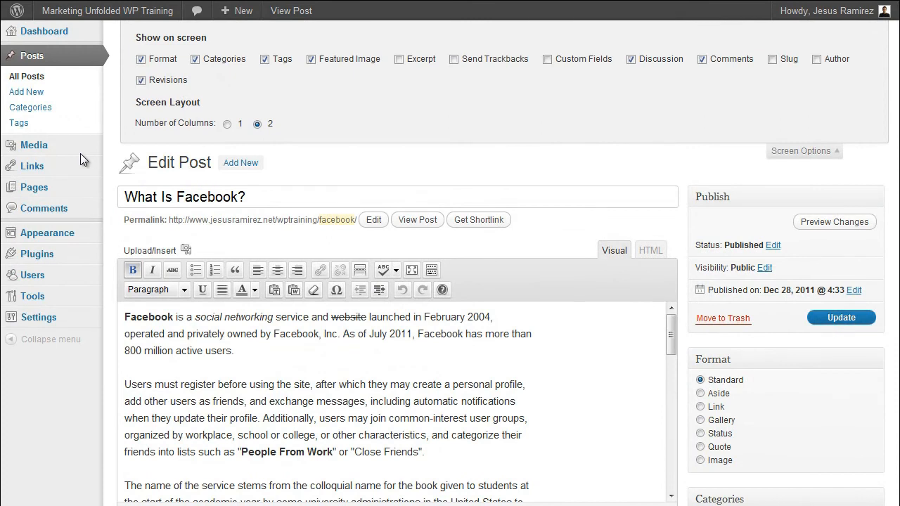
Step: Open the revision saved on 28 December 2011 at 4:27 from the Revisions box
click(140, 79)
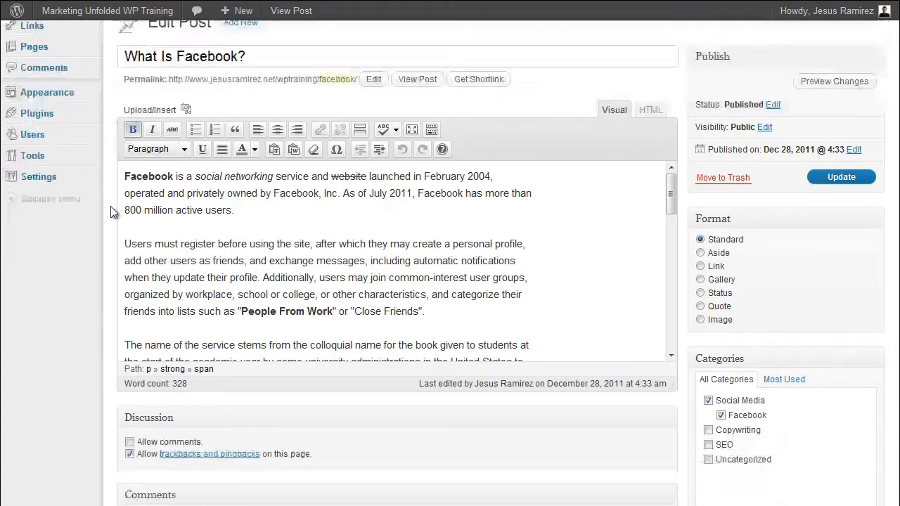
scroll(down, 3)
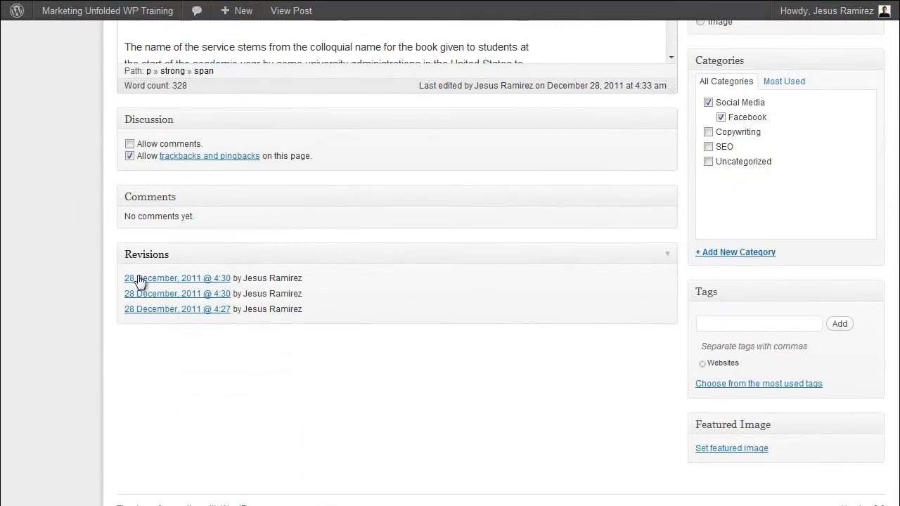
mouse_move(177, 279)
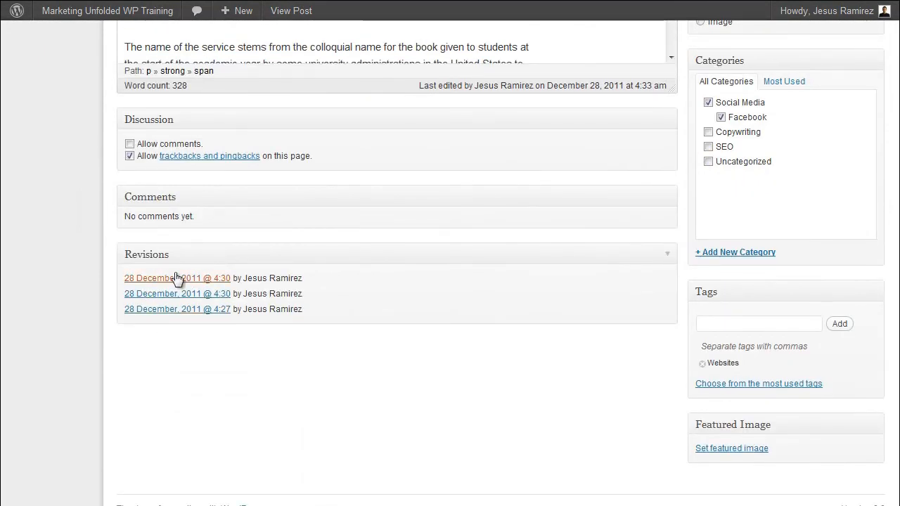
mouse_move(154, 312)
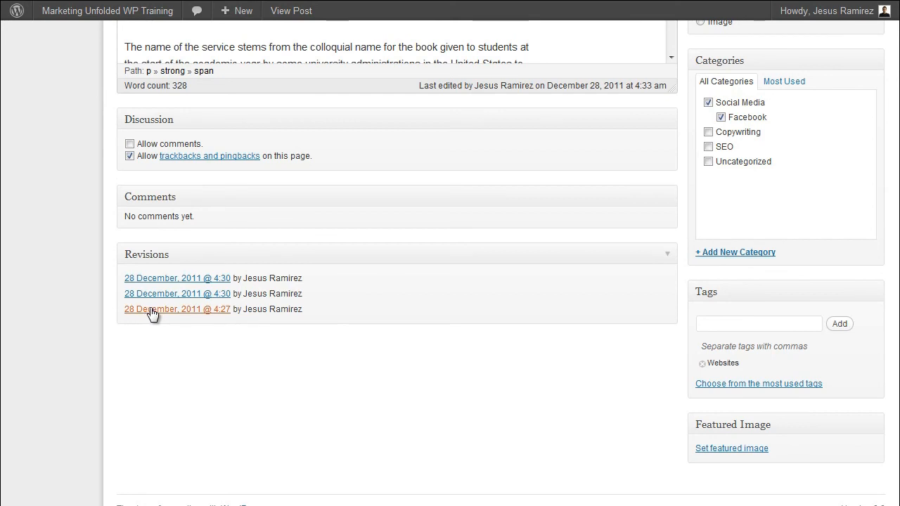
click(177, 309)
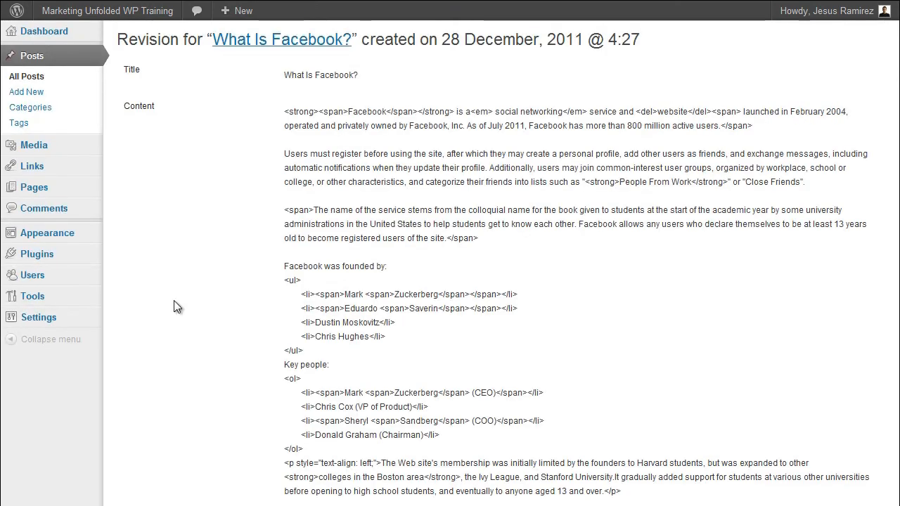
scroll(down, 3)
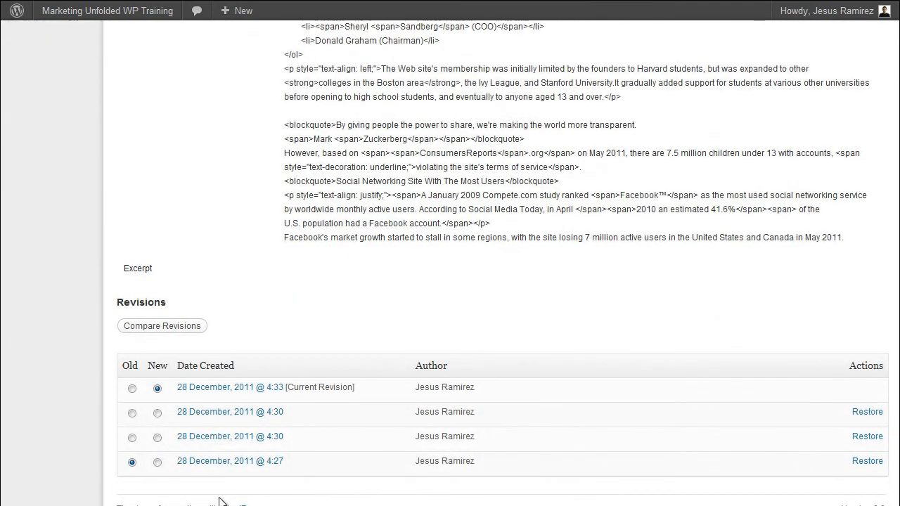
mouse_move(867, 462)
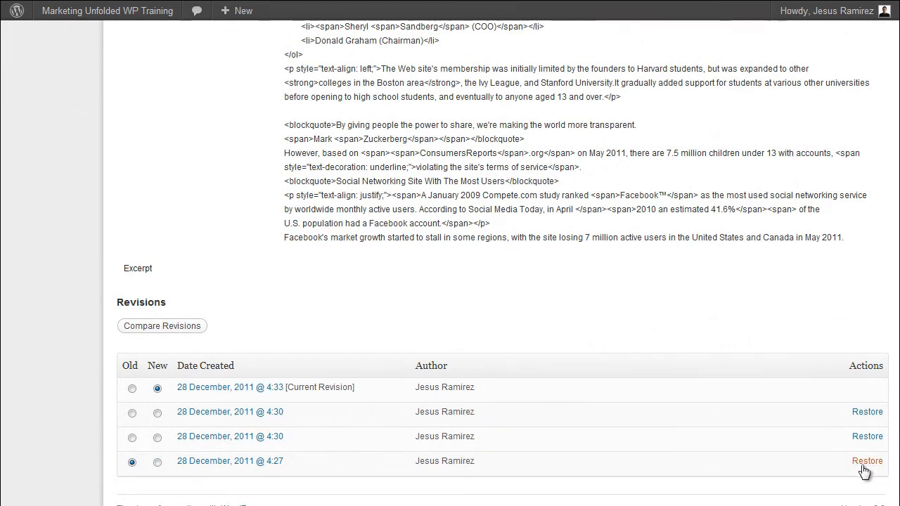
mouse_move(868, 467)
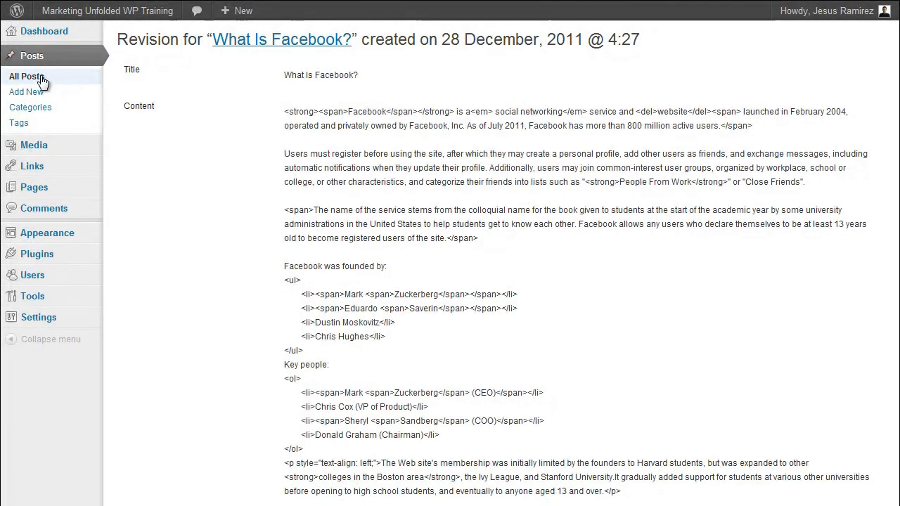
Step: Go to Posts > All Posts and start Quick Edit on the 'What Is Facebook?' row
click(25, 76)
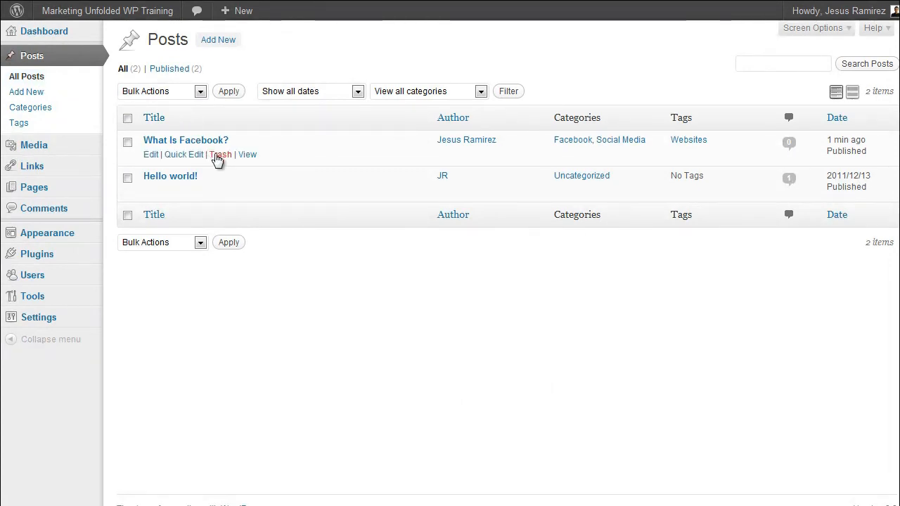
mouse_move(220, 154)
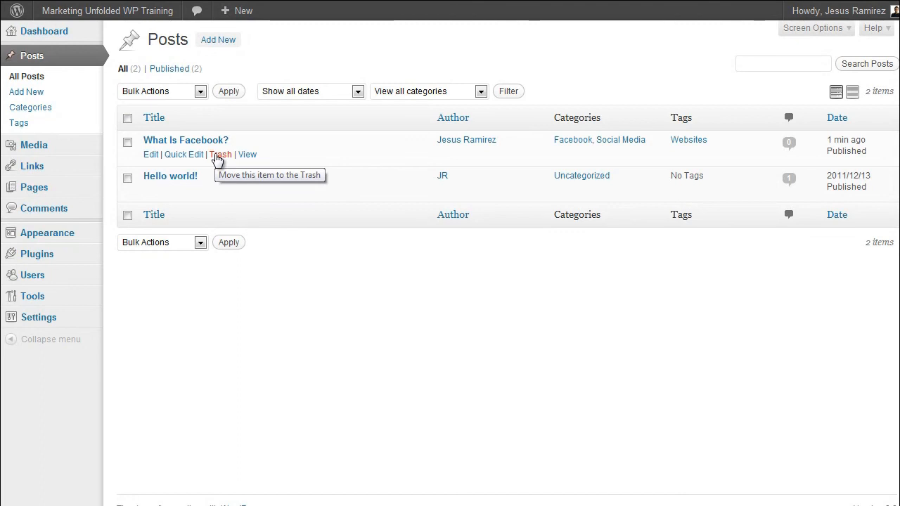
mouse_move(150, 155)
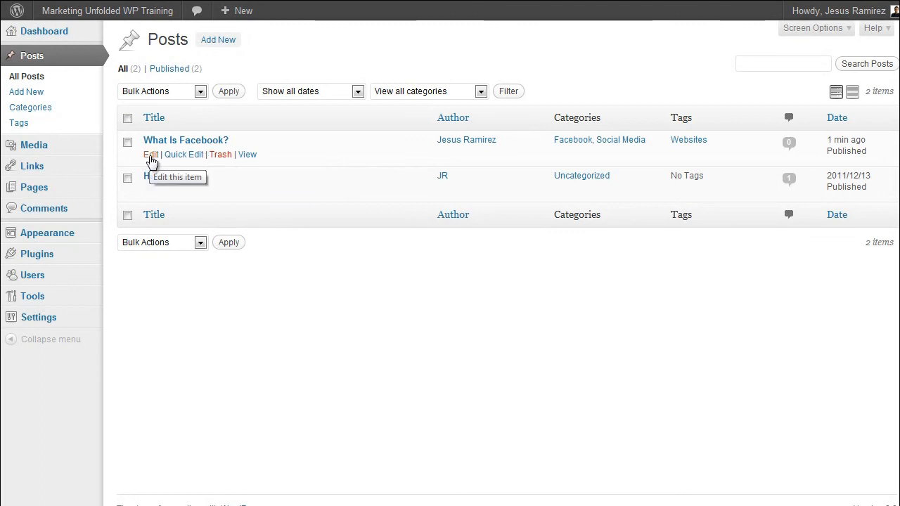
mouse_move(220, 154)
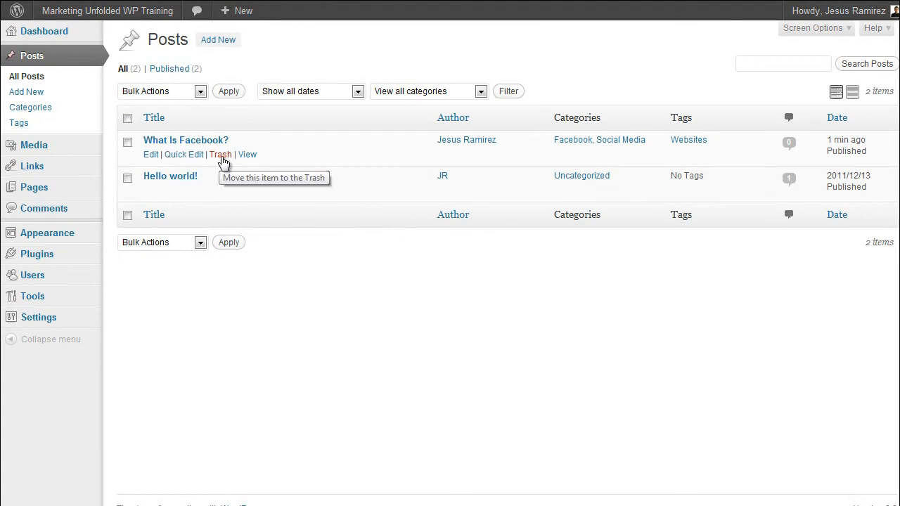
mouse_move(248, 153)
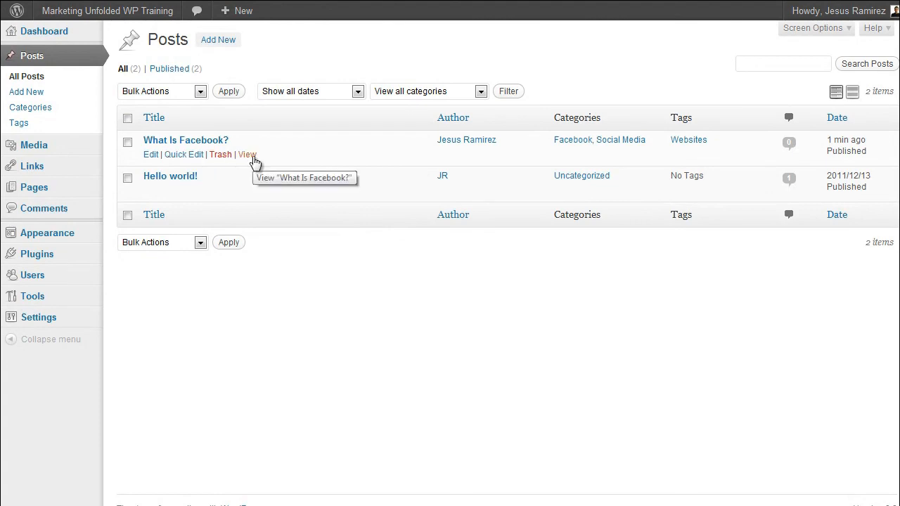
click(183, 153)
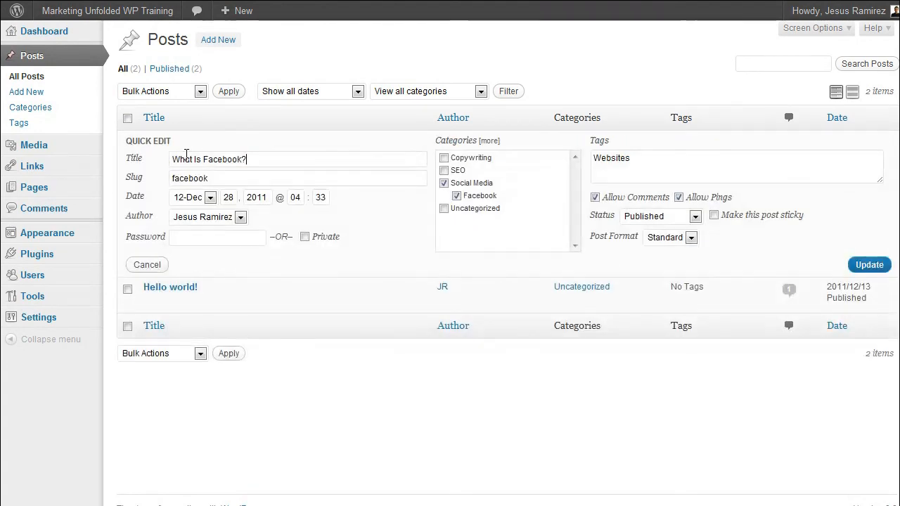
mouse_move(146, 168)
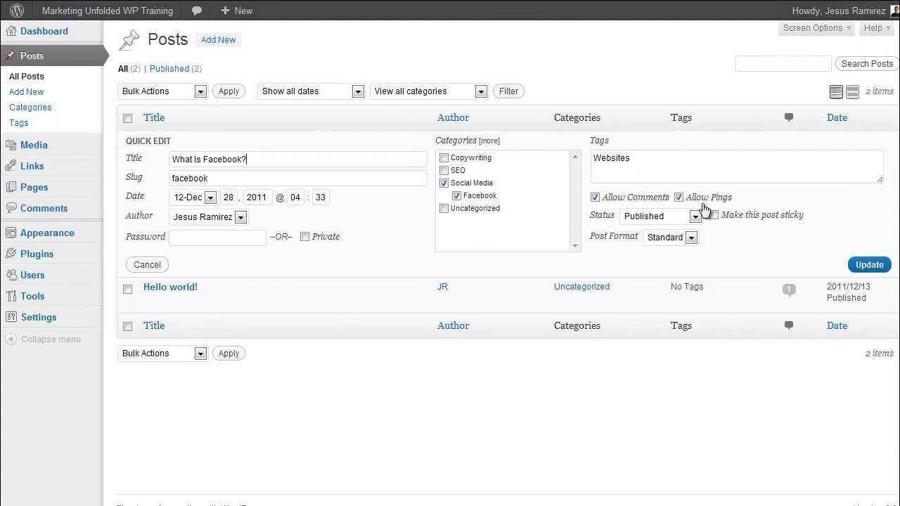
mouse_move(701, 220)
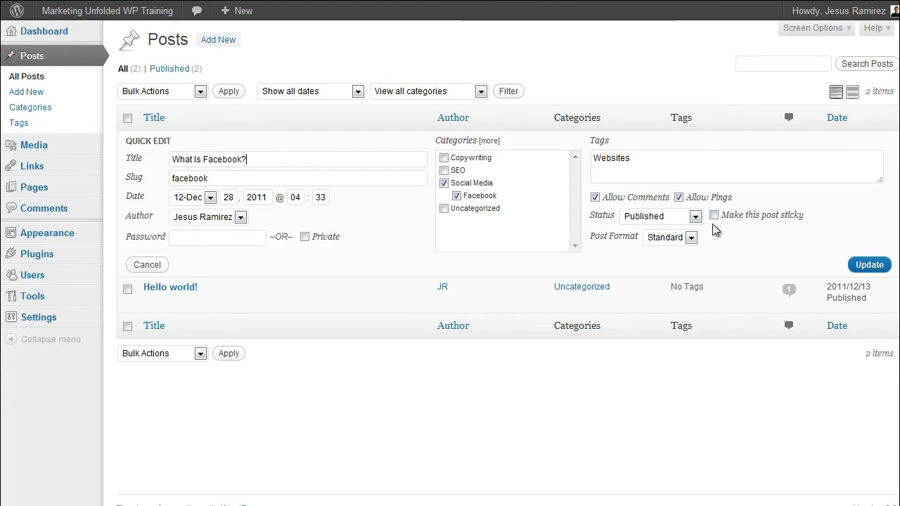
Step: Start bulk editing the checked posts and remove 'Hello world!', leaving only 'What Is Facebook?'
click(869, 264)
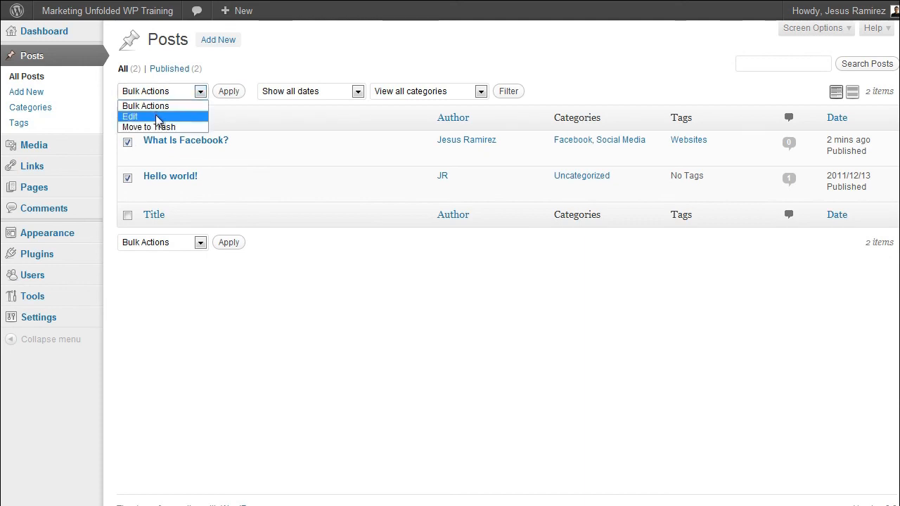
click(129, 116)
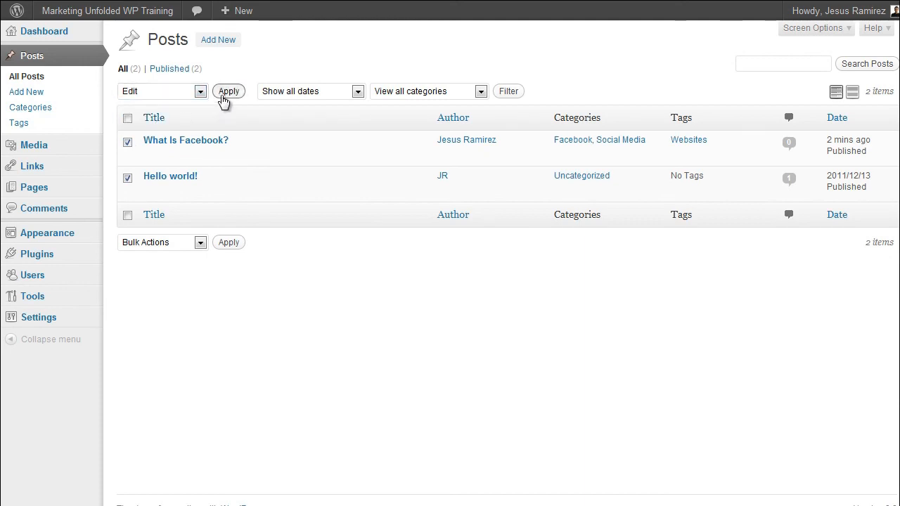
click(227, 90)
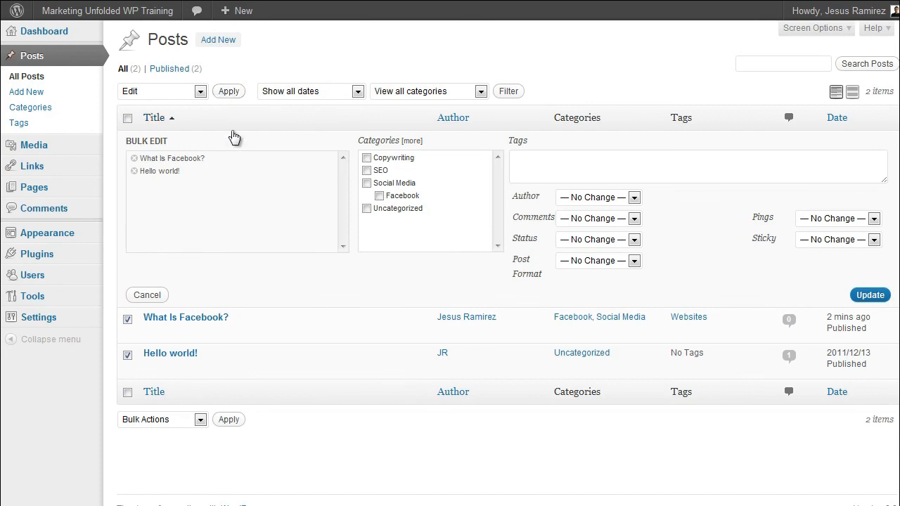
mouse_move(222, 211)
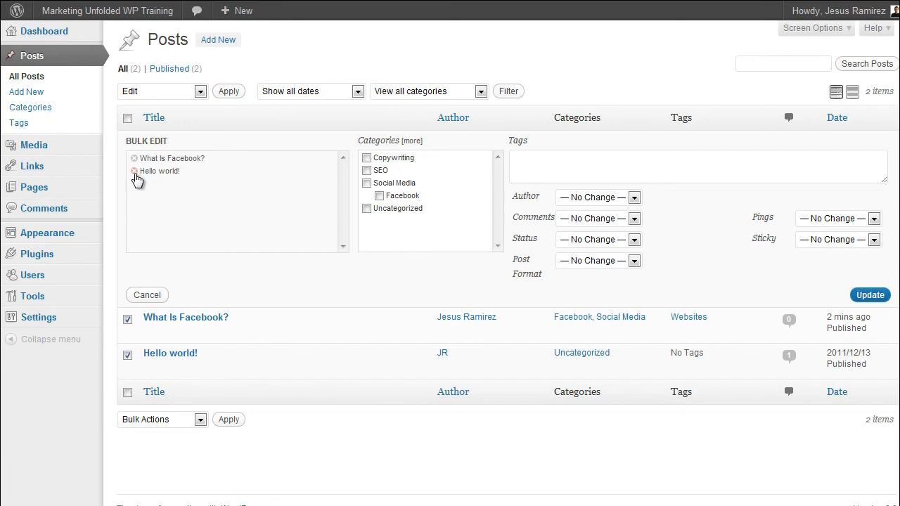
click(135, 171)
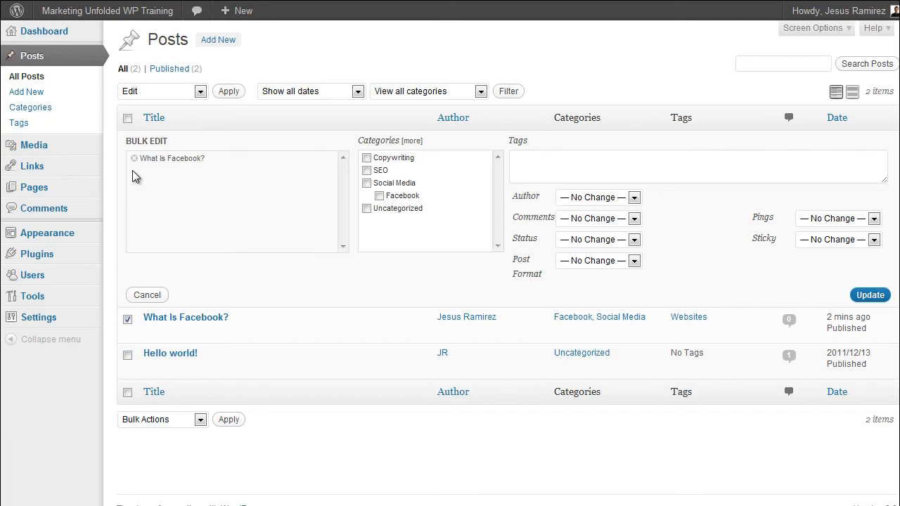